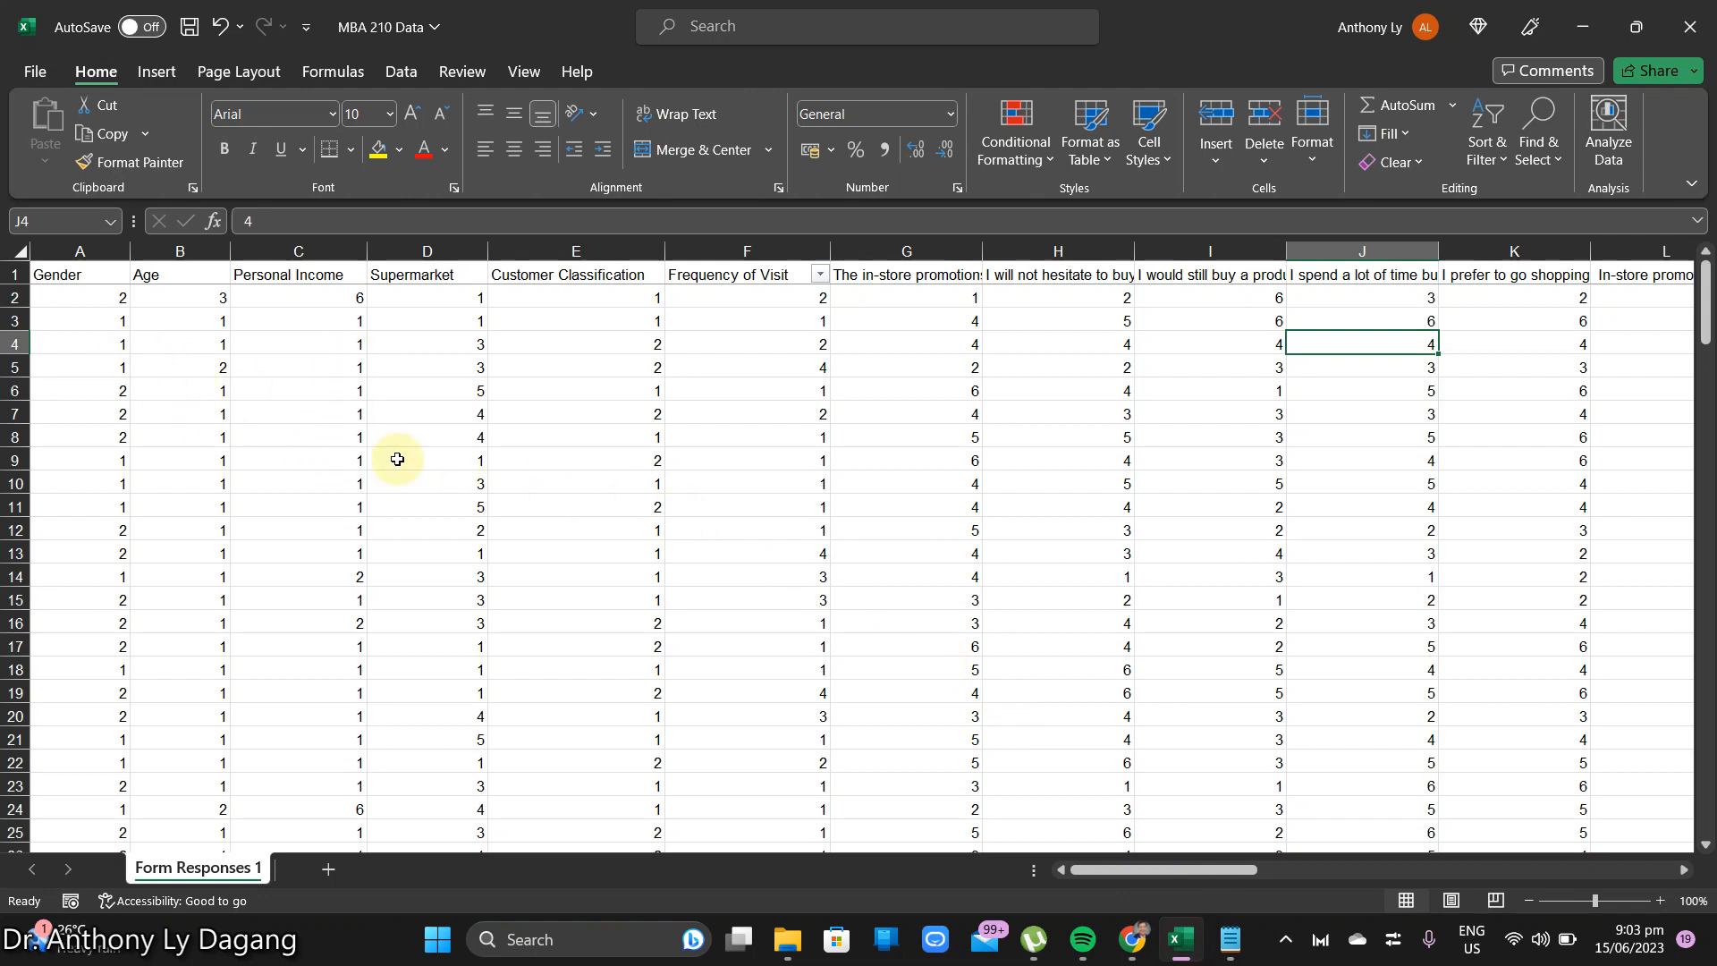
{"action": "mouse_move", "coordinate": [537, 448]}
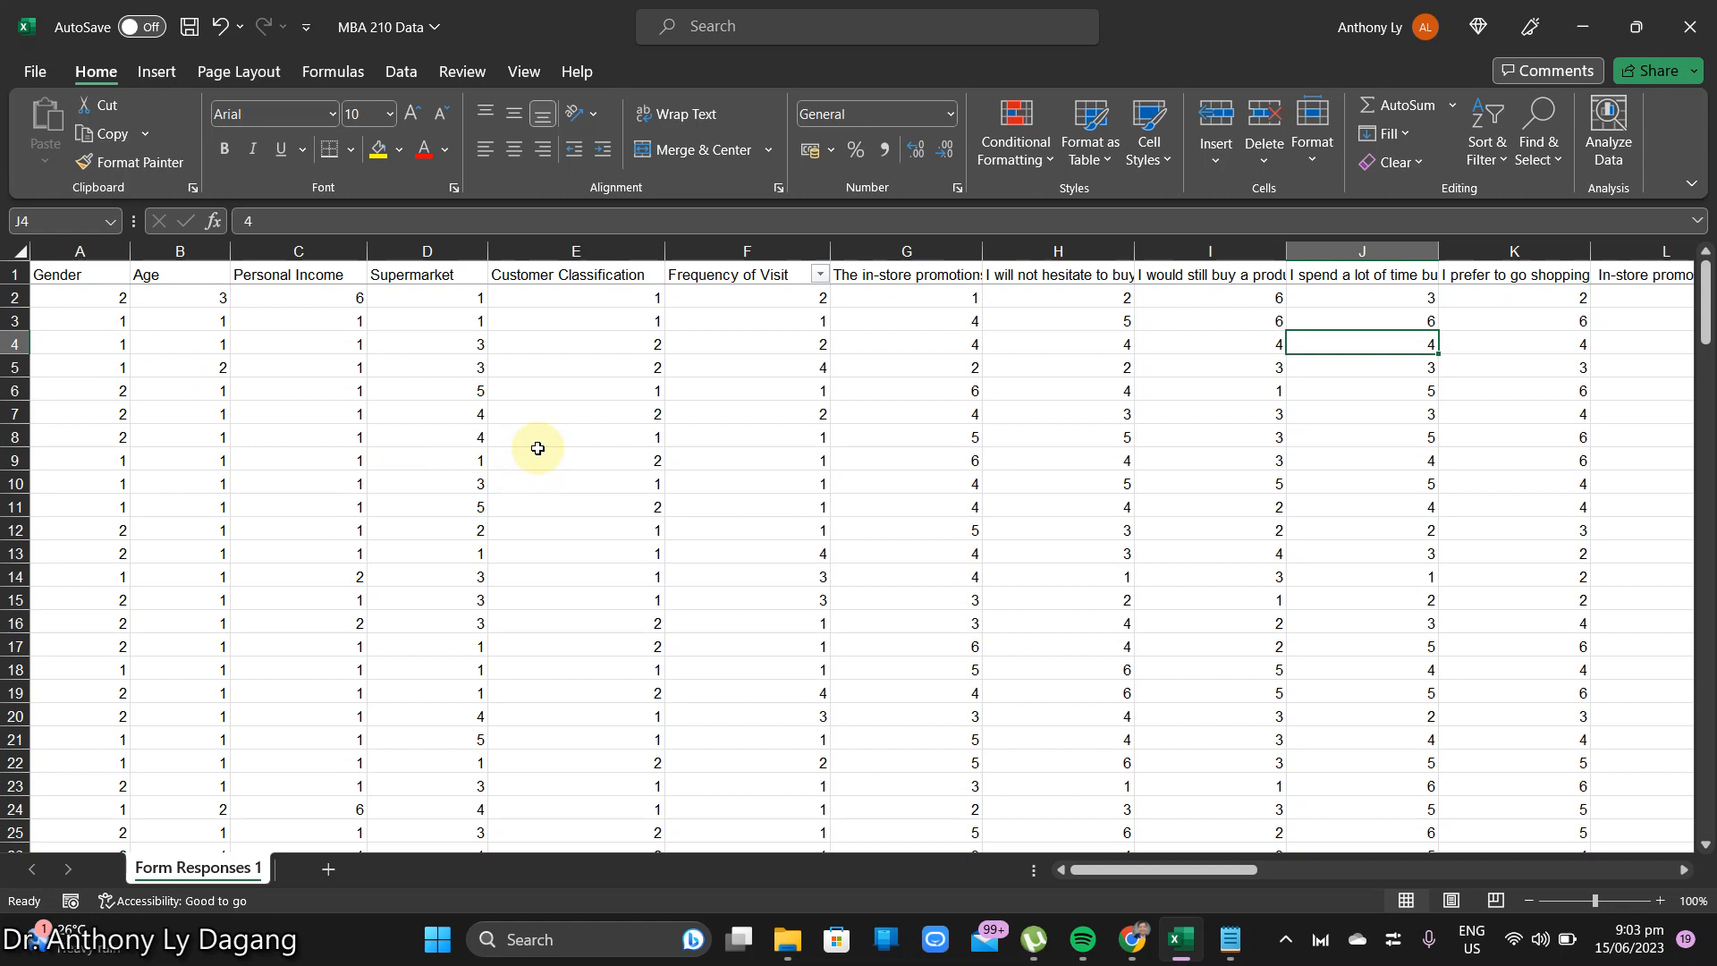
{"action": "mouse_move", "coordinate": [589, 432]}
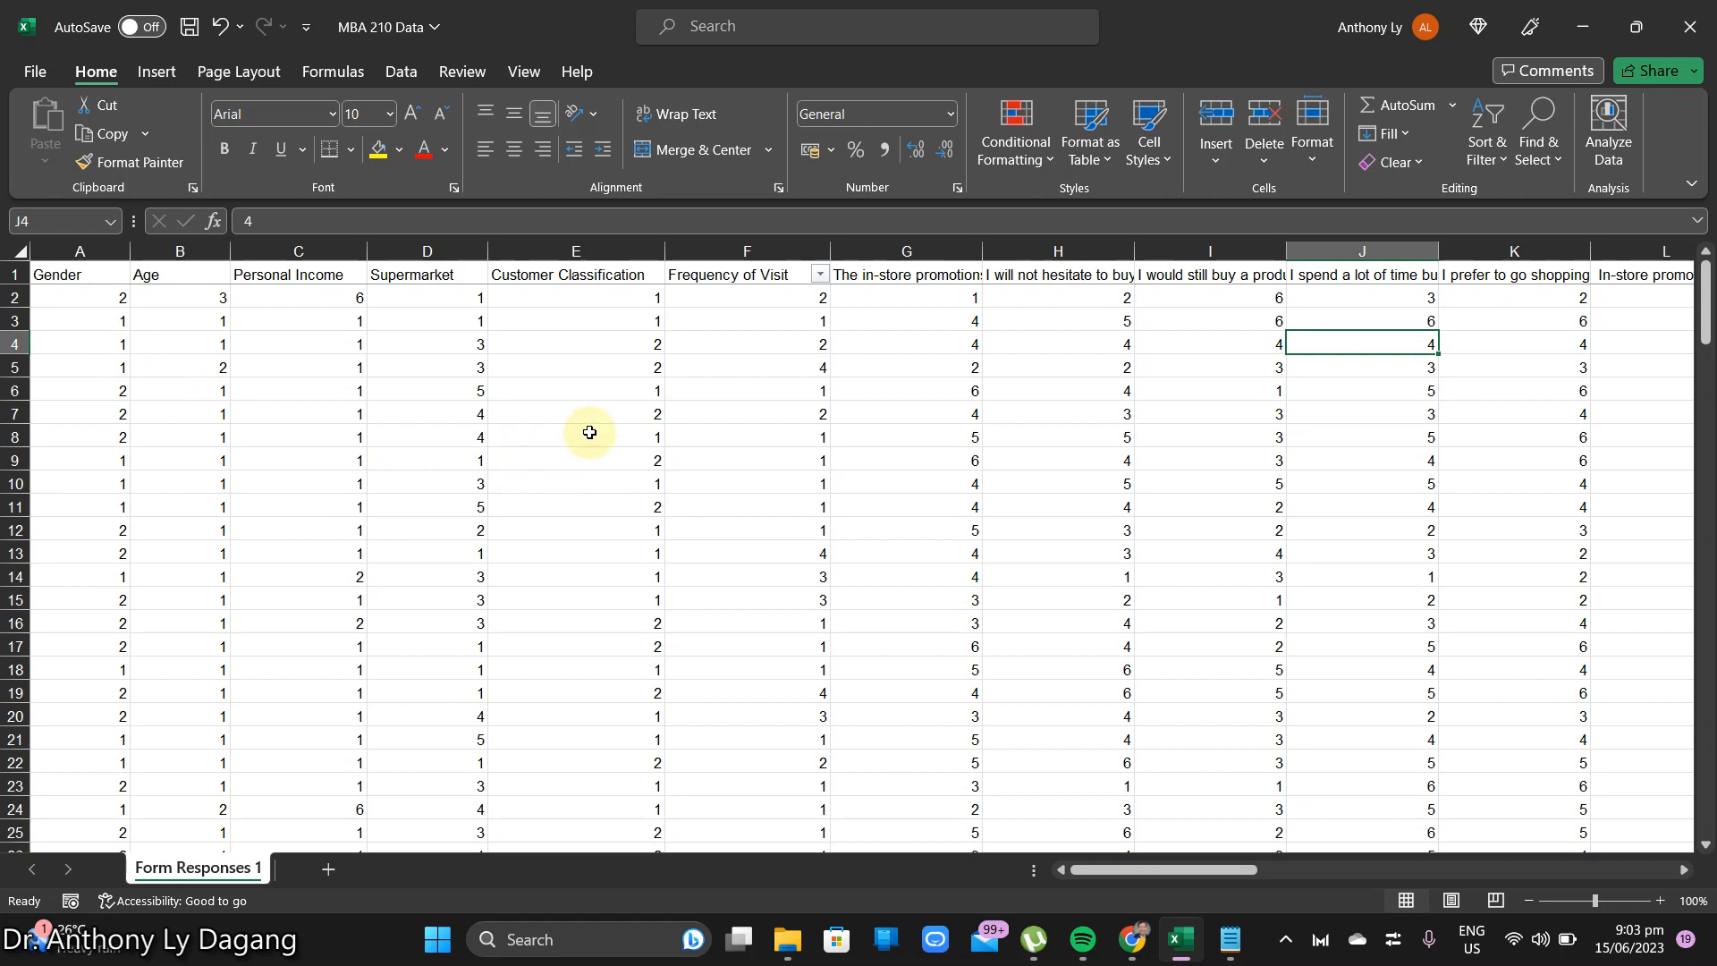
{"action": "mouse_move", "coordinate": [582, 421]}
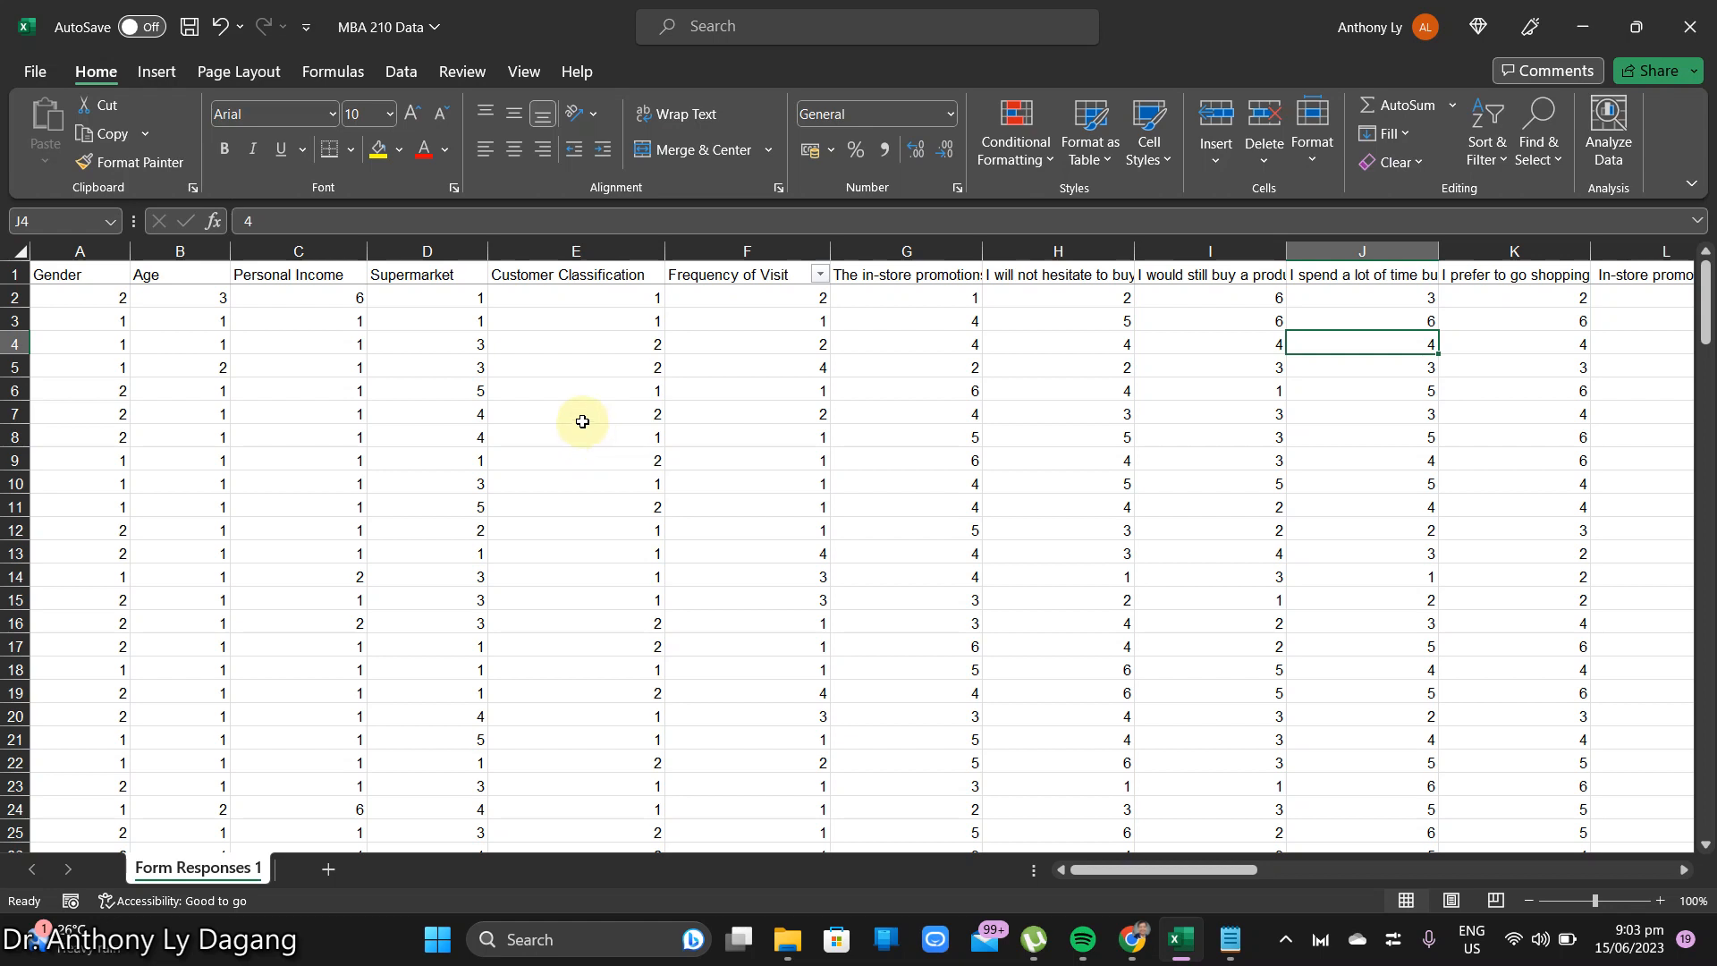
{"action": "mouse_move", "coordinate": [610, 388]}
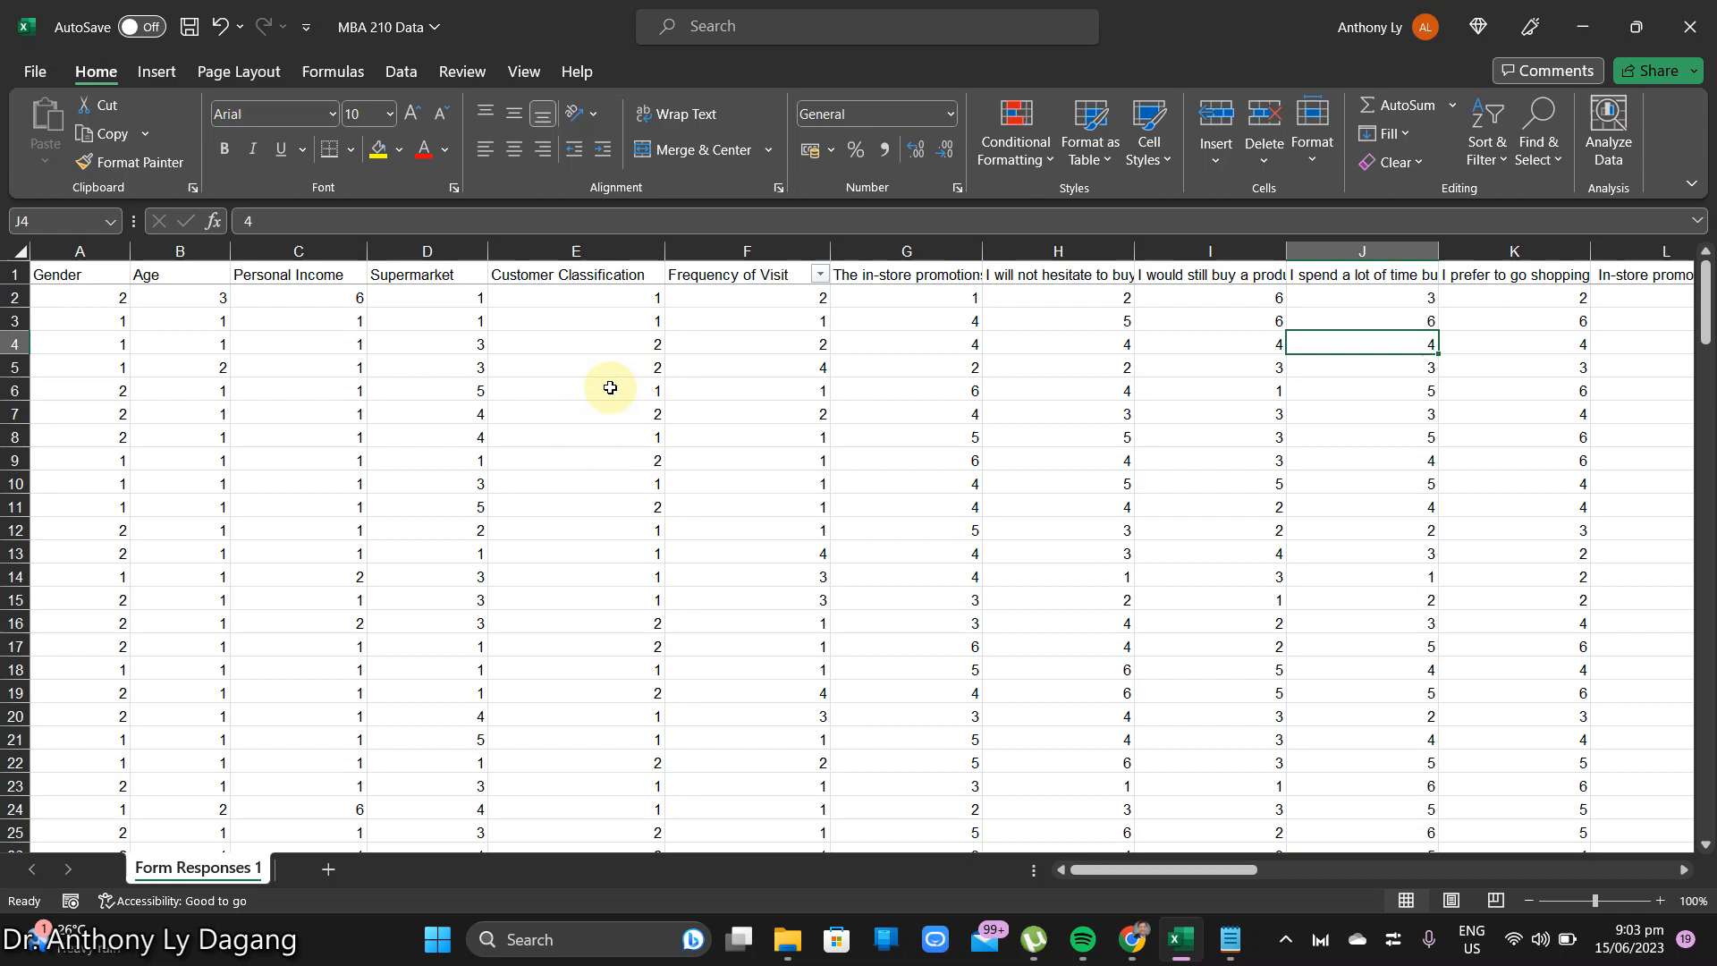
{"action": "mouse_move", "coordinate": [288, 428]}
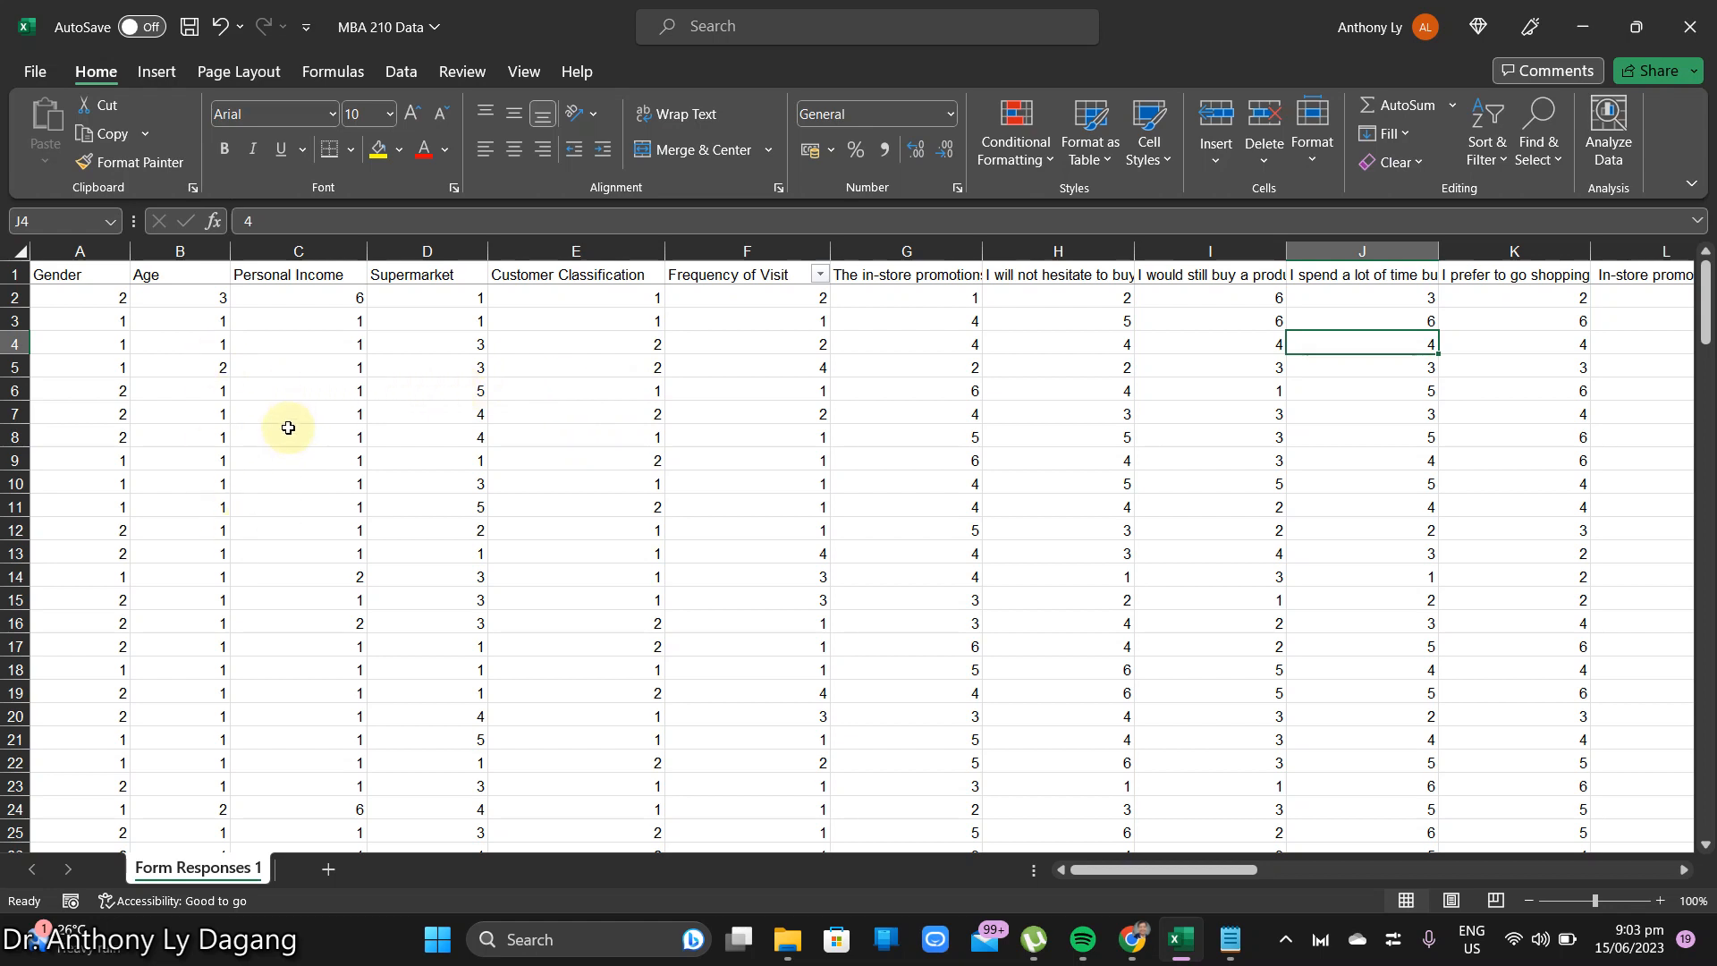
{"action": "mouse_move", "coordinate": [363, 472]}
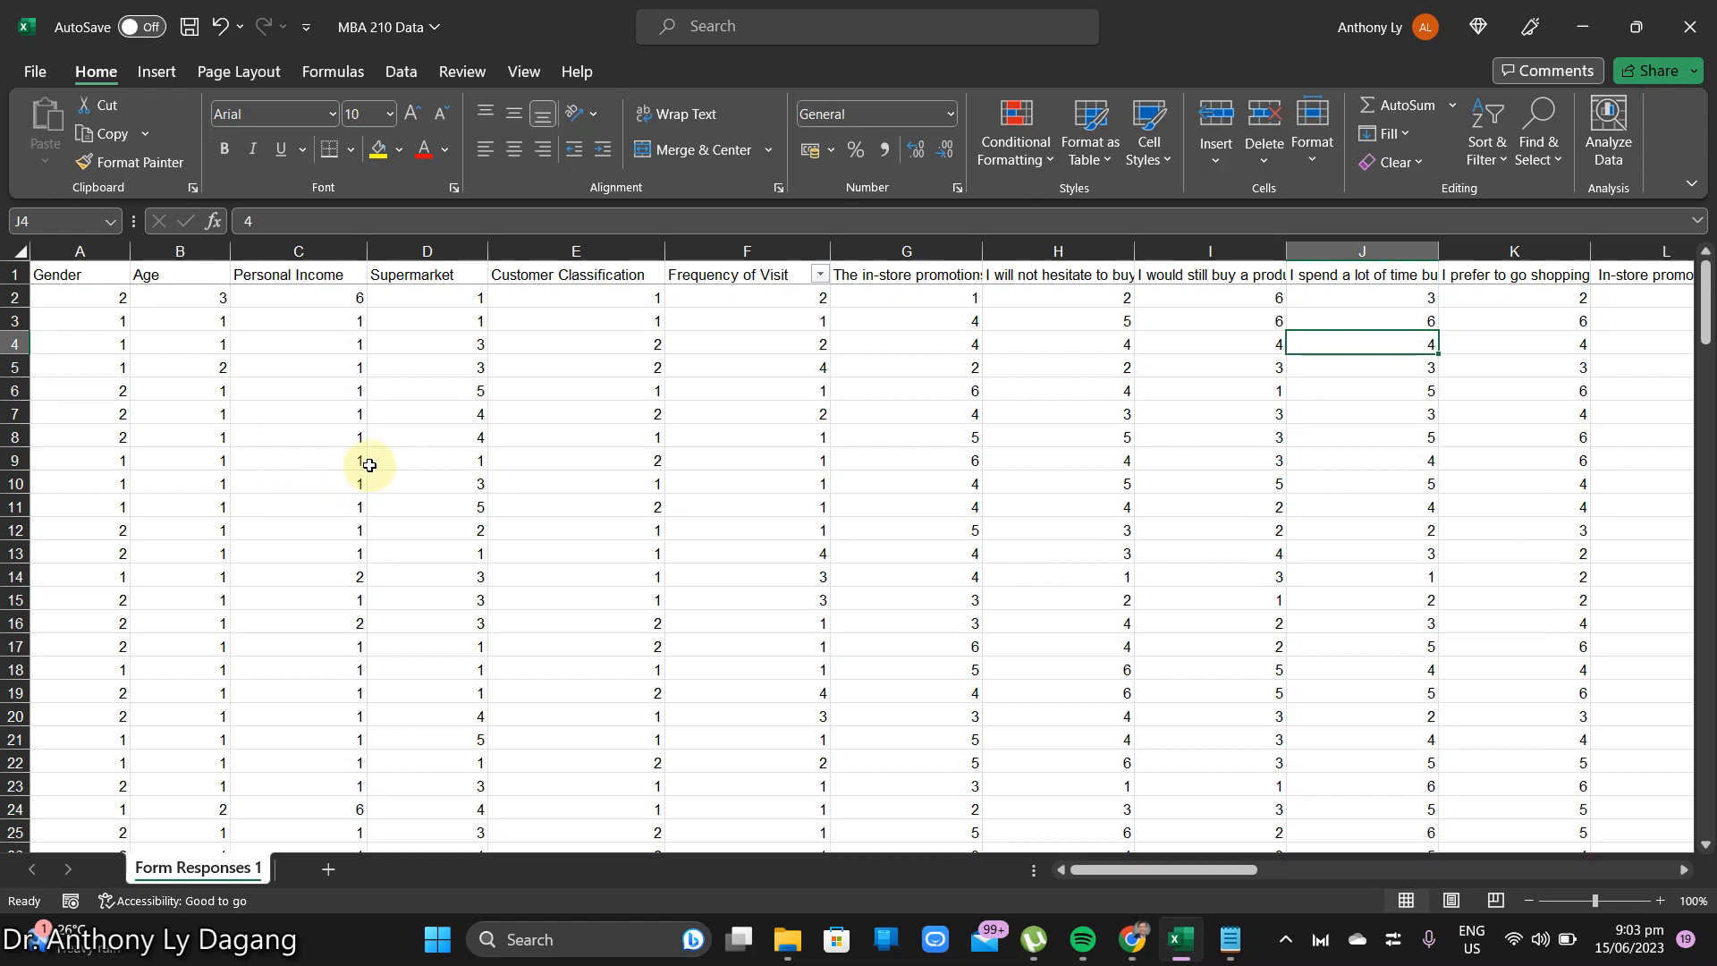
{"action": "mouse_move", "coordinate": [452, 436]}
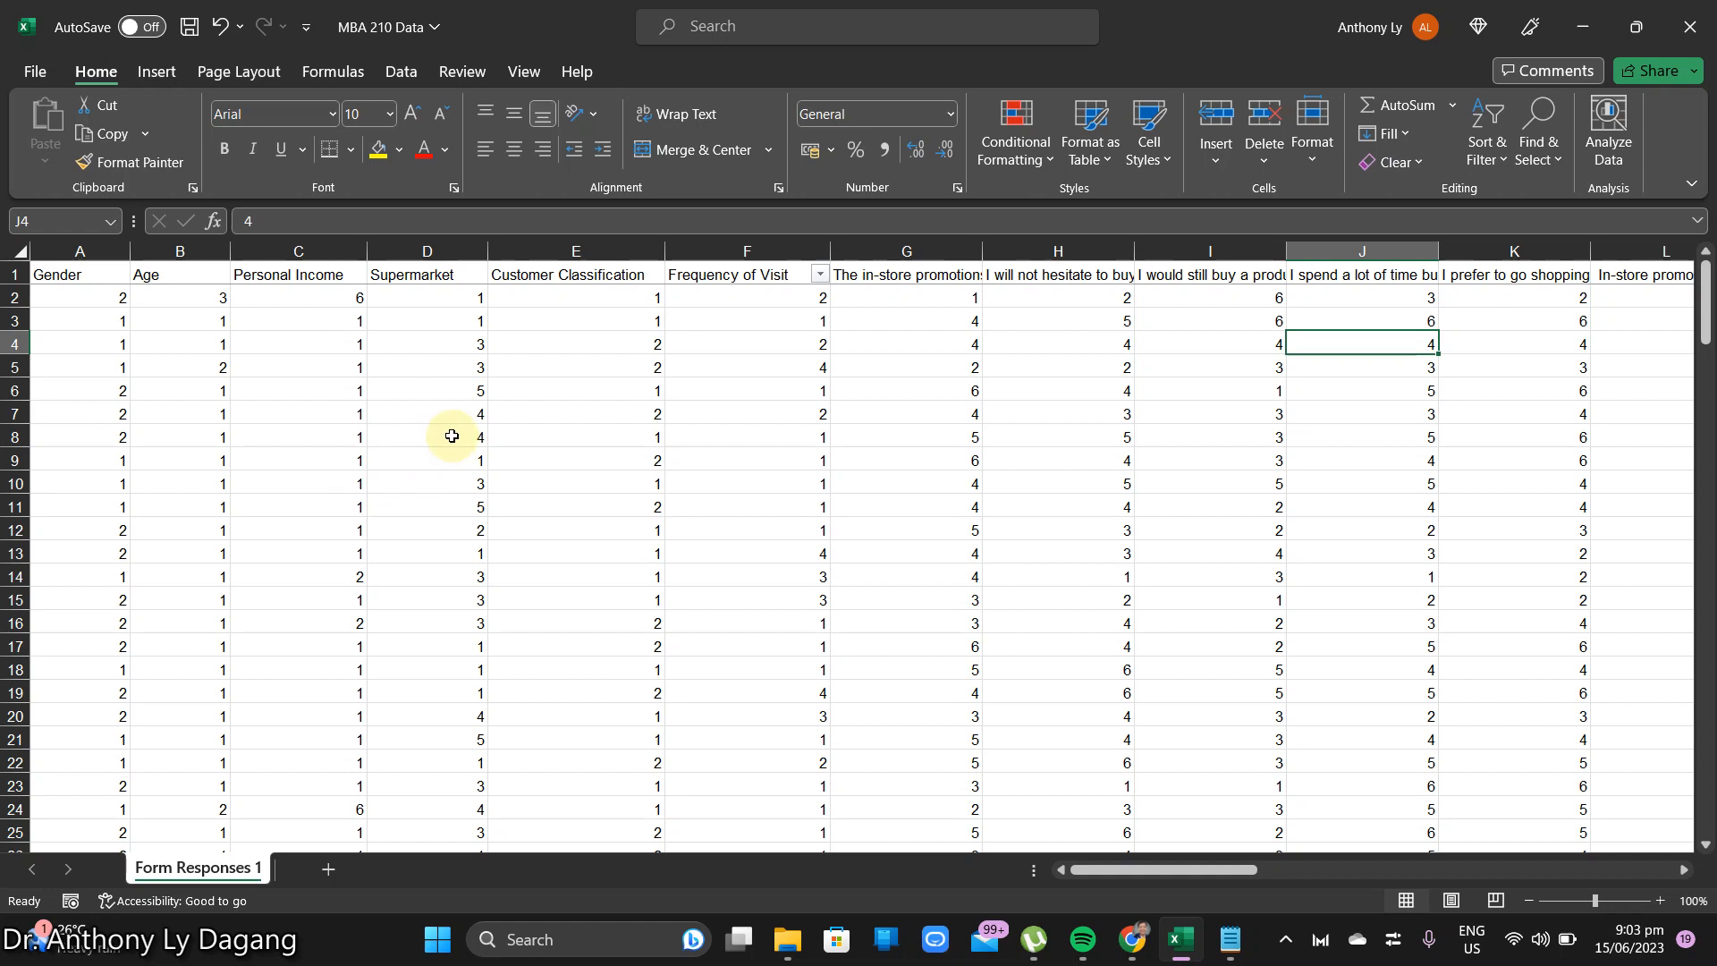
{"action": "mouse_move", "coordinate": [447, 440]}
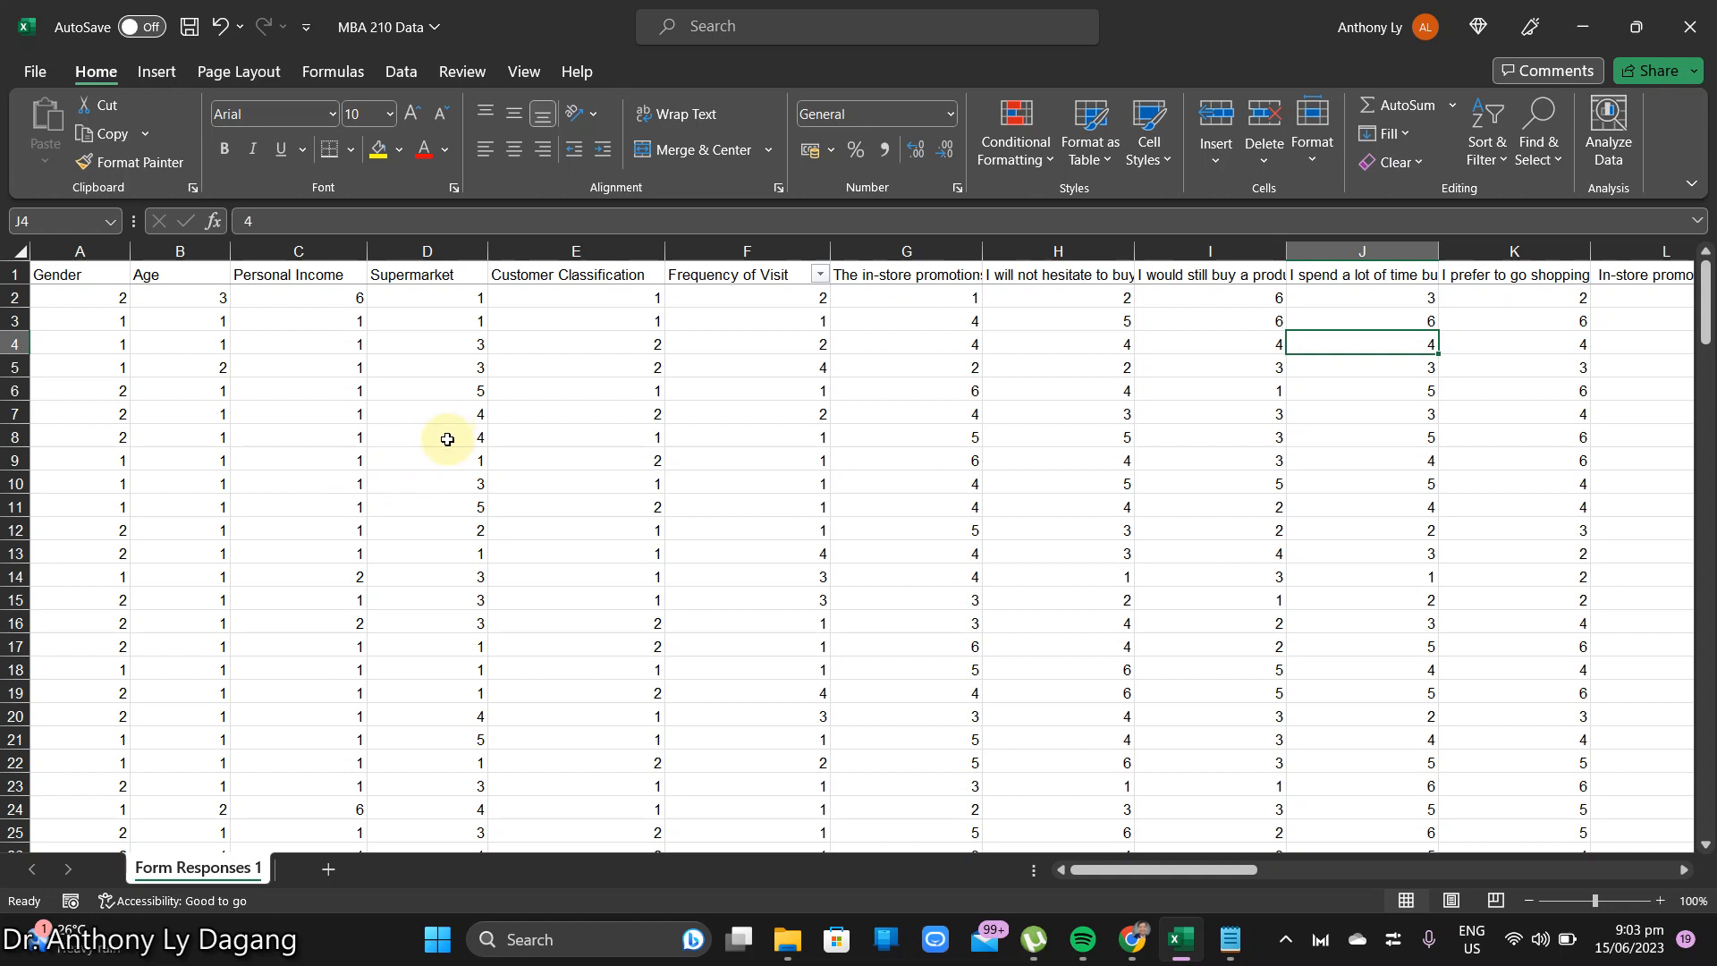
{"action": "mouse_move", "coordinate": [568, 492]}
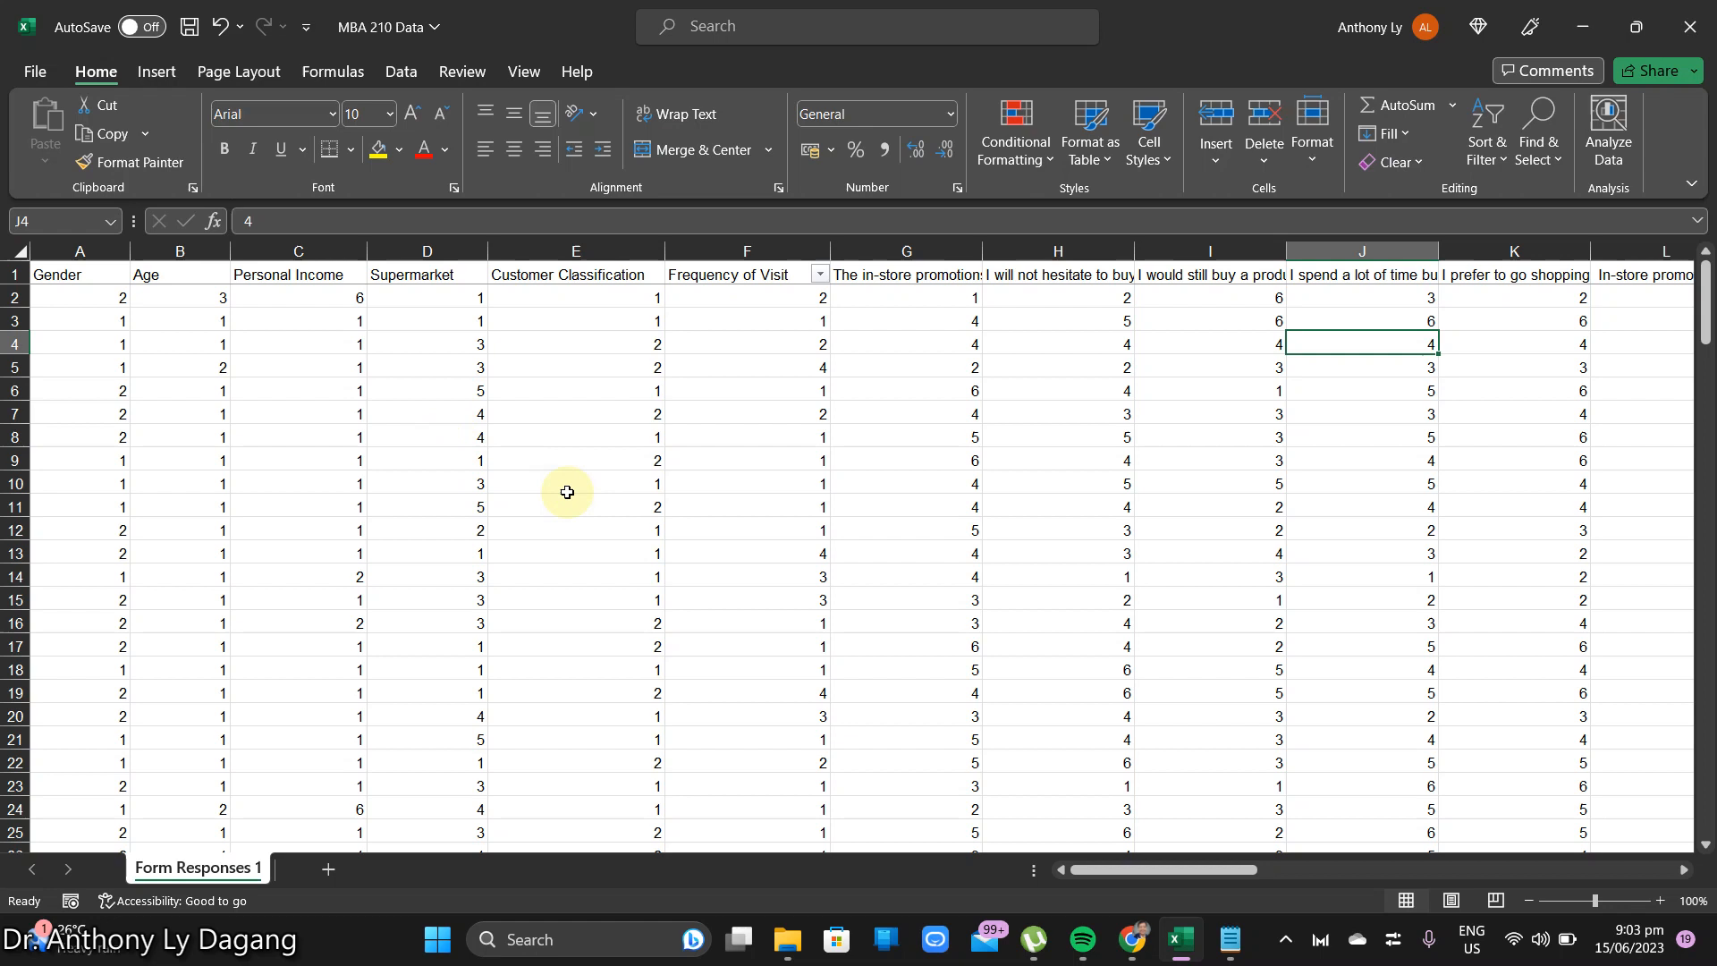
{"action": "mouse_move", "coordinate": [596, 504]}
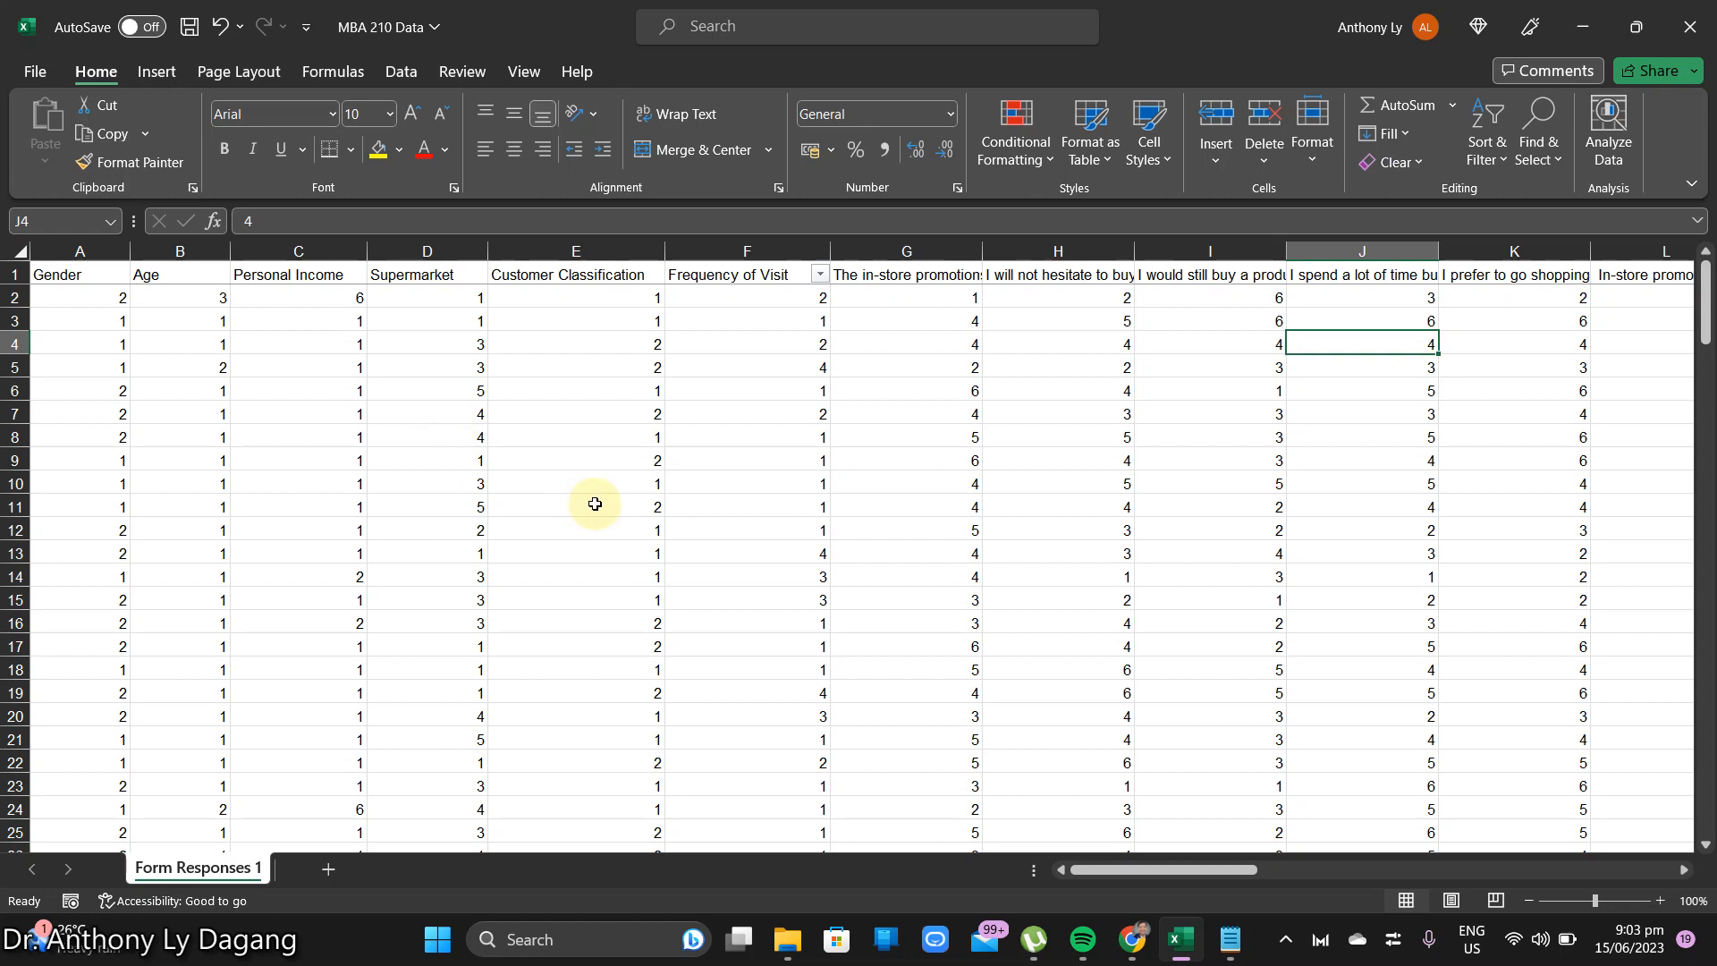
{"action": "mouse_move", "coordinate": [659, 553]}
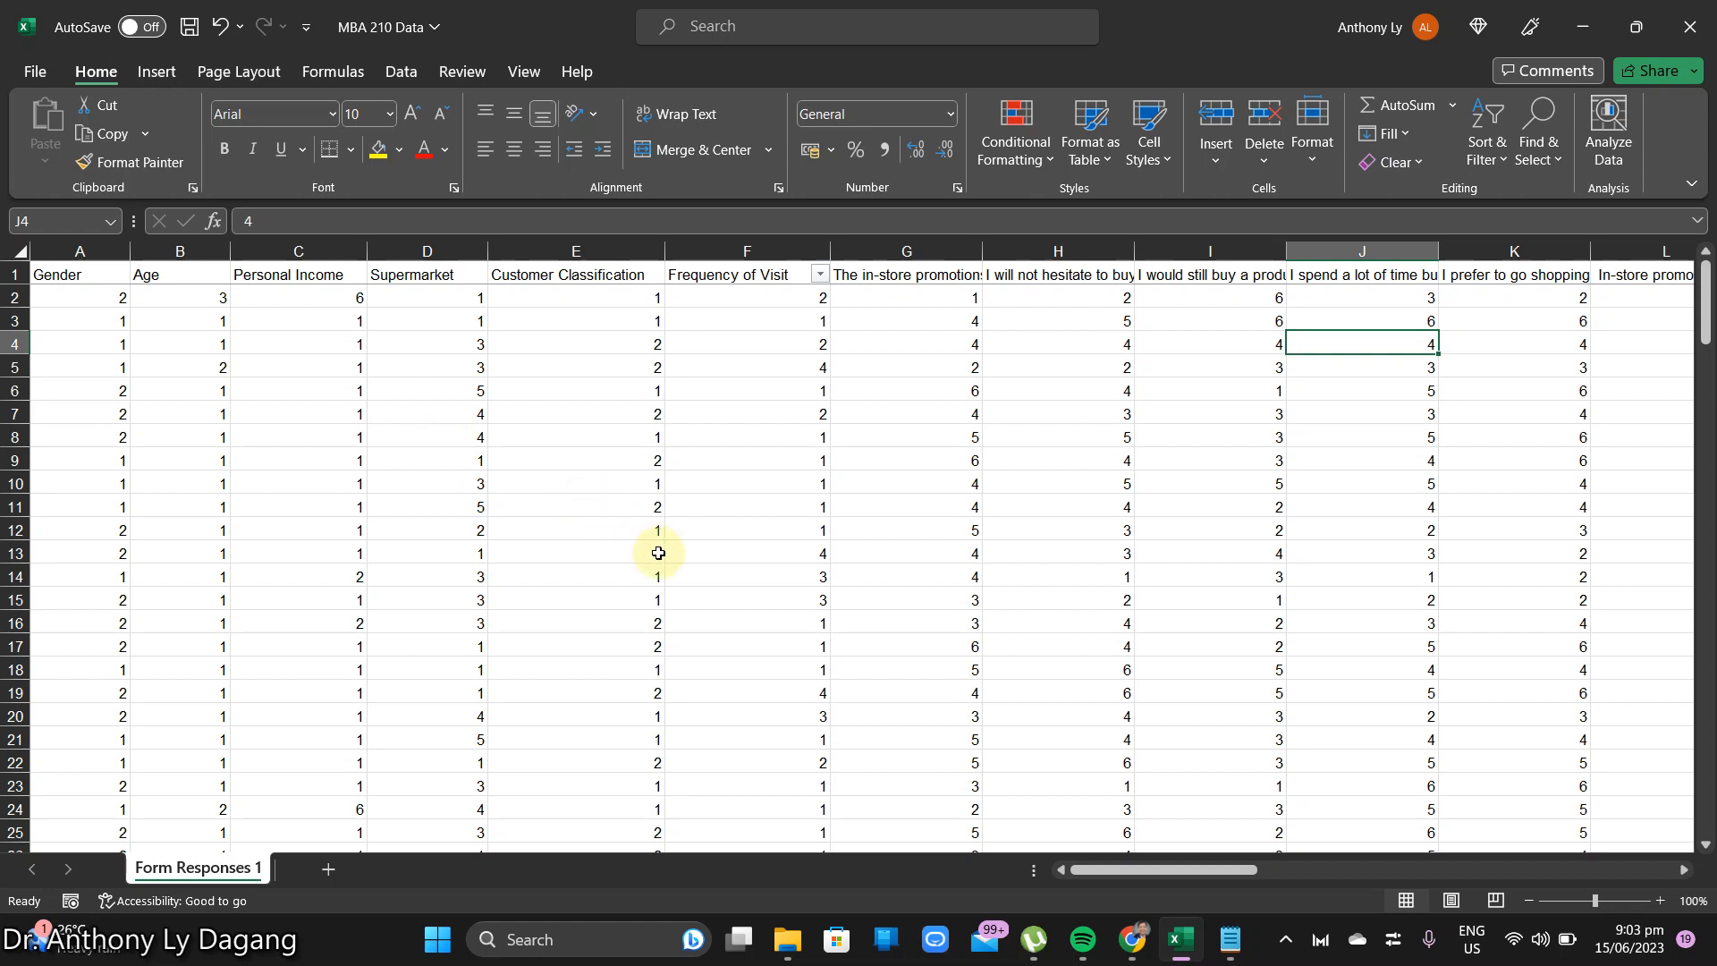
{"action": "mouse_move", "coordinate": [582, 493]}
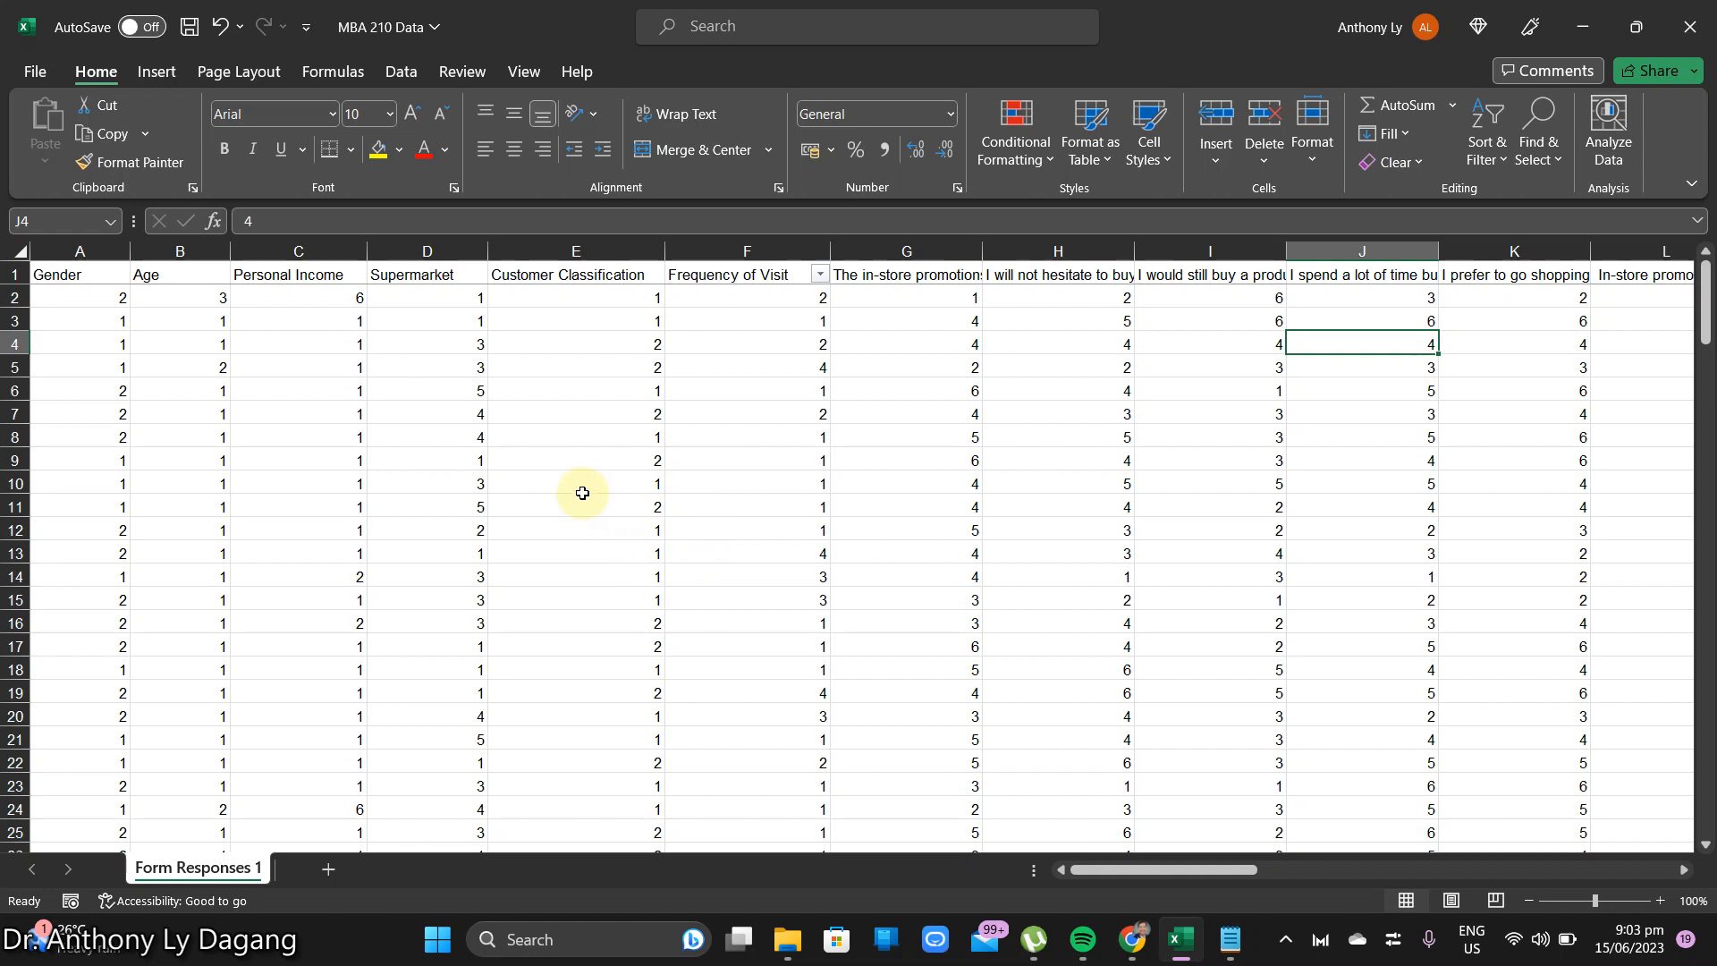
{"action": "mouse_move", "coordinate": [645, 482]}
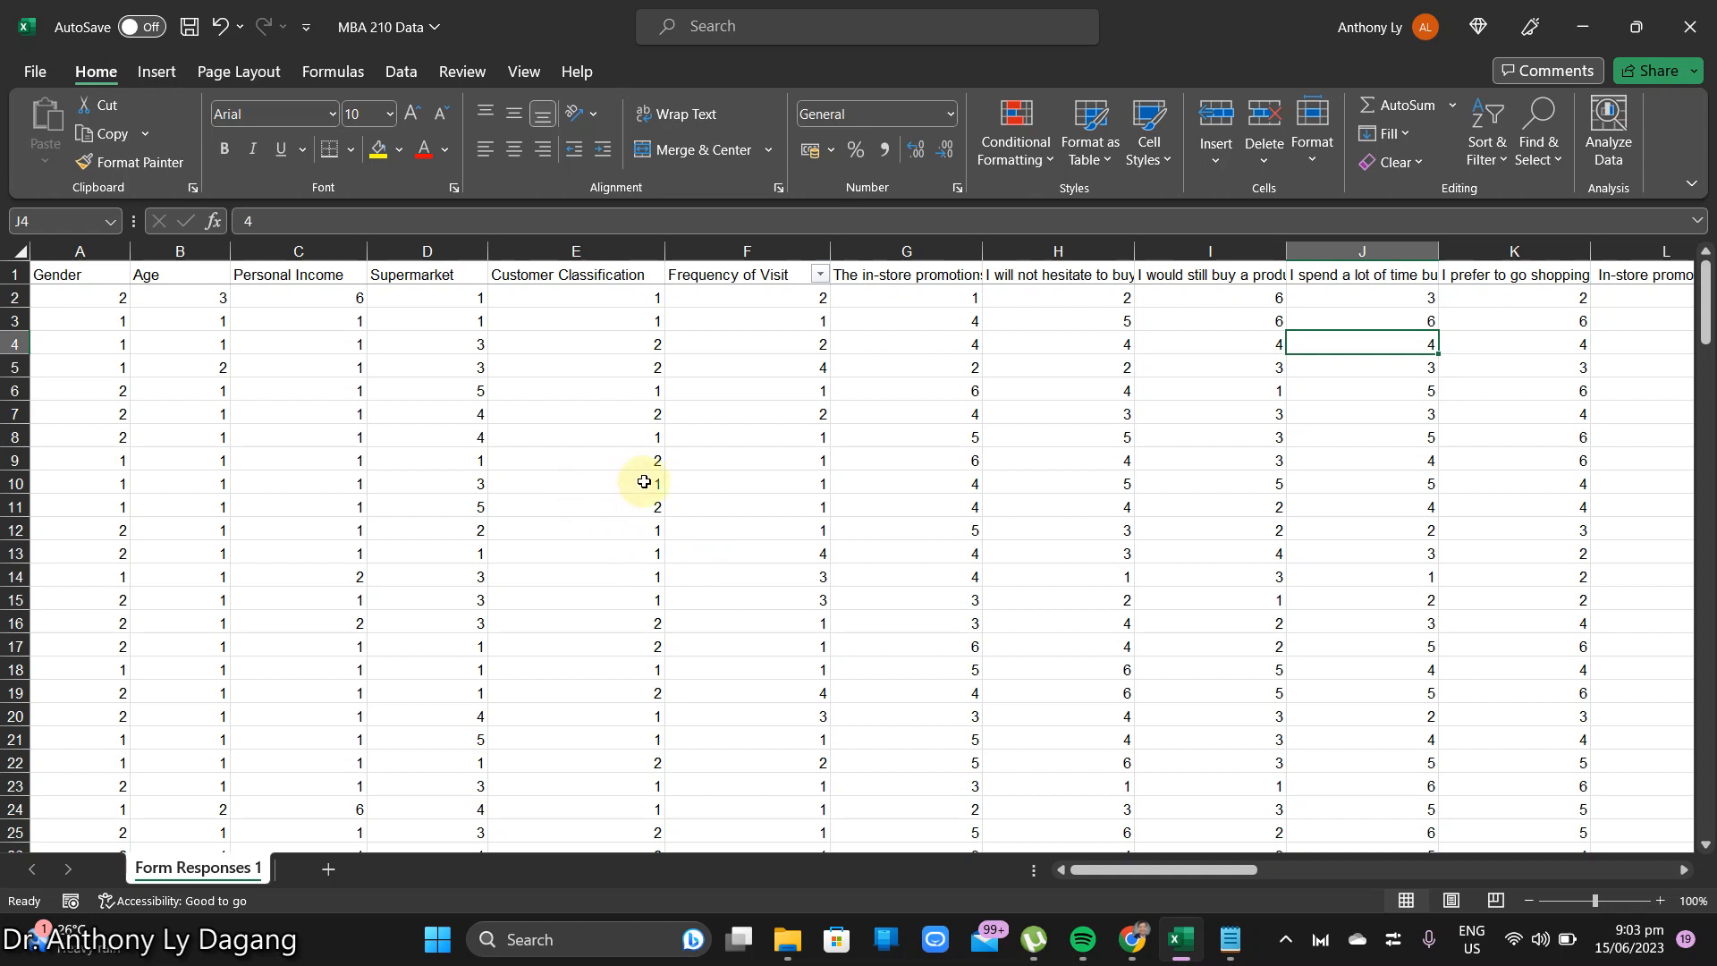
{"action": "mouse_move", "coordinate": [663, 466]}
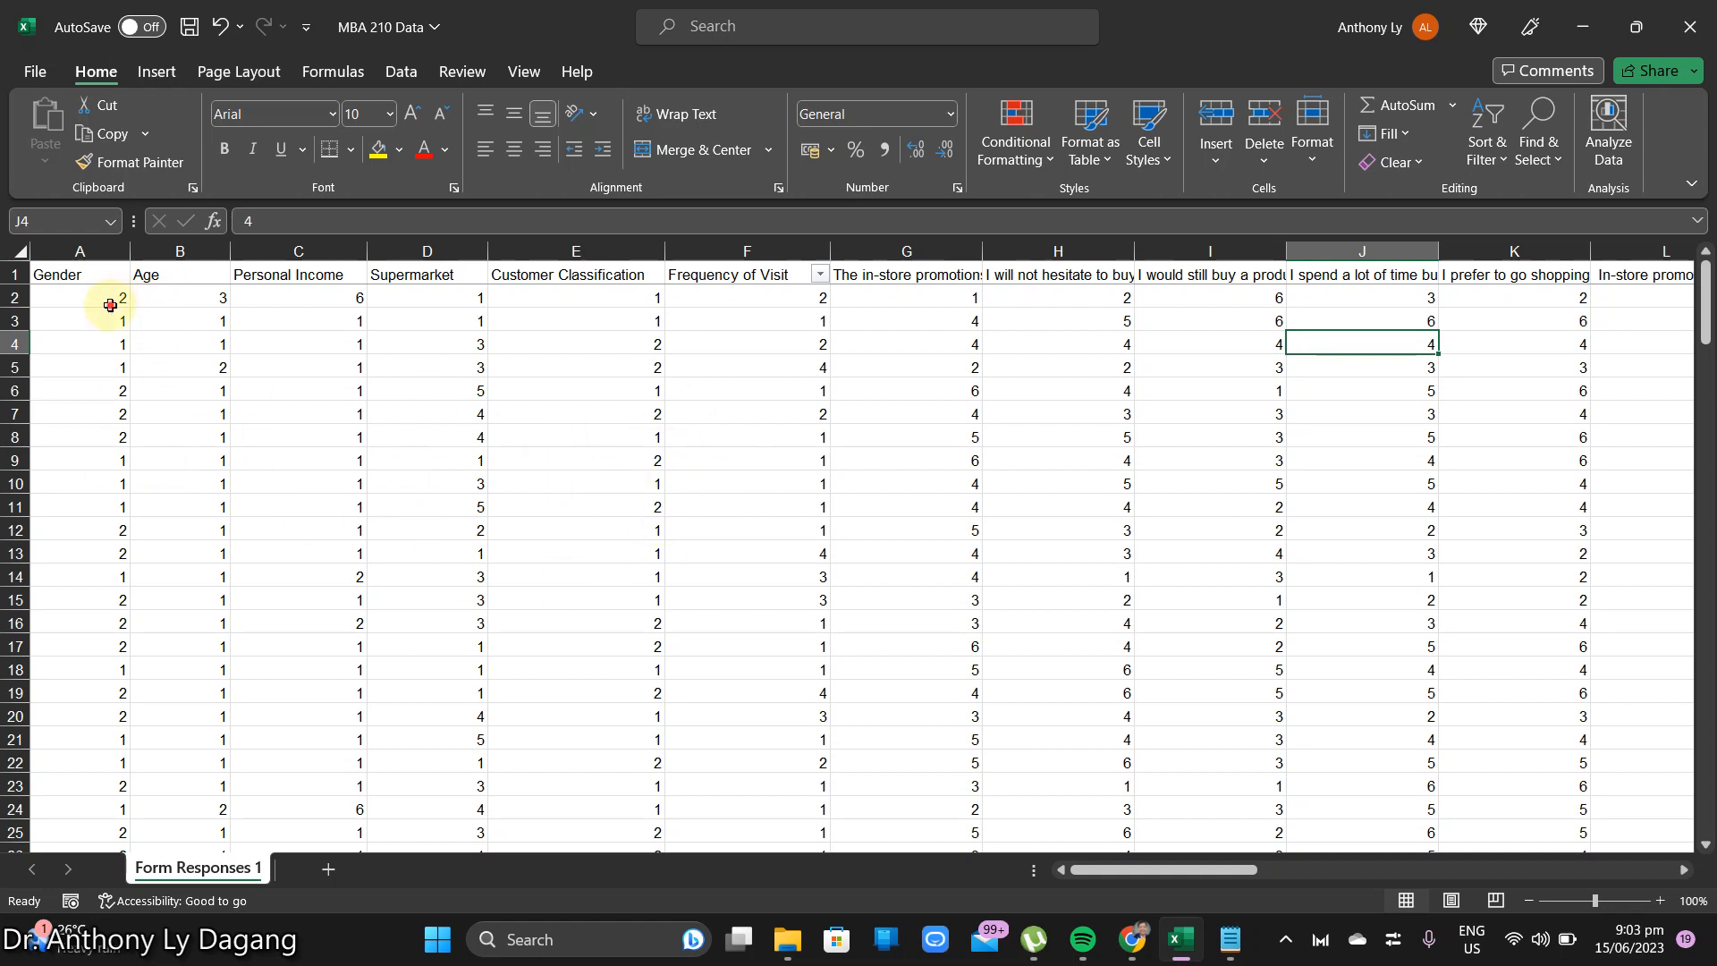
Step: Close the MBA 210 Data workbook in Excel, discarding unsaved changes
{"action": "left_click", "coordinate": [178, 506]}
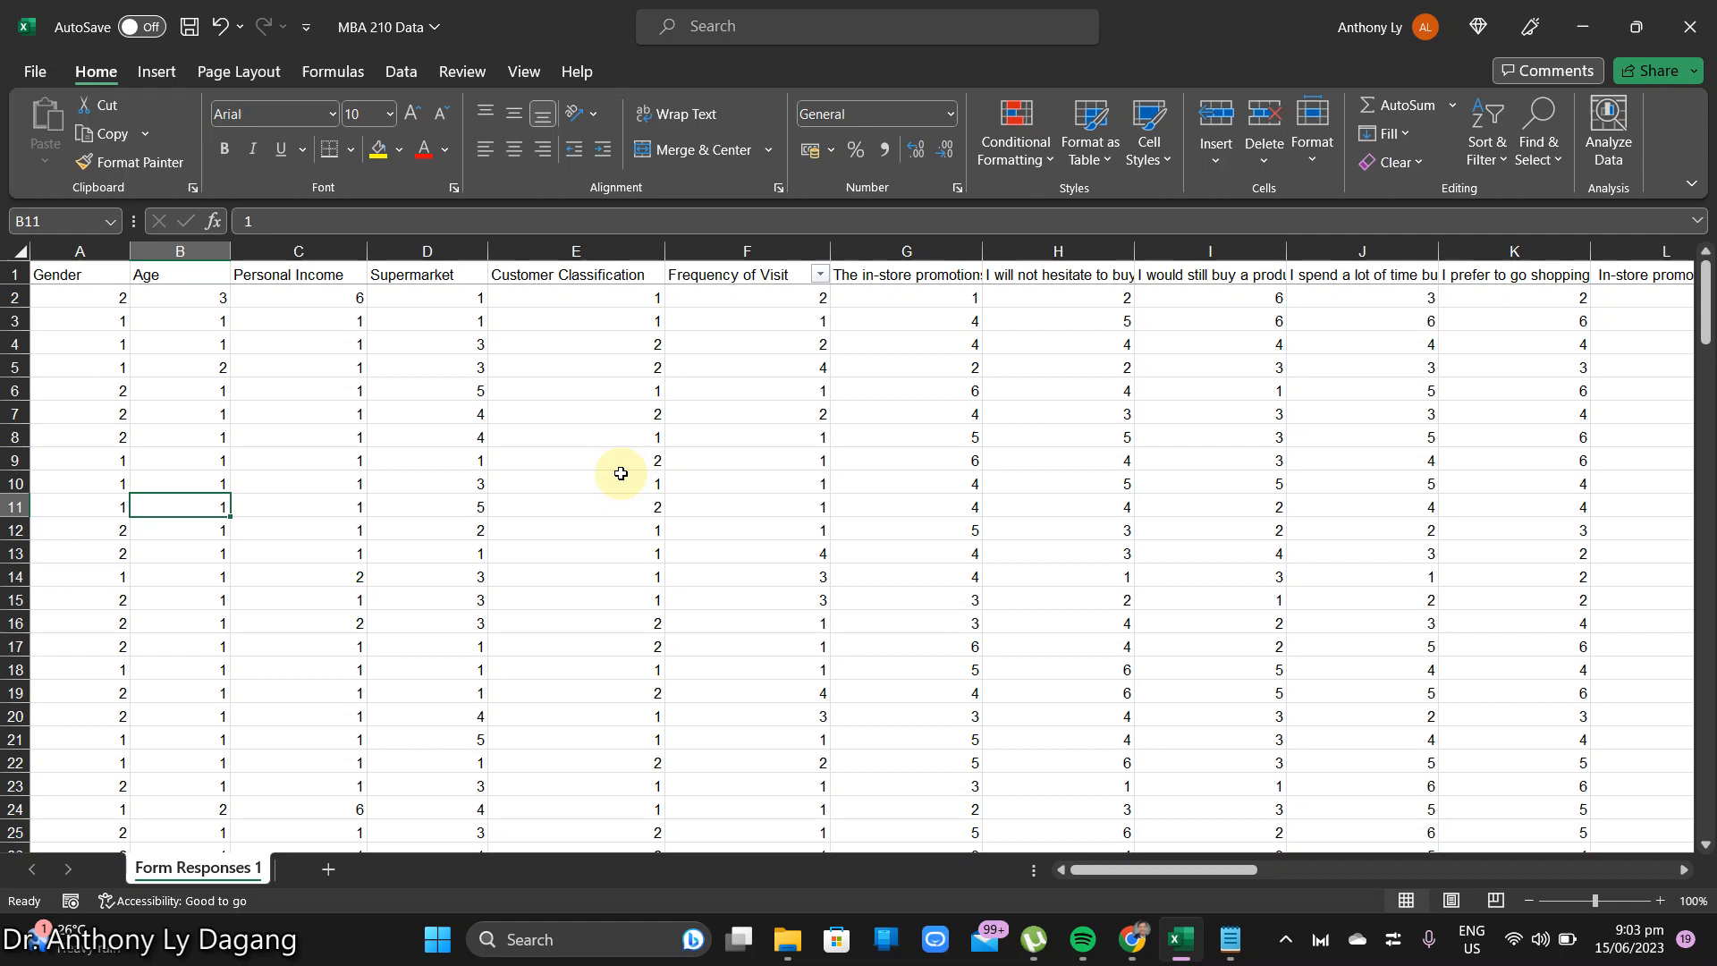
{"action": "mouse_move", "coordinate": [590, 489]}
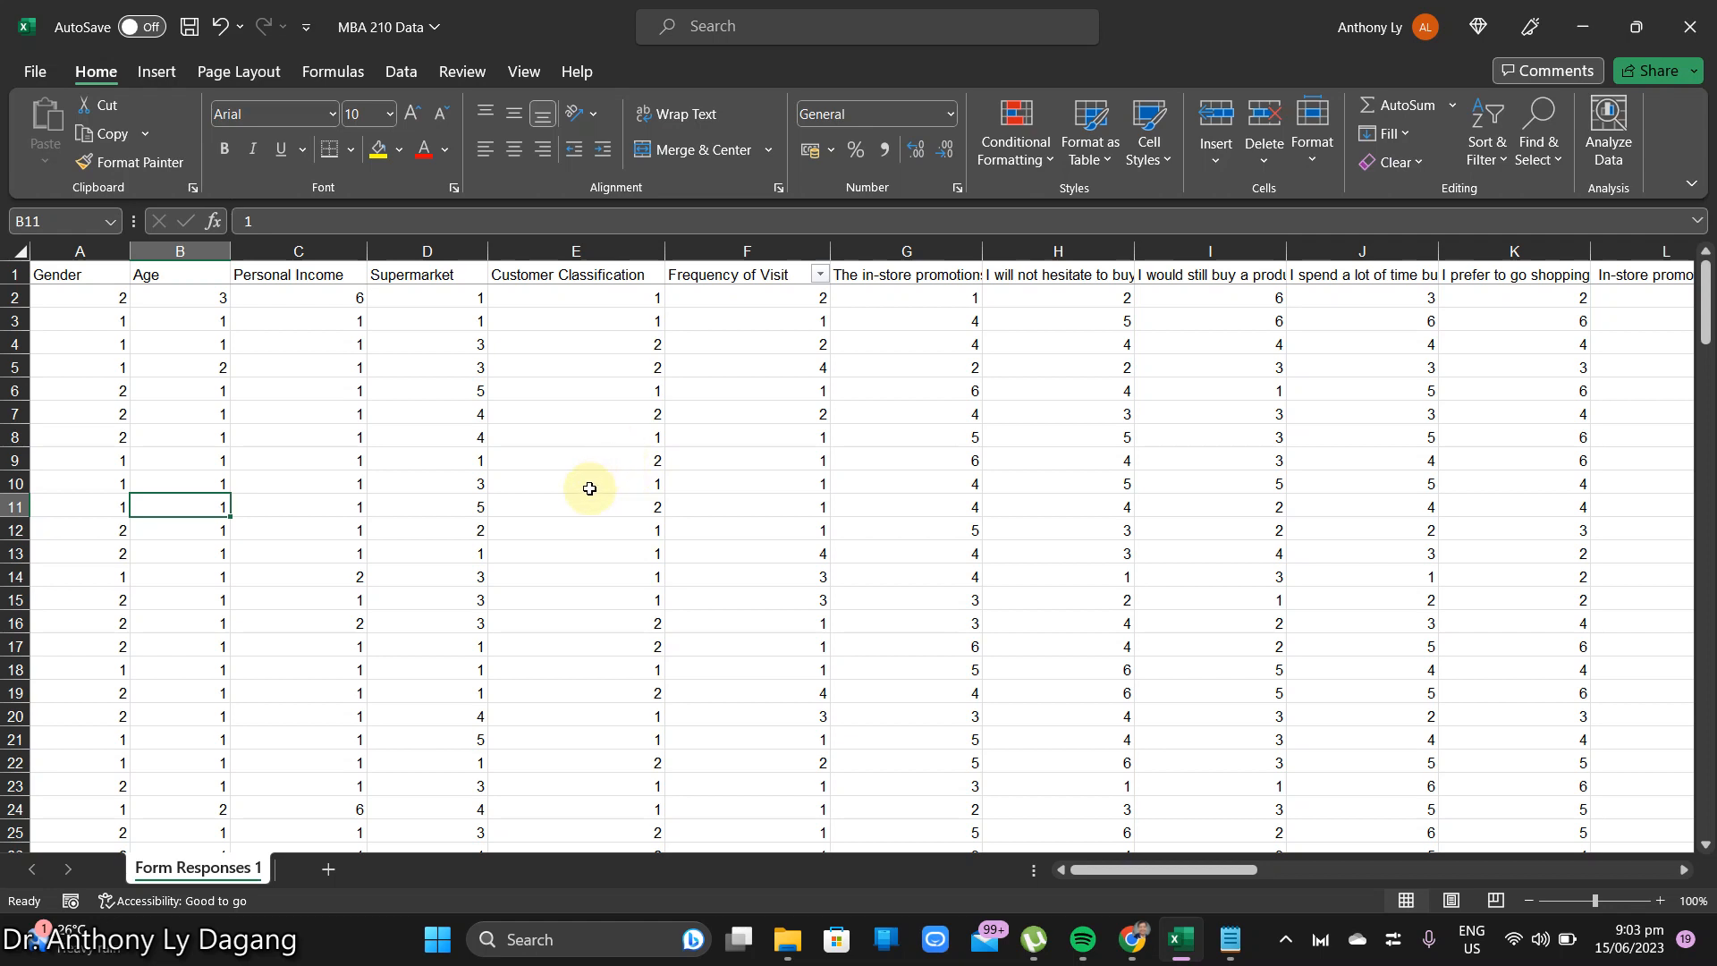
{"action": "mouse_move", "coordinate": [610, 478]}
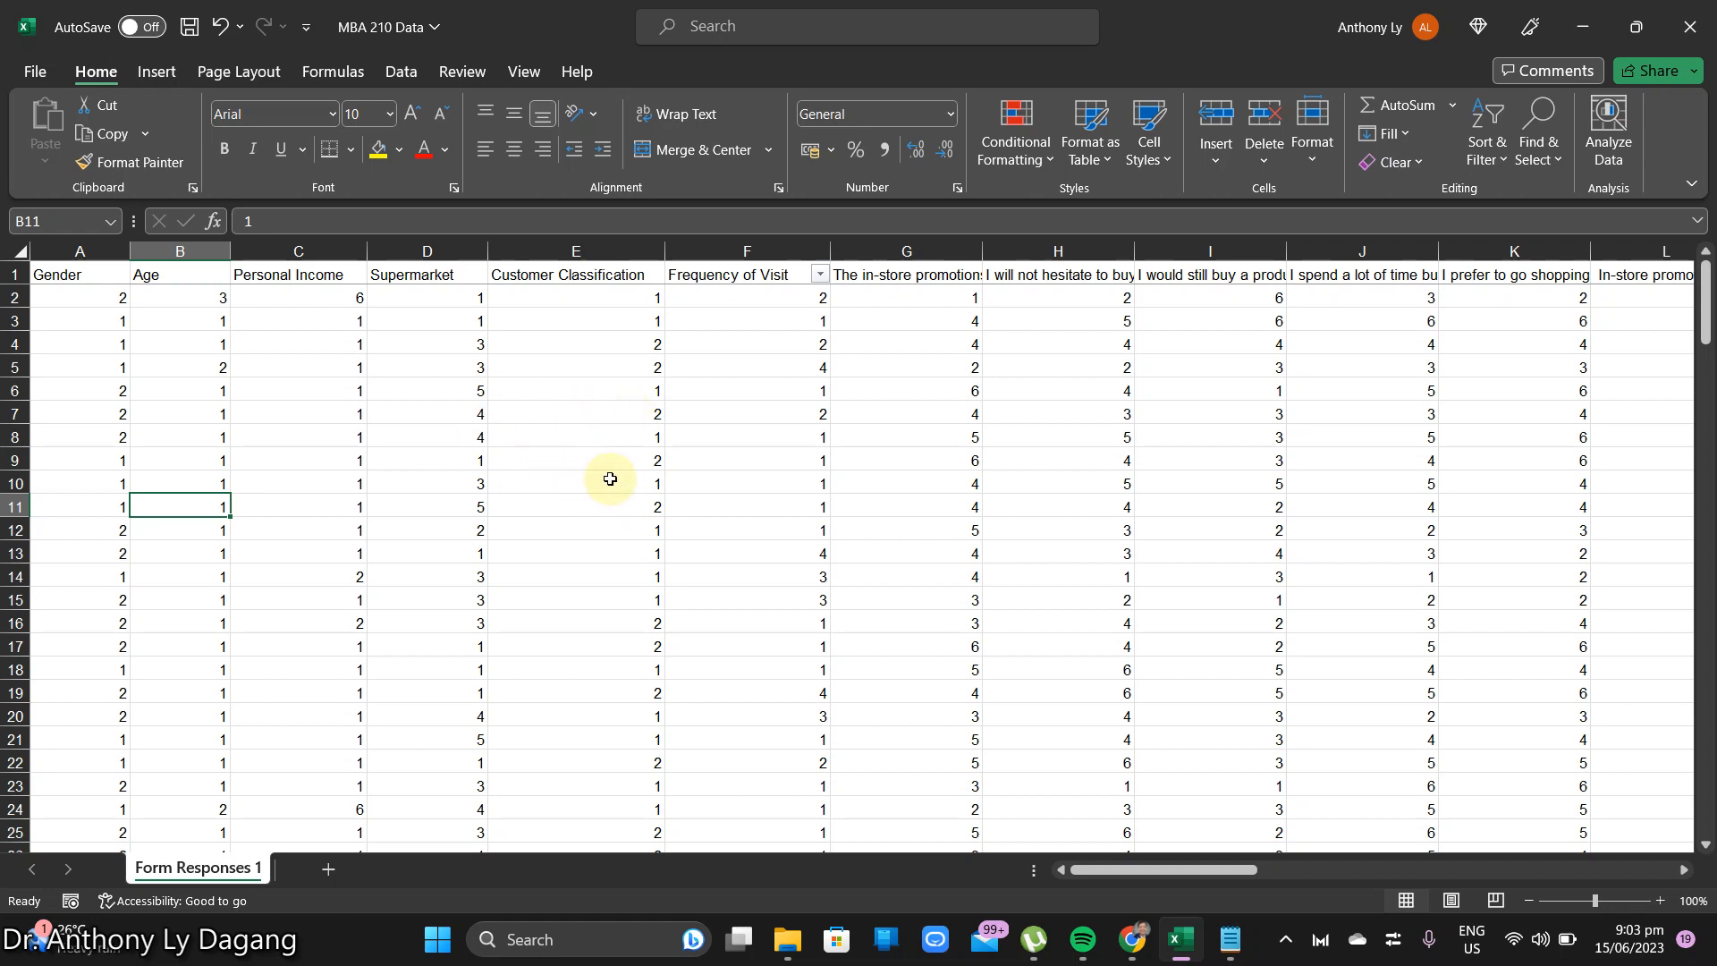
{"action": "mouse_move", "coordinate": [763, 476]}
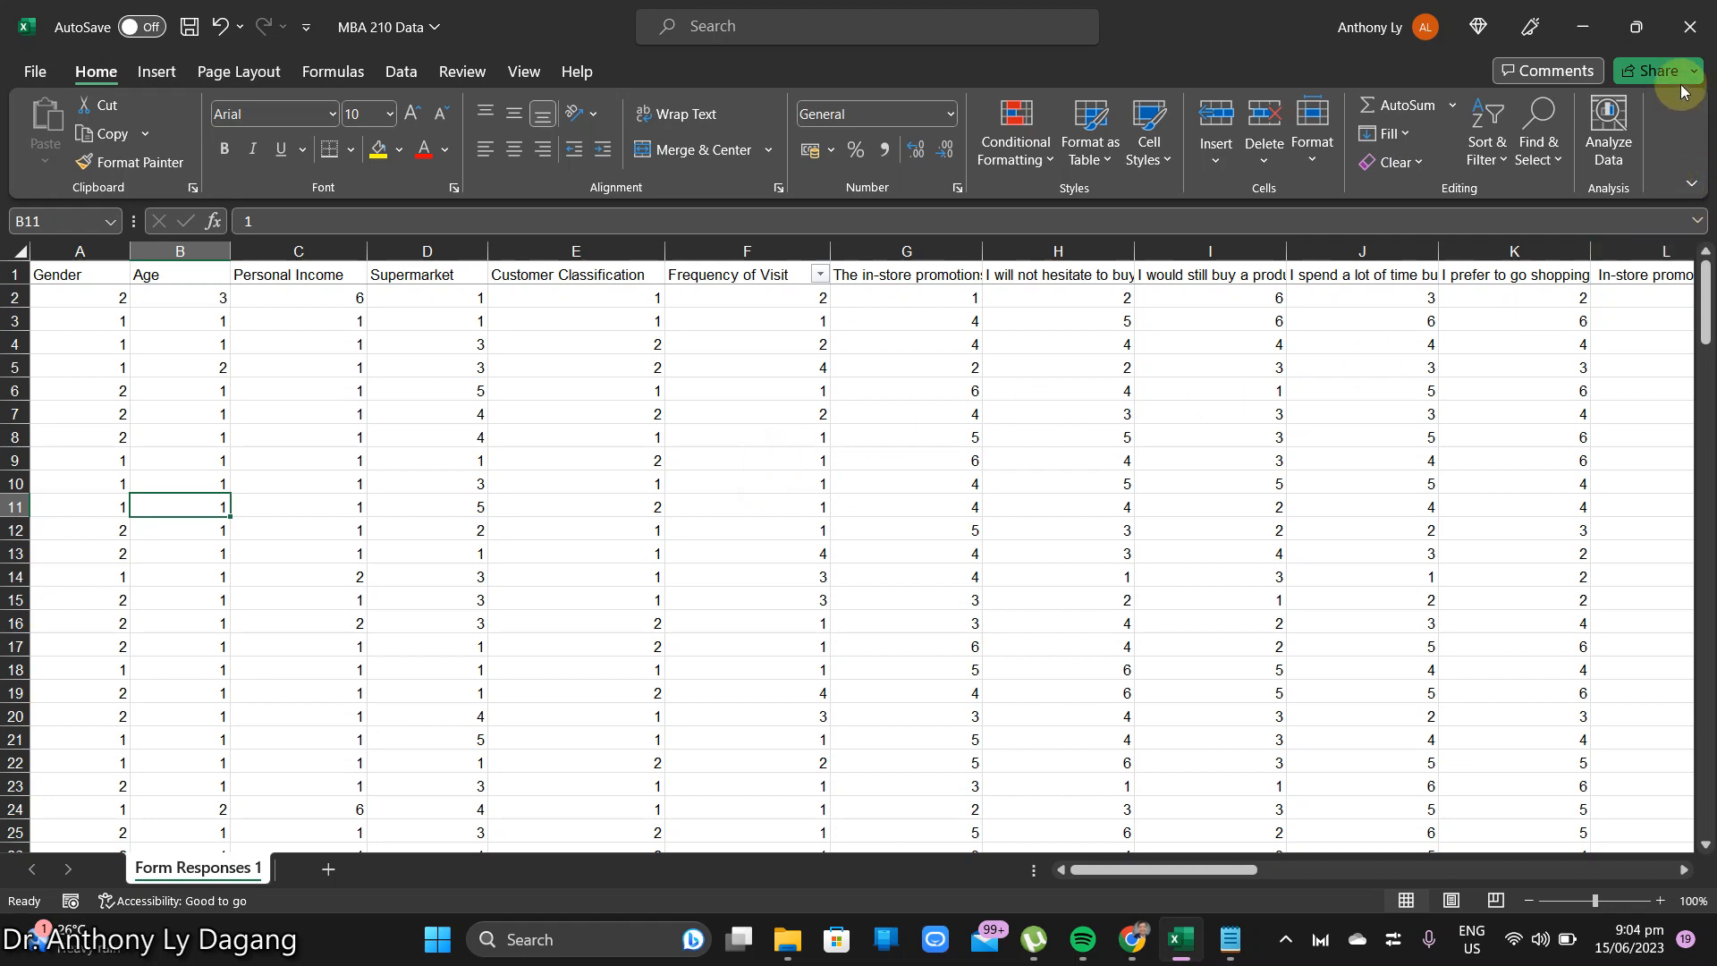
{"action": "left_click", "coordinate": [1688, 24]}
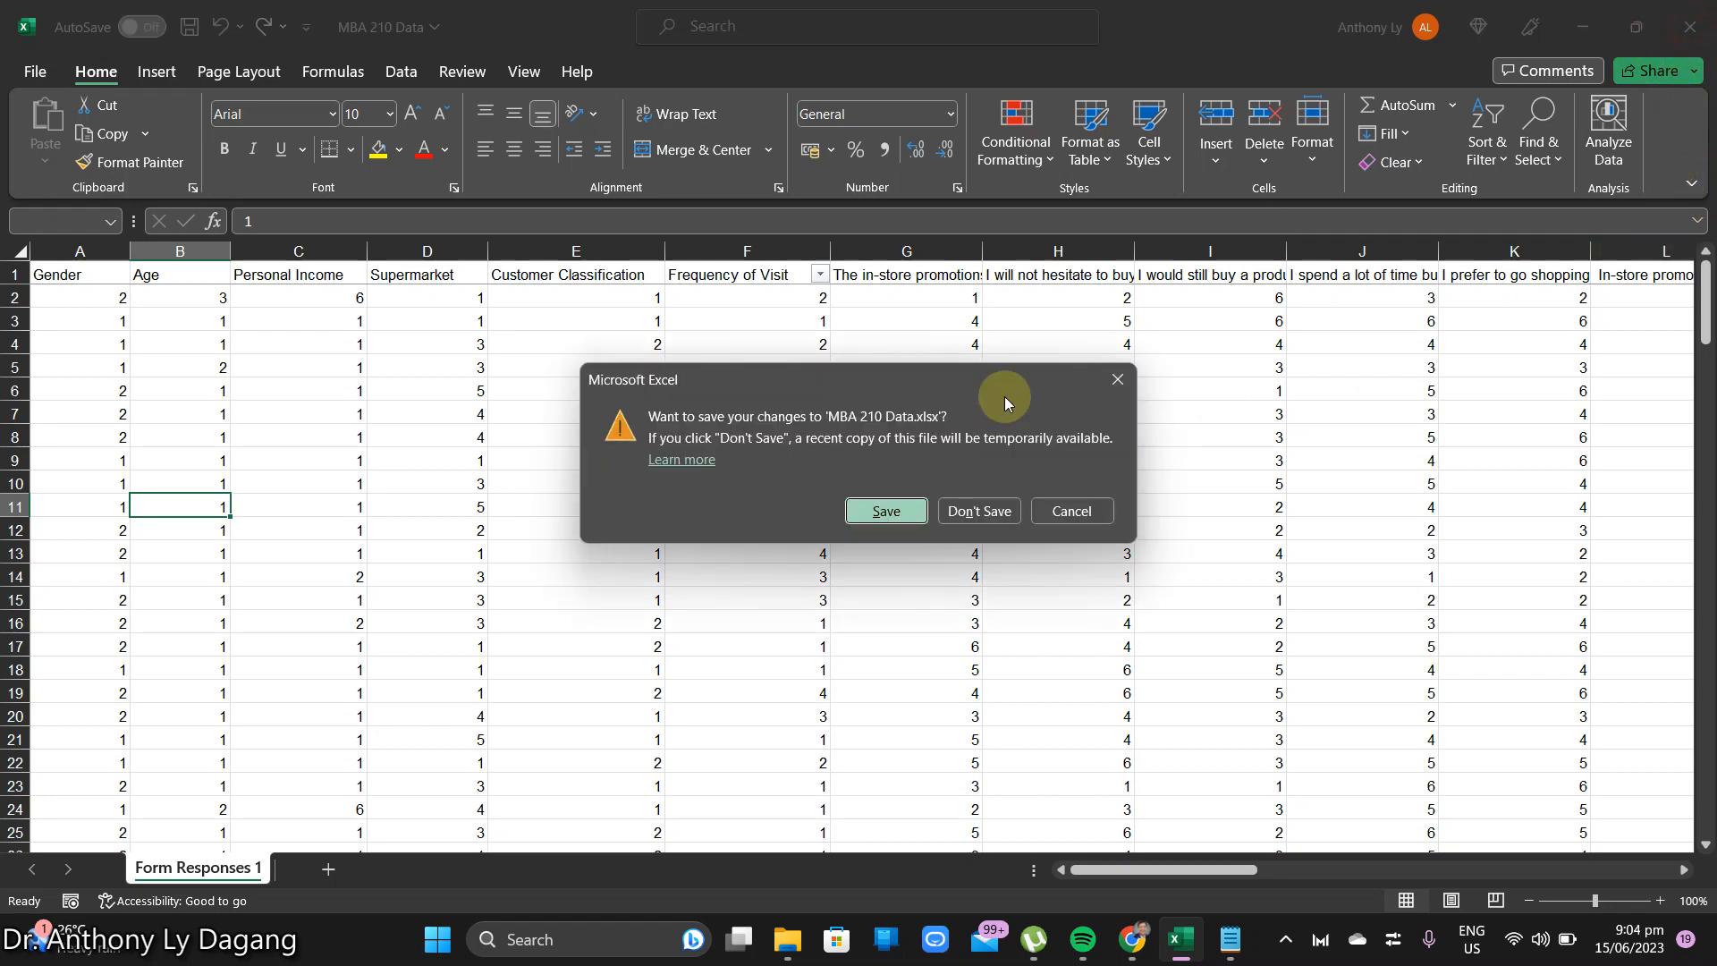
{"action": "left_click", "coordinate": [979, 511]}
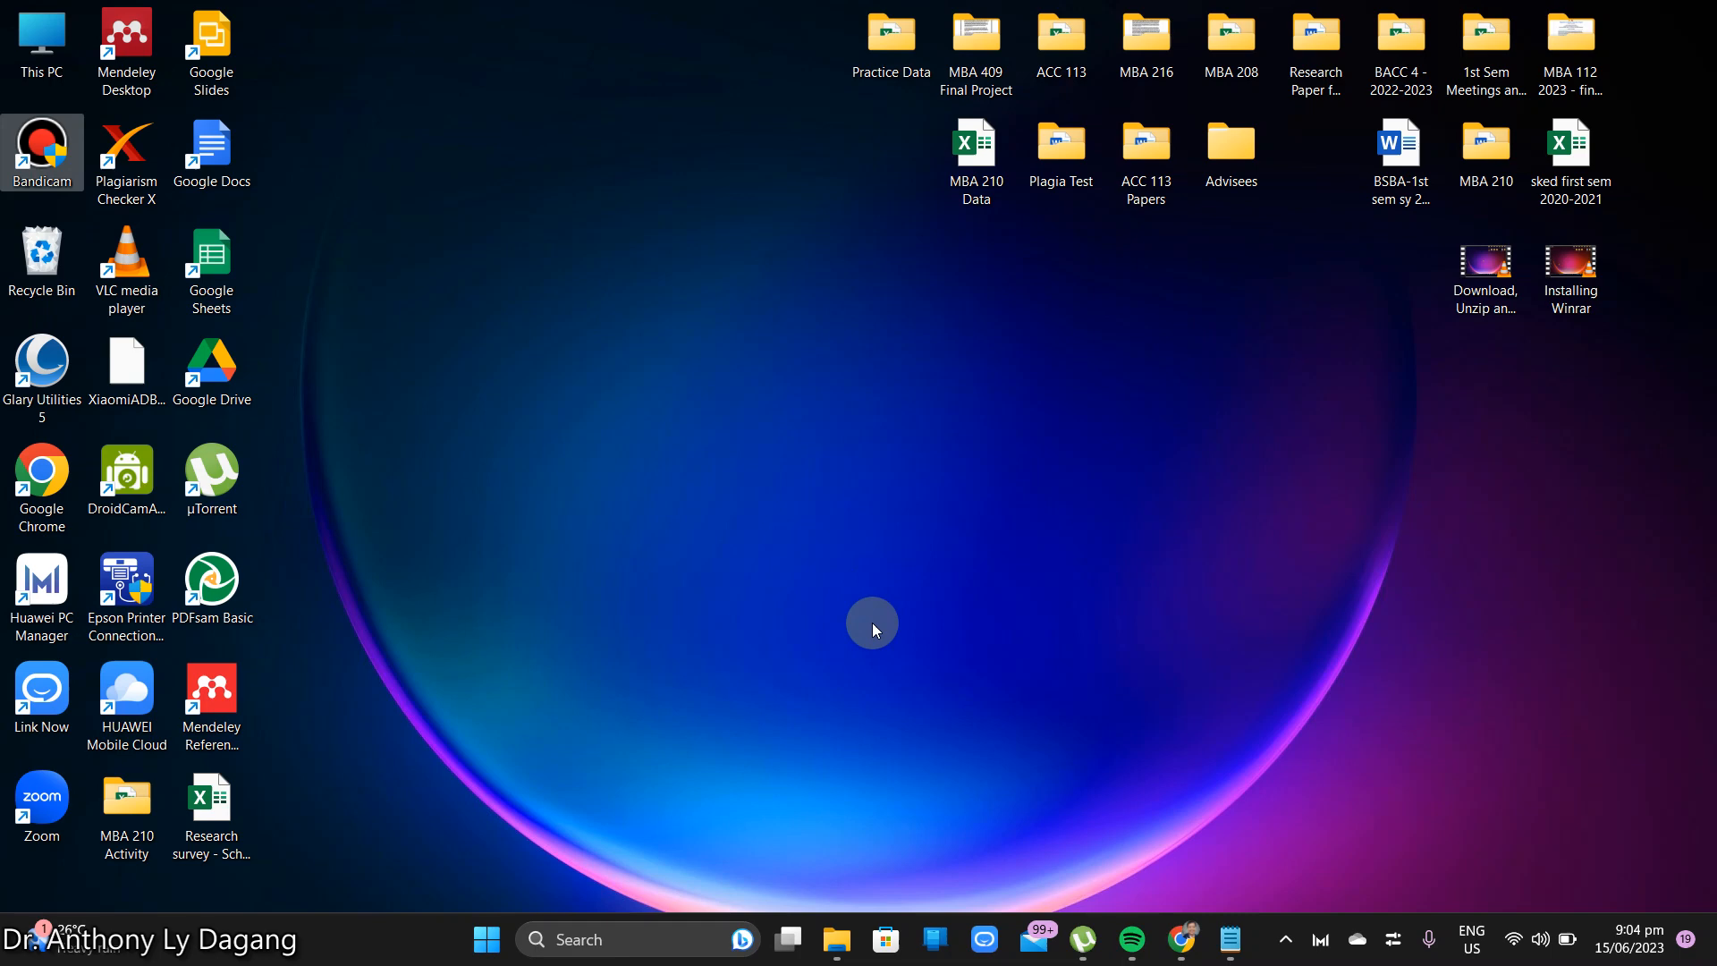
{"action": "mouse_move", "coordinate": [549, 947]}
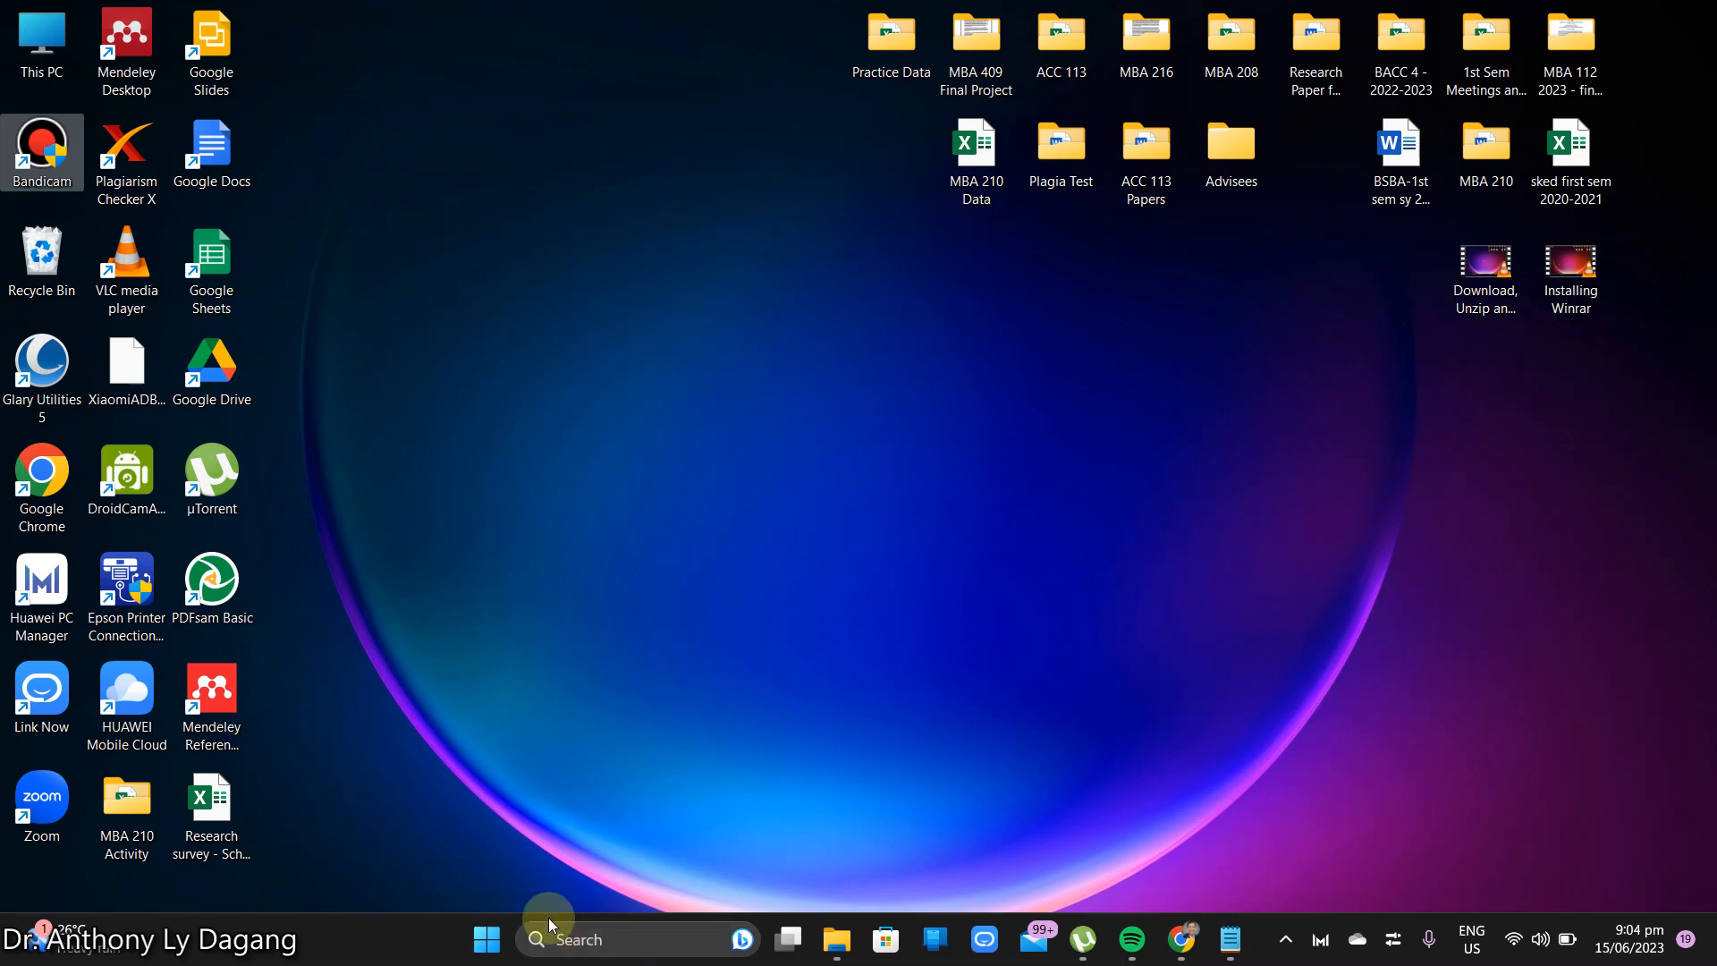
Step: Search the taskbar for IBM SPSS Statistics and launch it
{"action": "left_click", "coordinate": [485, 940]}
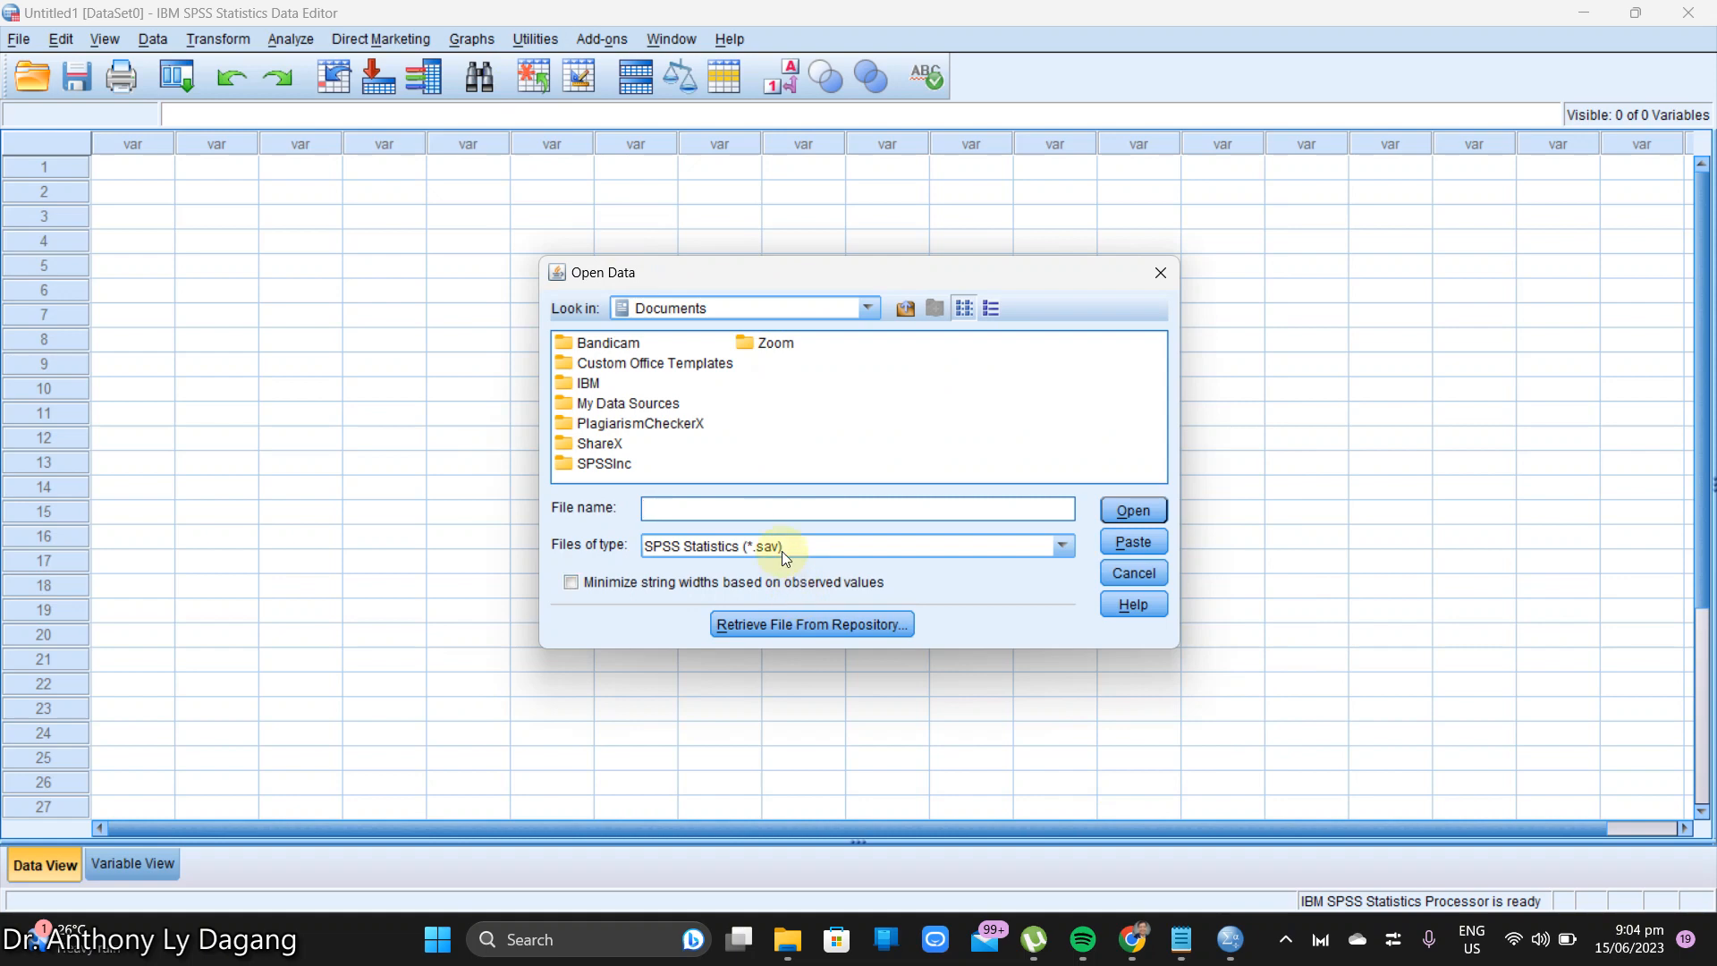
Step: Filter for Excel files, browse to the Desktop, and open MBA 210 Data.xlsx
{"action": "left_click", "coordinate": [1063, 546]}
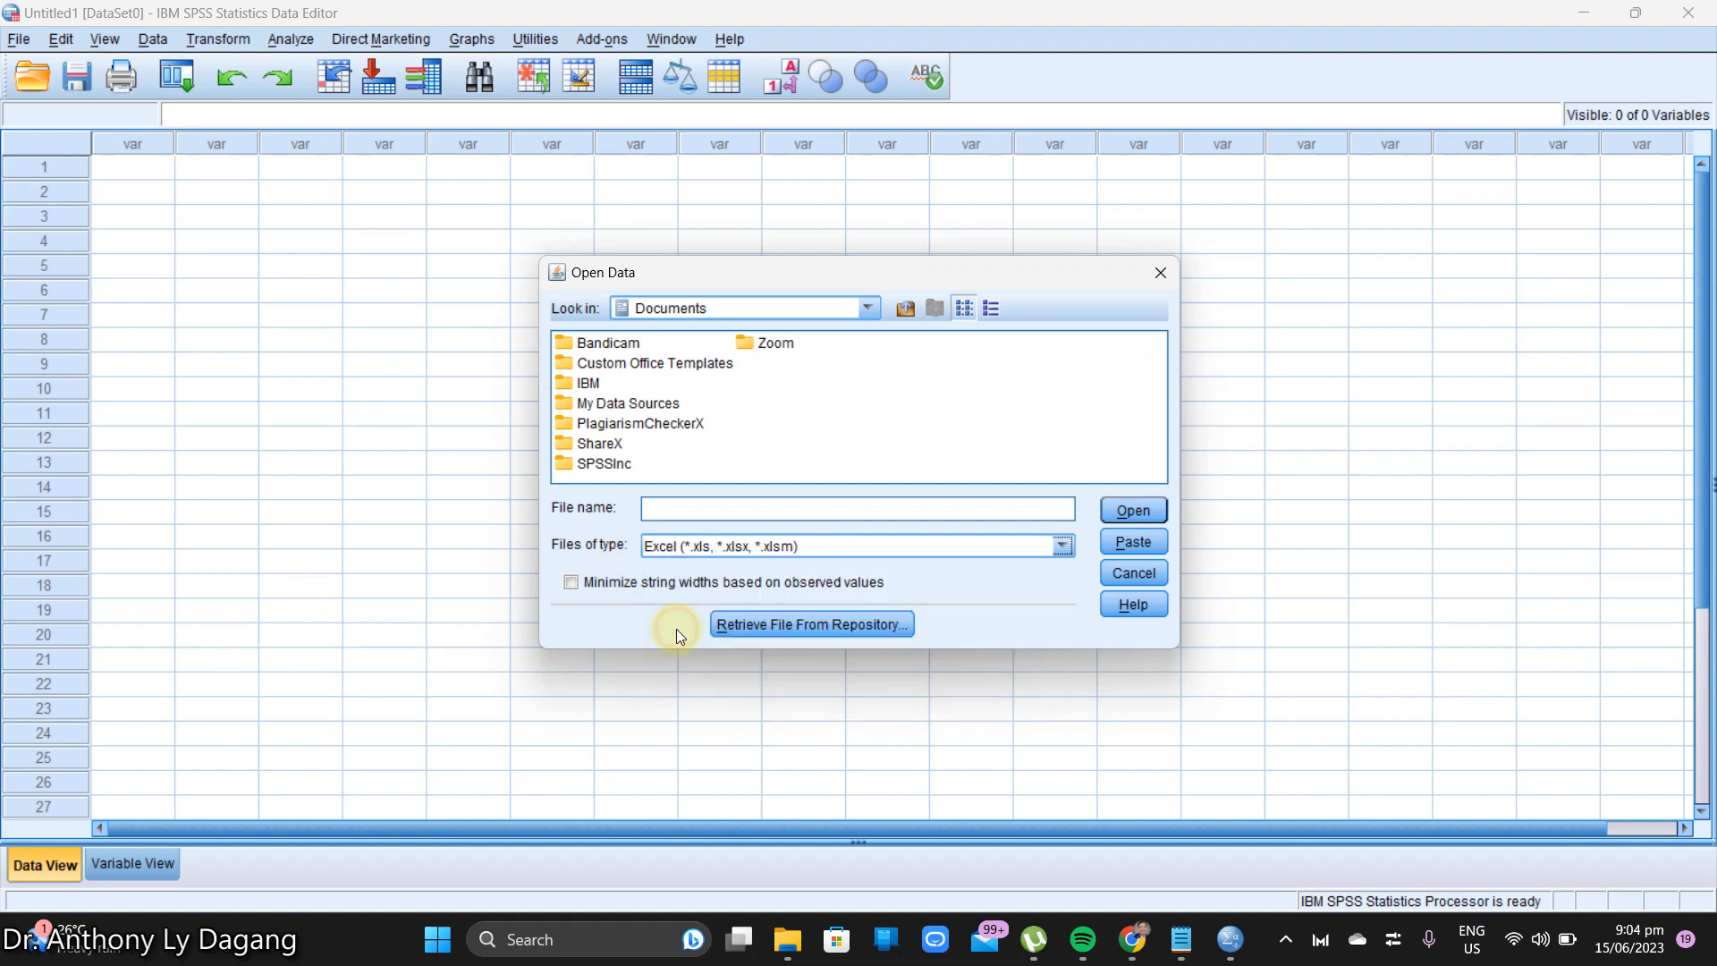
{"action": "left_click", "coordinate": [866, 307]}
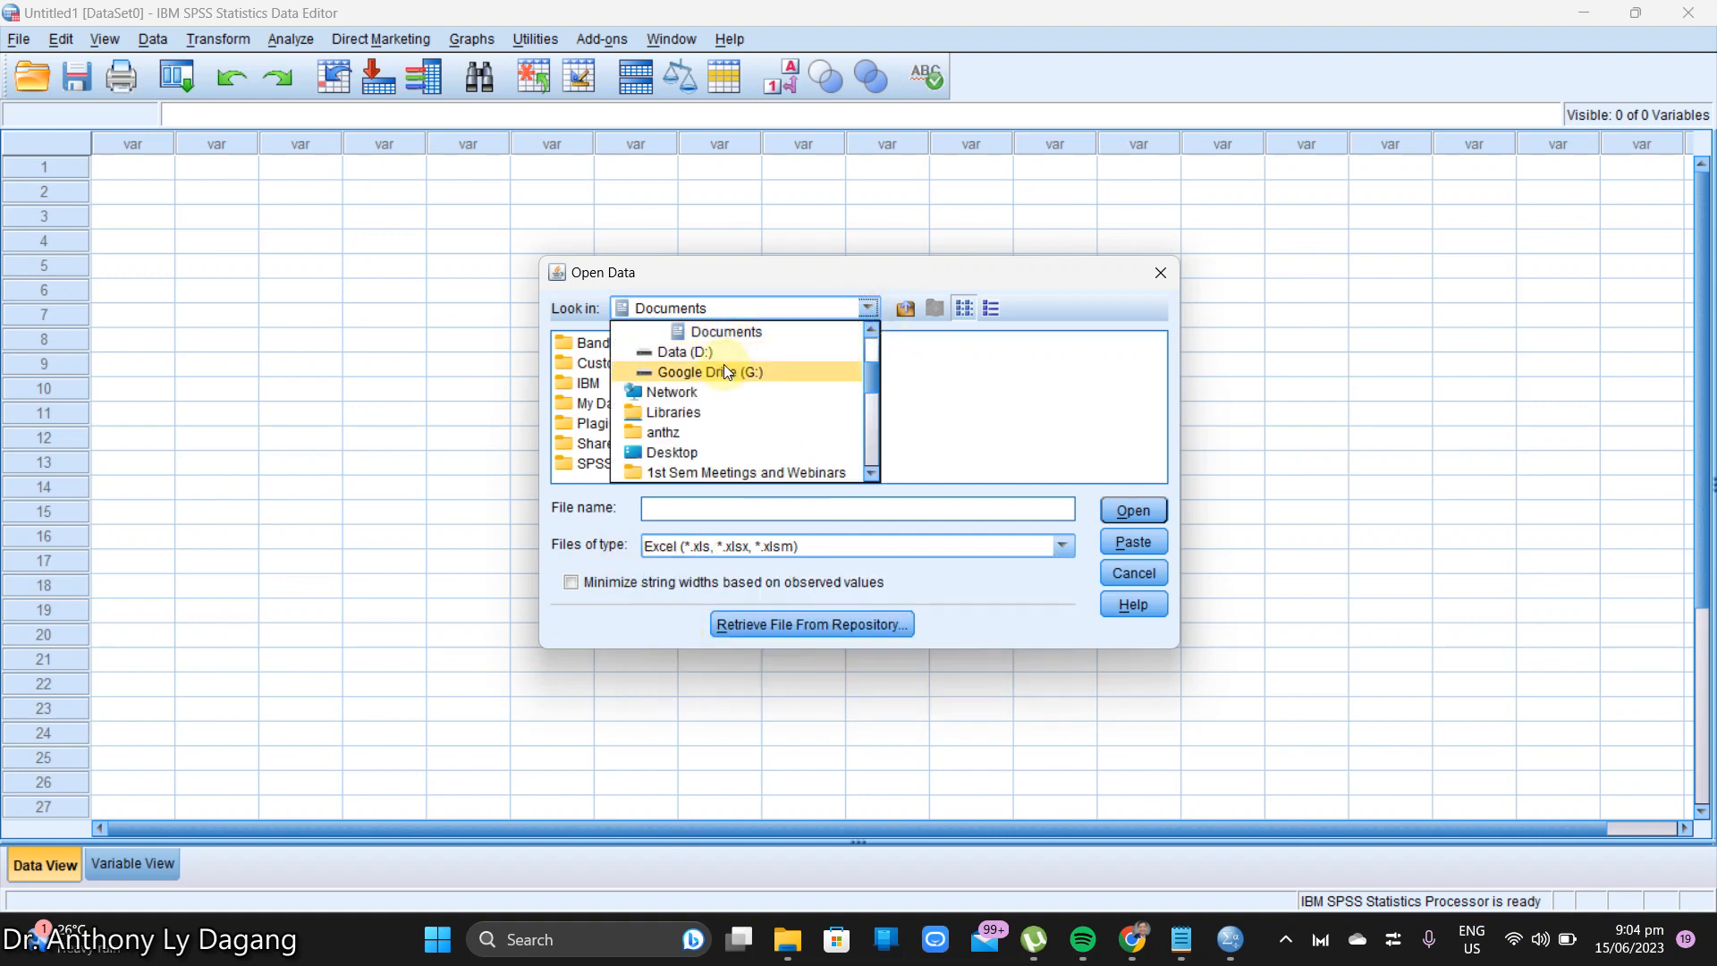
{"action": "left_click", "coordinate": [675, 453]}
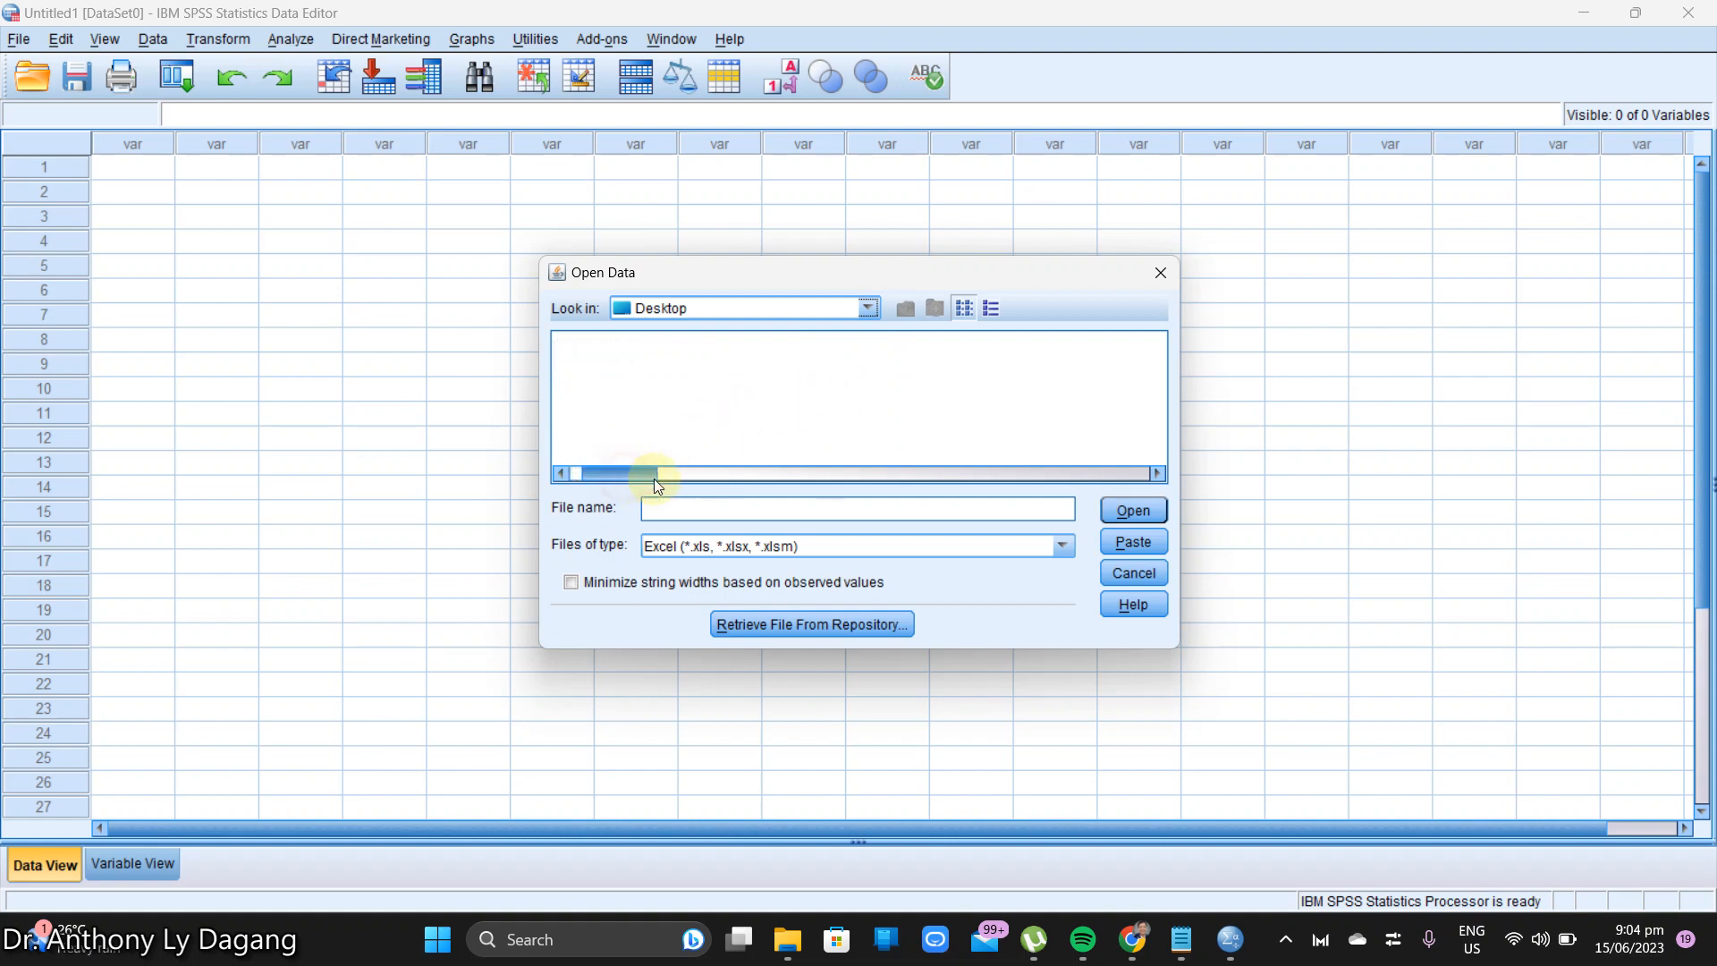
{"action": "left_click_drag", "start_coordinate": [641, 473], "coordinate": [795, 473]}
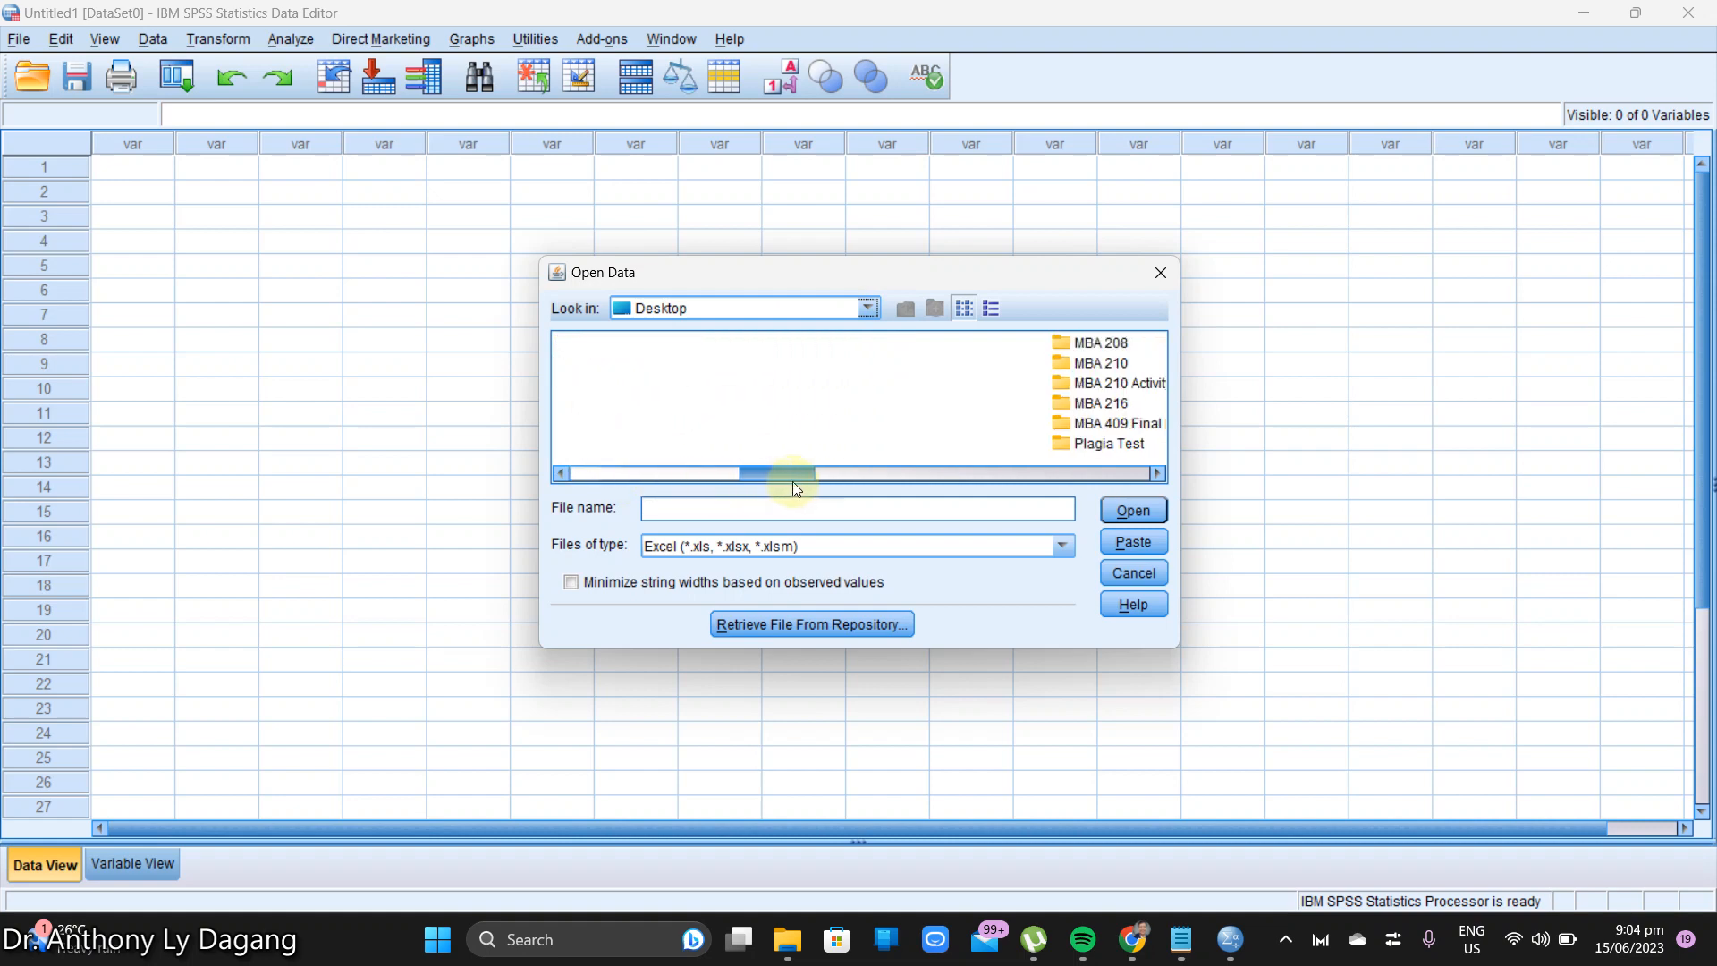
{"action": "left_click_drag", "start_coordinate": [745, 472], "coordinate": [1052, 473]}
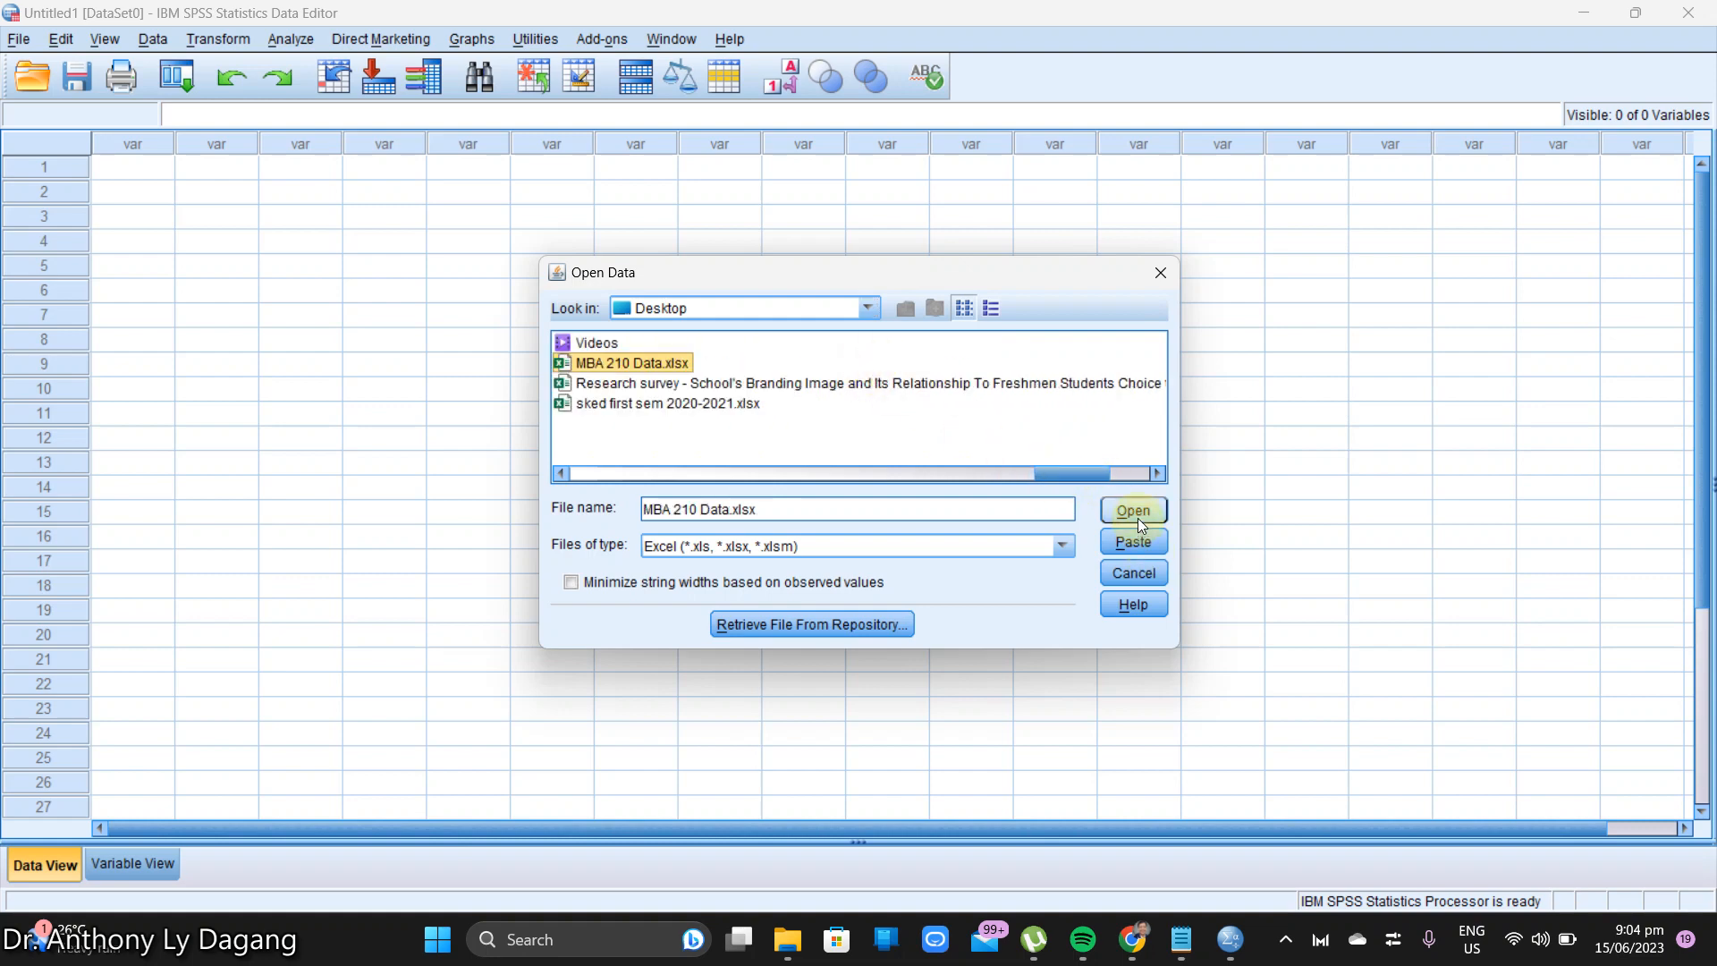
{"action": "left_click", "coordinate": [1133, 511]}
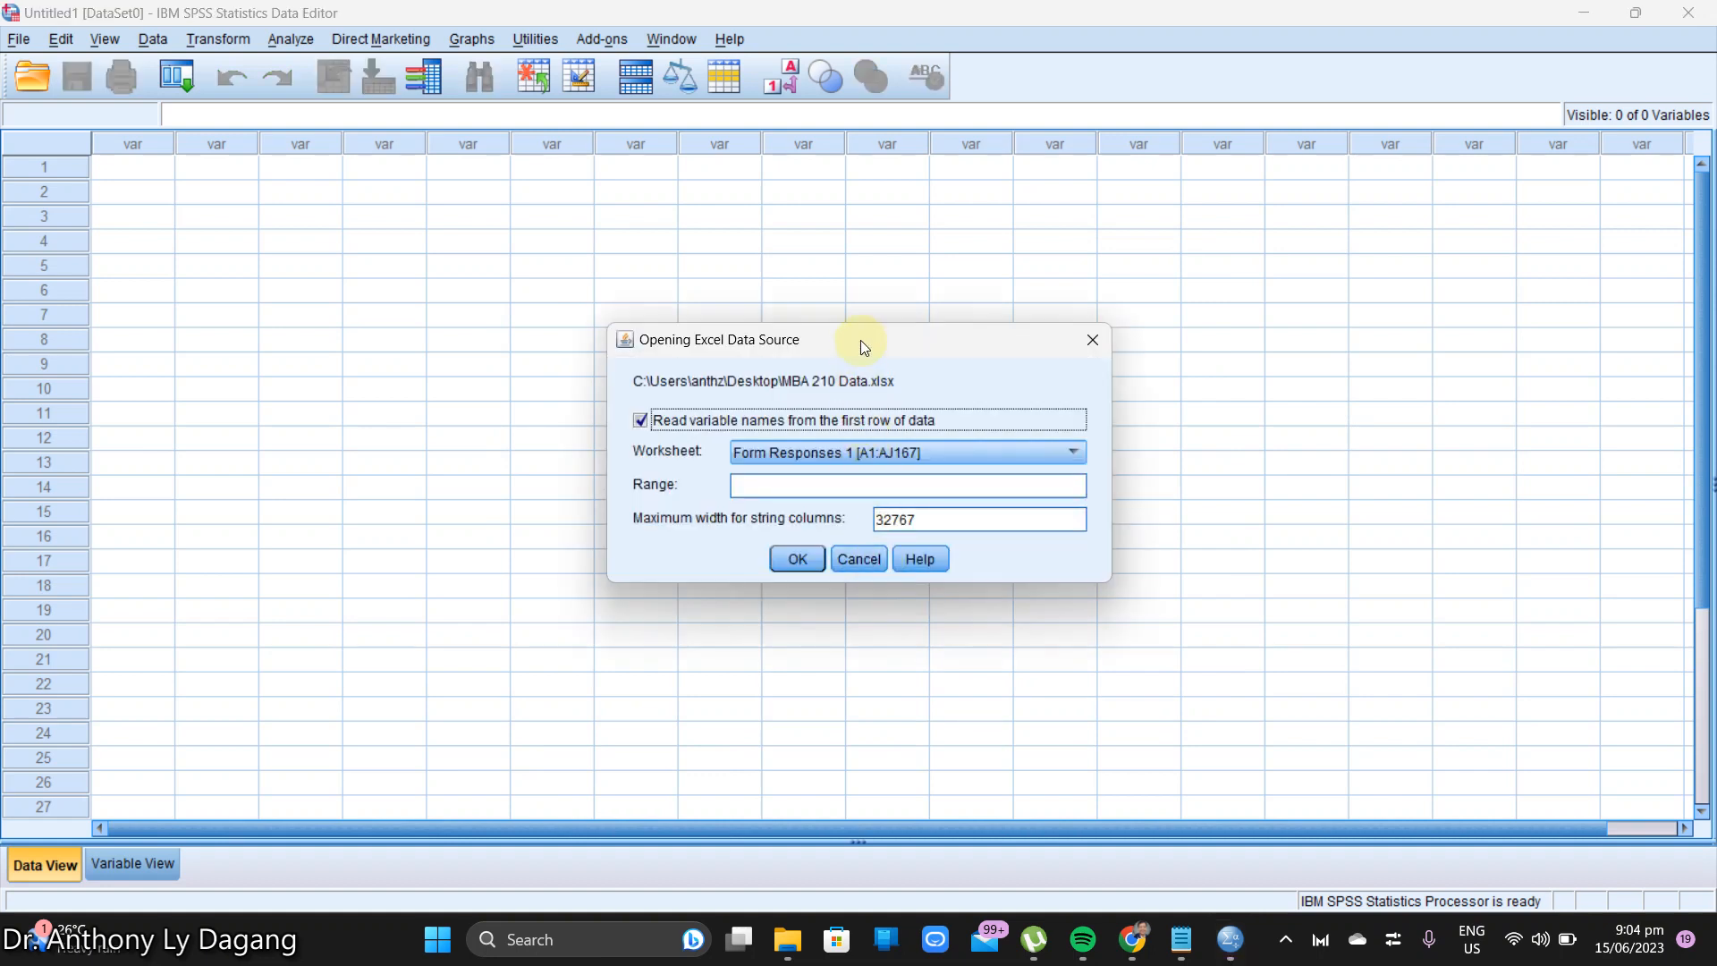
Step: Import worksheet Form Responses 1 [A1:AJ167], reading variable names from the first row
{"action": "left_click_drag", "start_coordinate": [860, 340], "coordinate": [871, 334]}
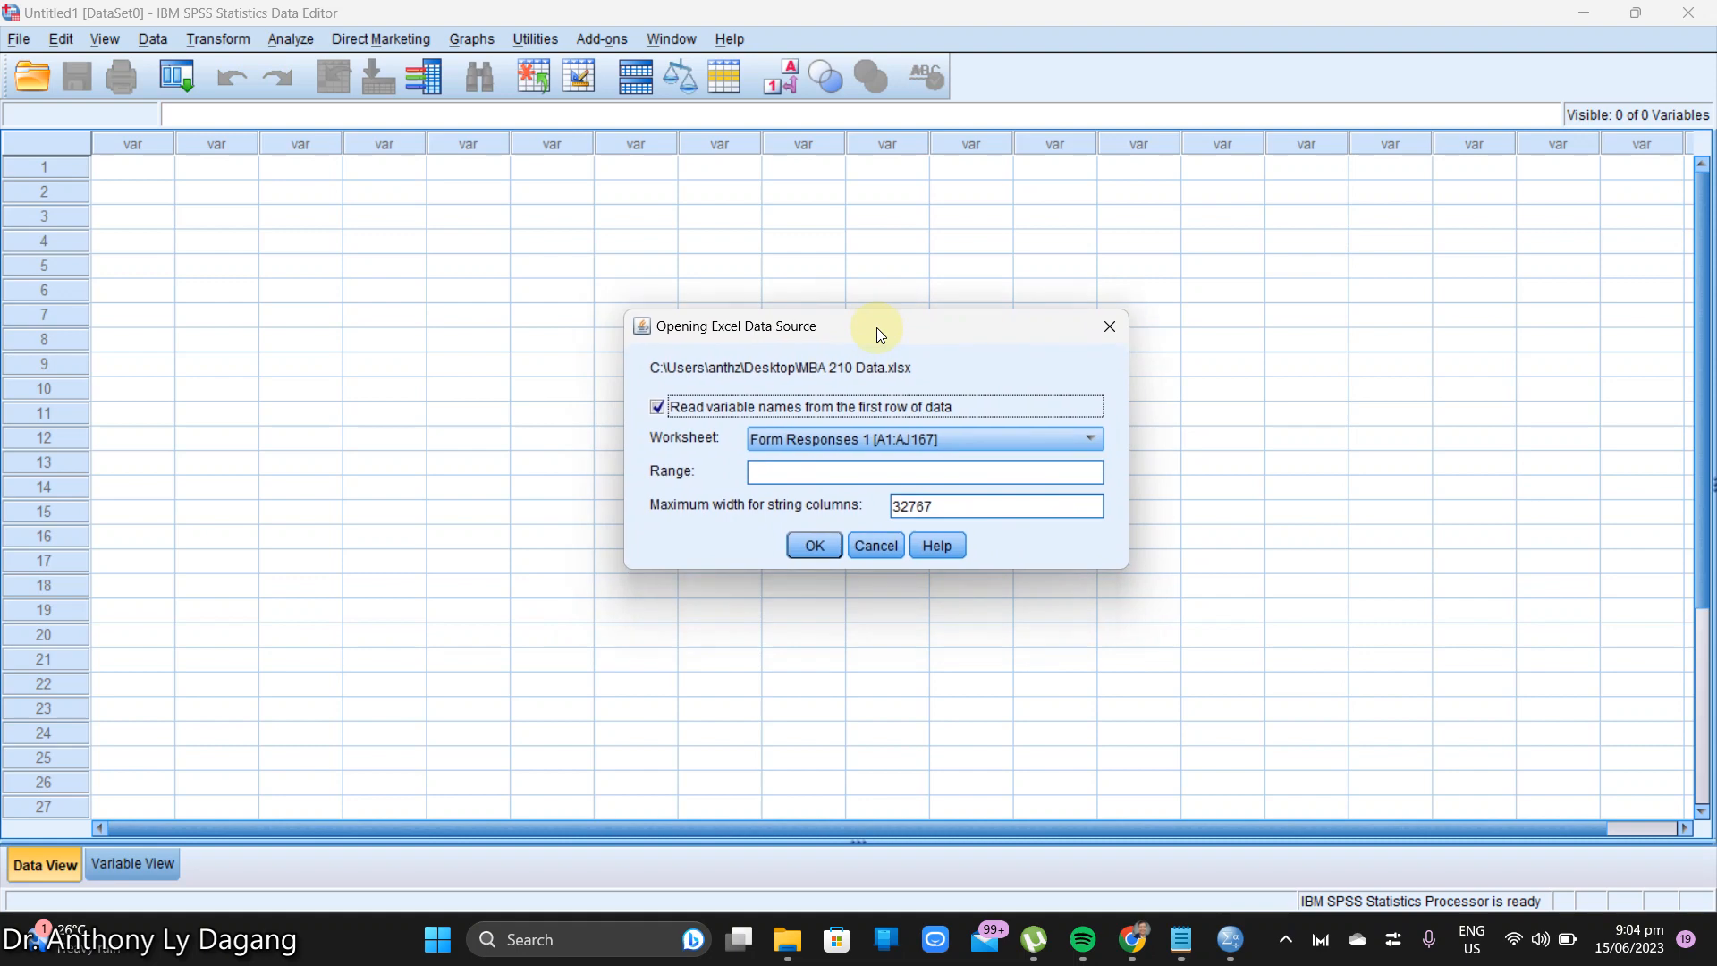
{"action": "mouse_move", "coordinate": [728, 411]}
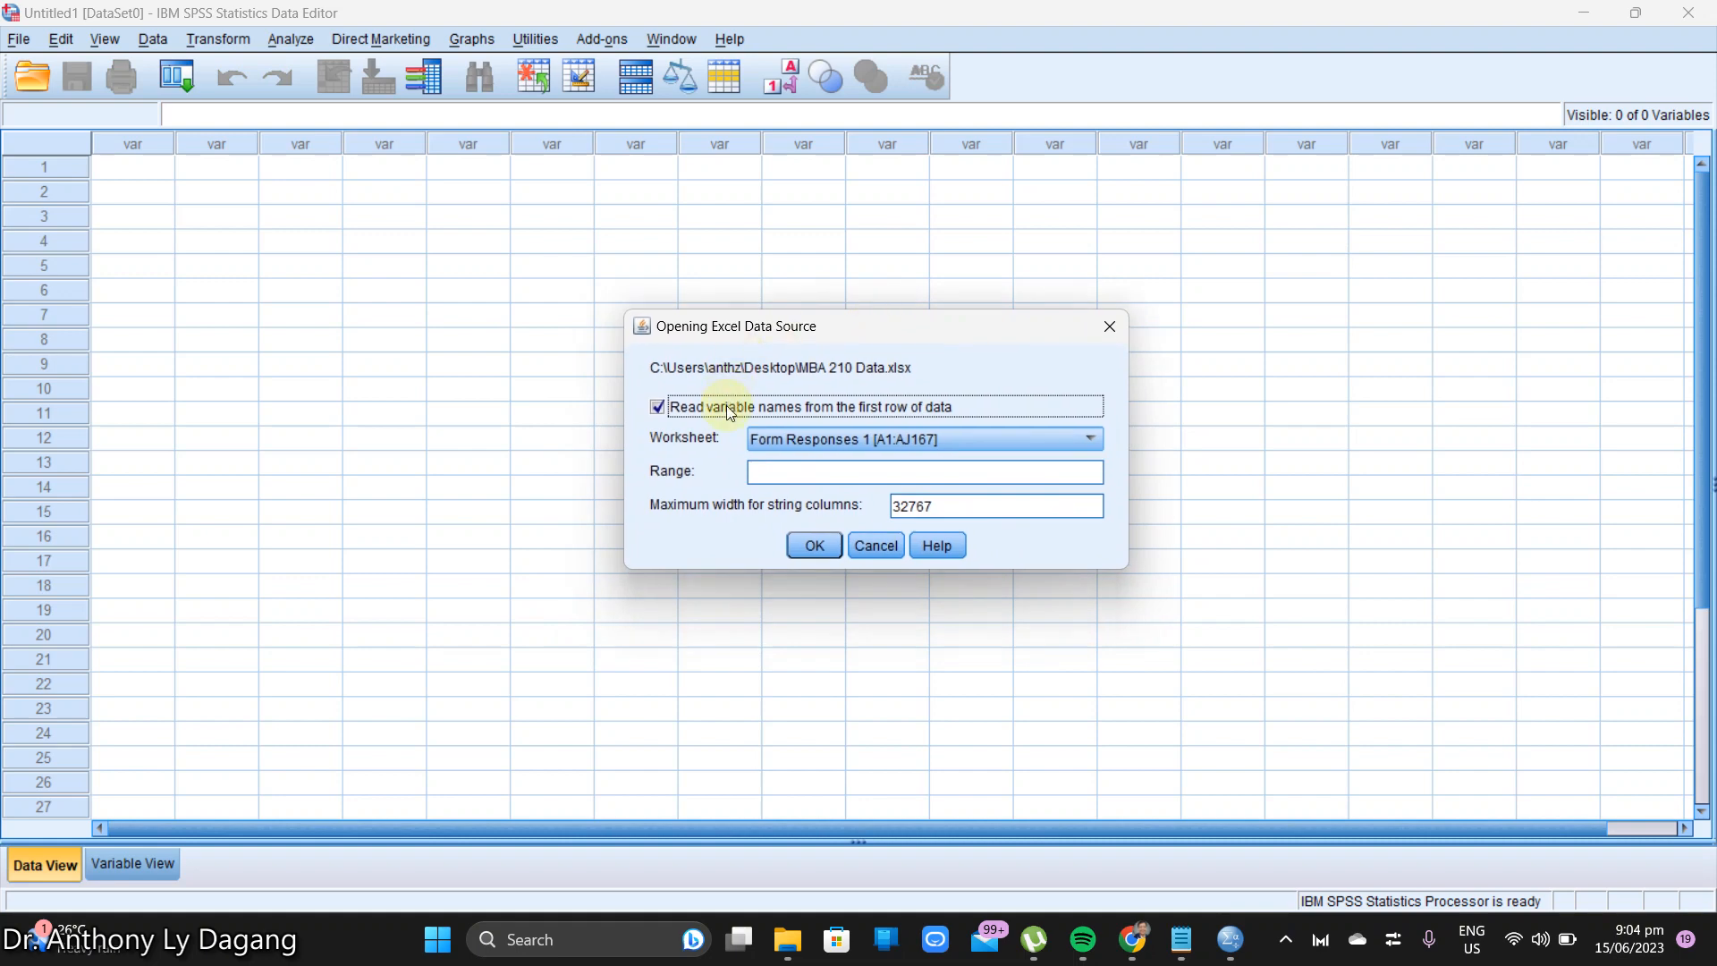
{"action": "mouse_move", "coordinate": [826, 441]}
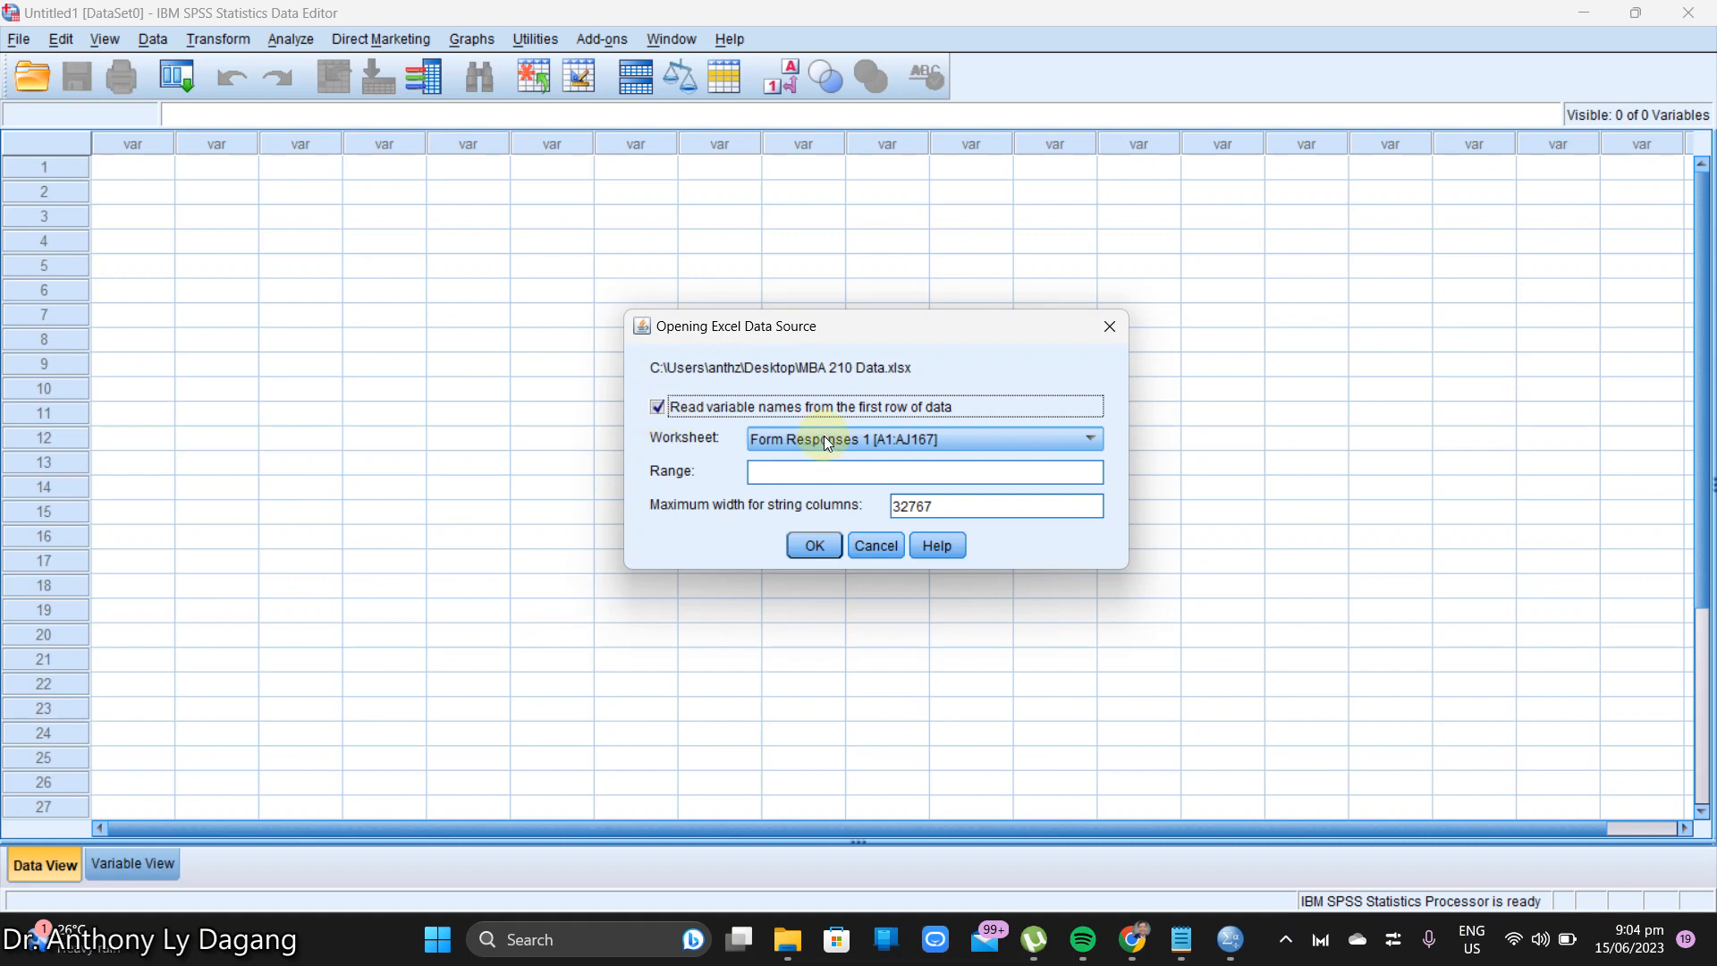
{"action": "mouse_move", "coordinate": [903, 407]}
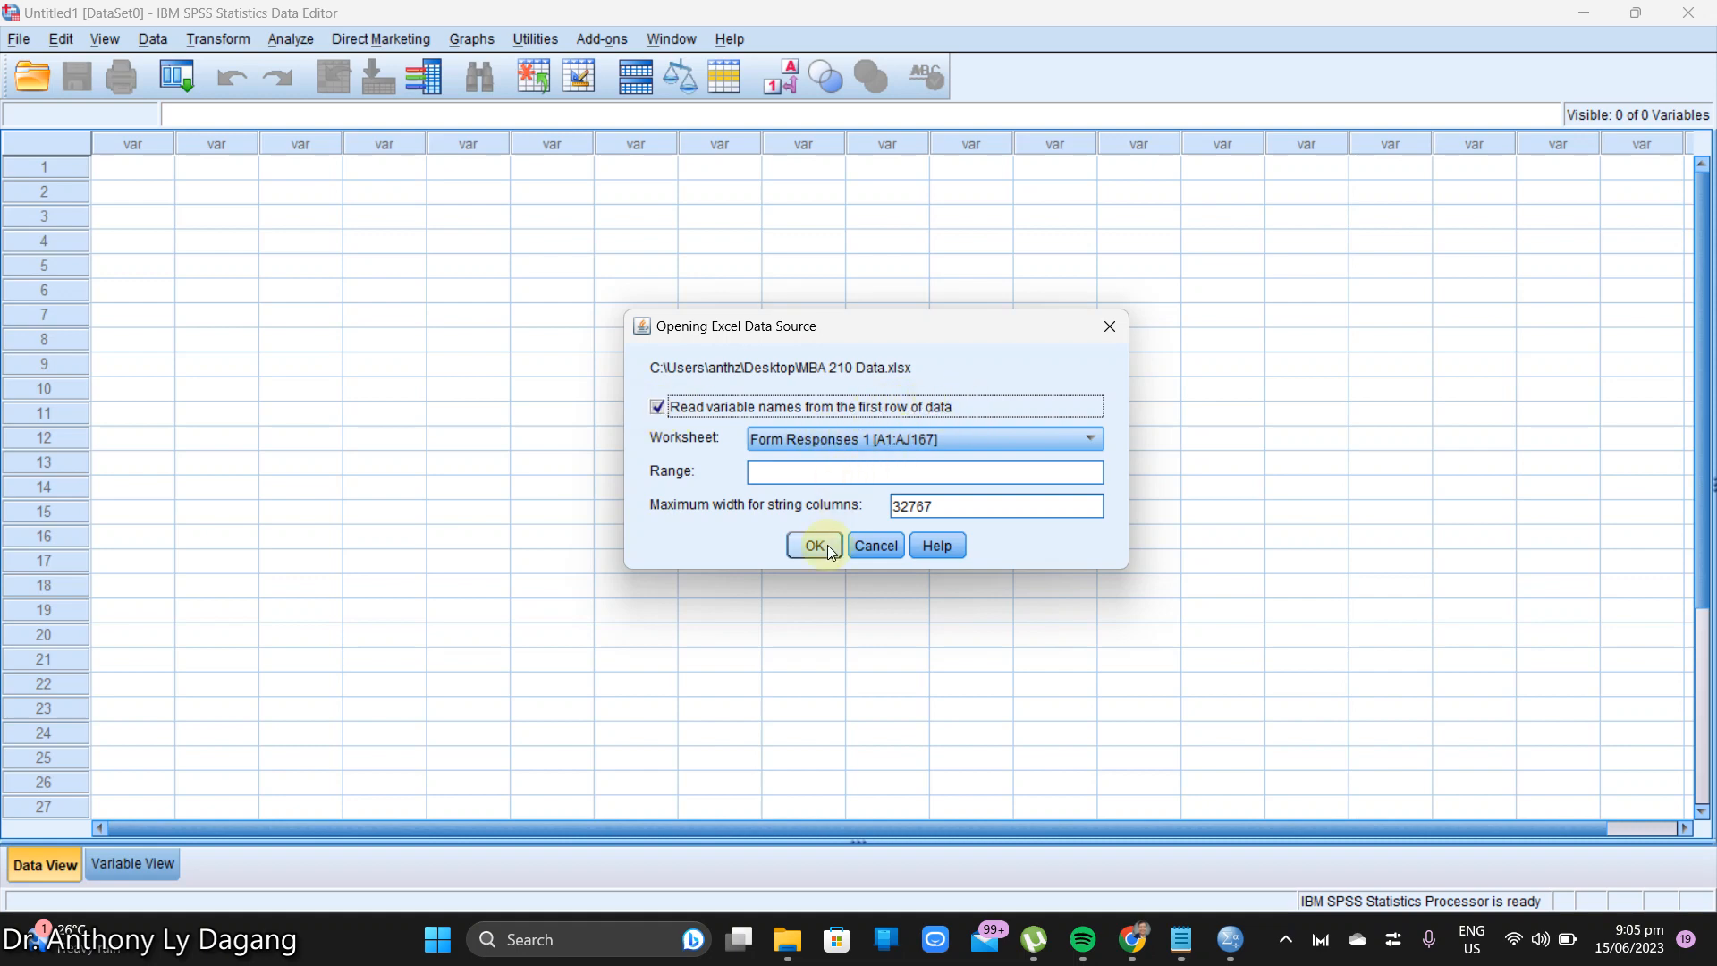
{"action": "left_click", "coordinate": [815, 545]}
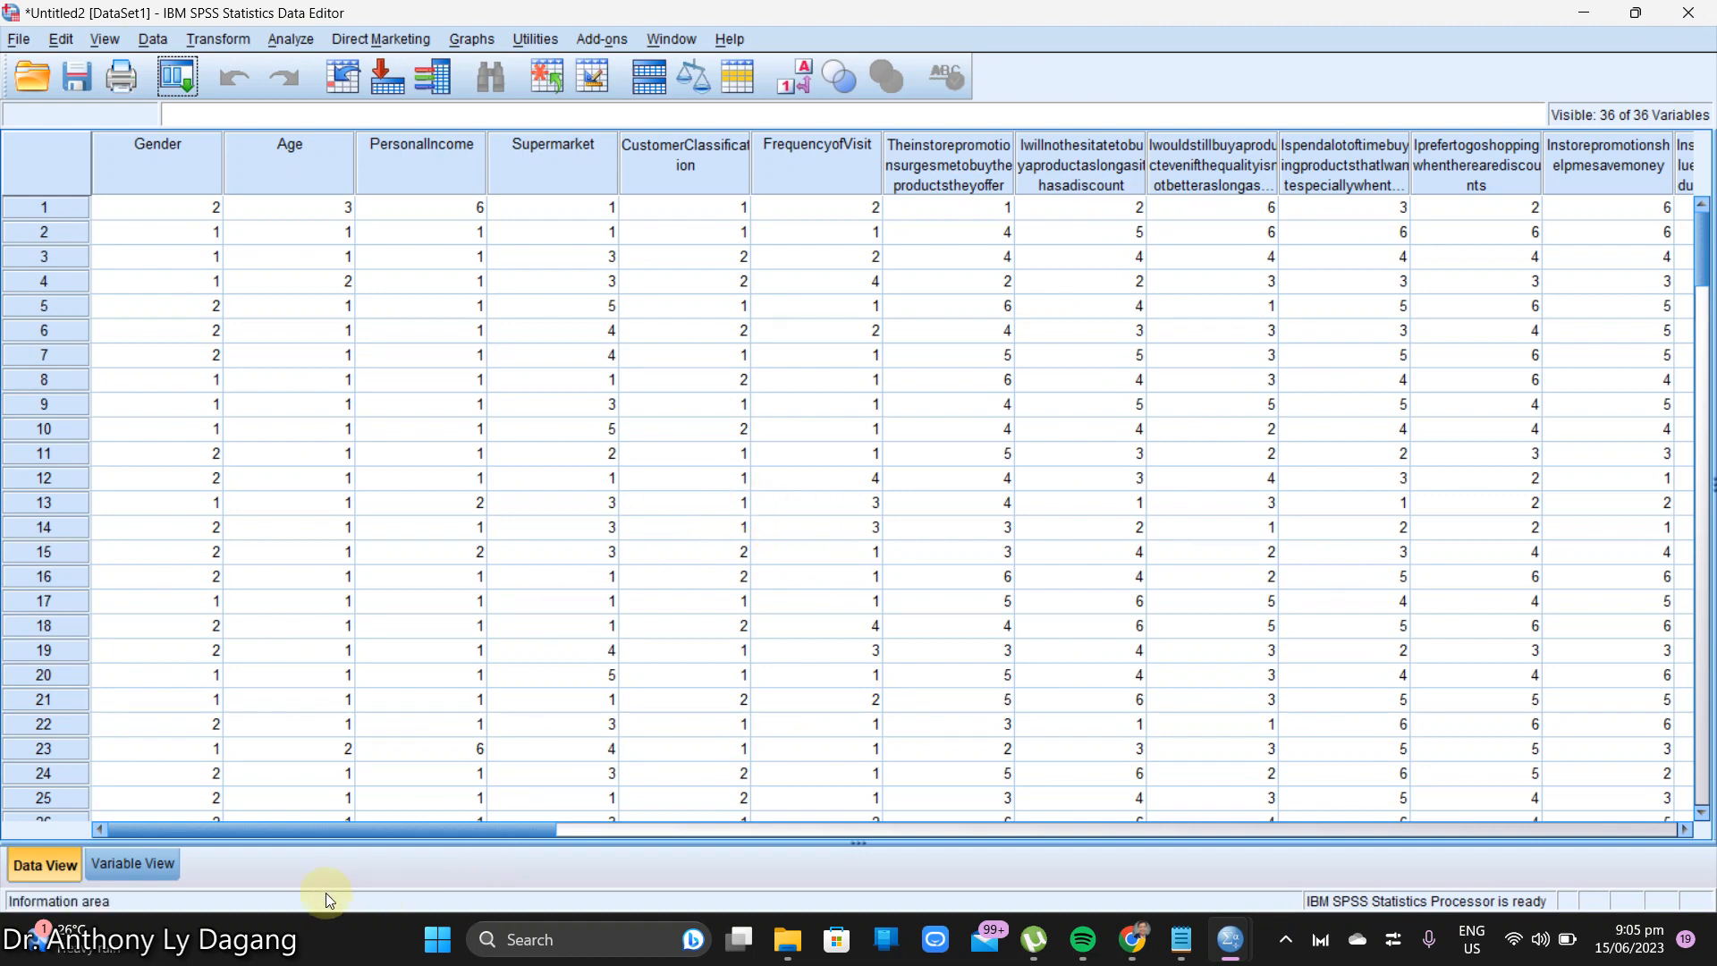
{"action": "mouse_move", "coordinate": [286, 830]}
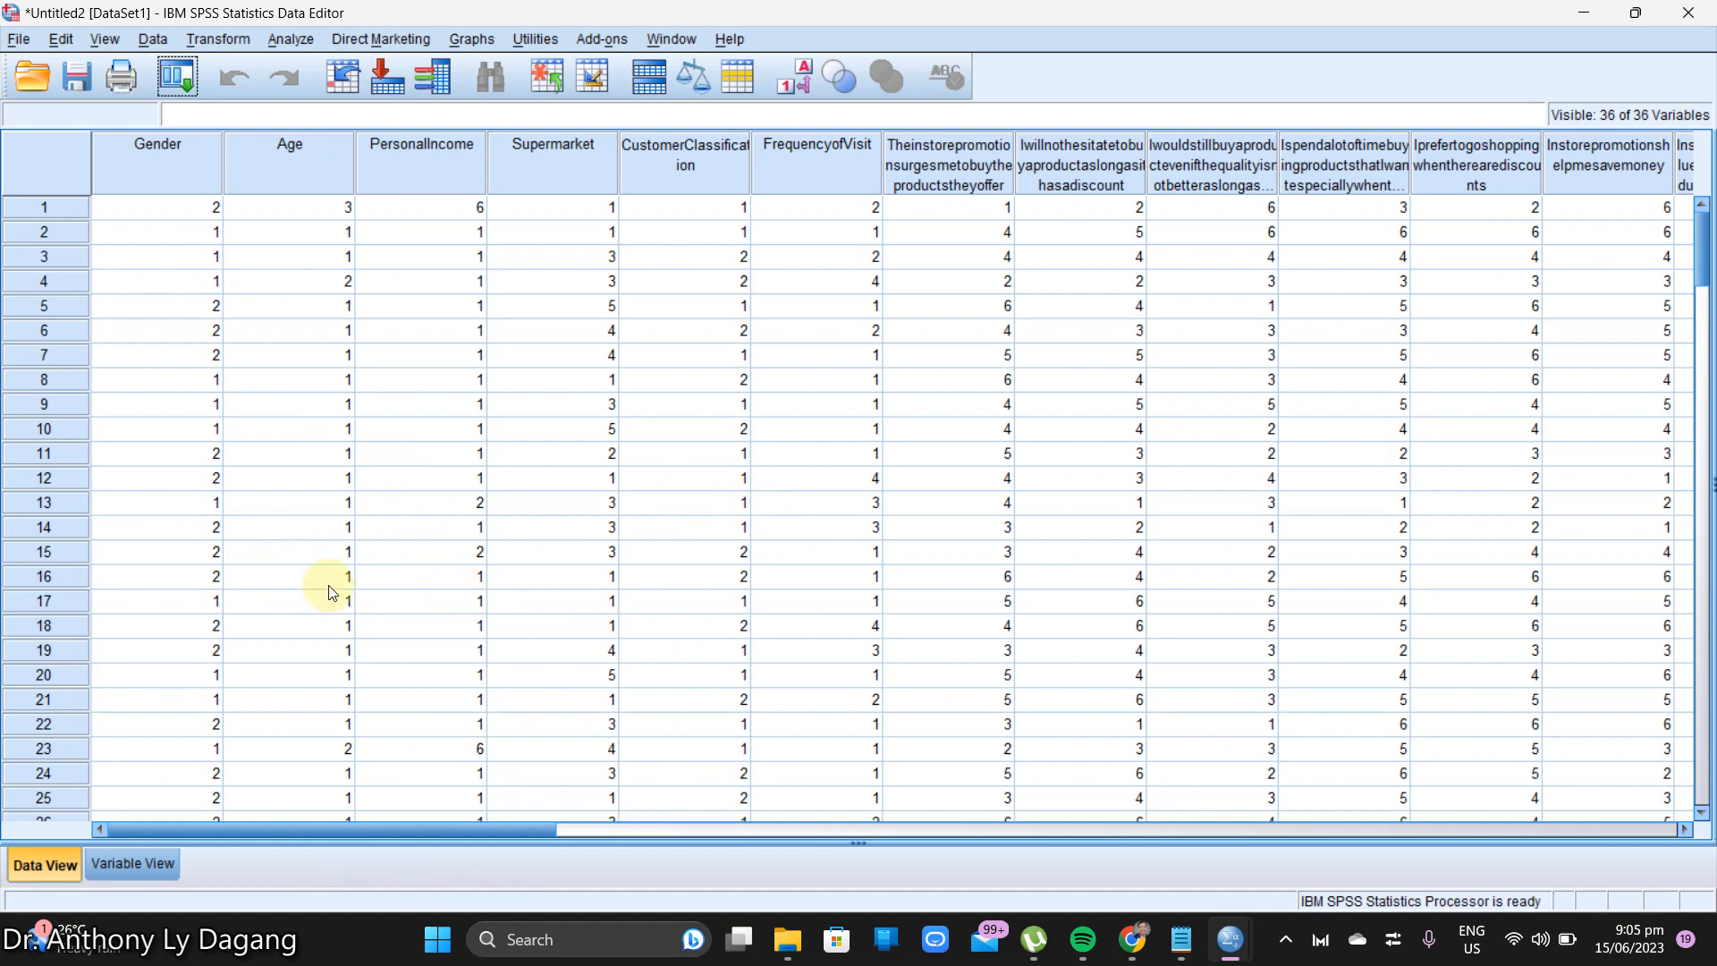
{"action": "mouse_move", "coordinate": [79, 76]}
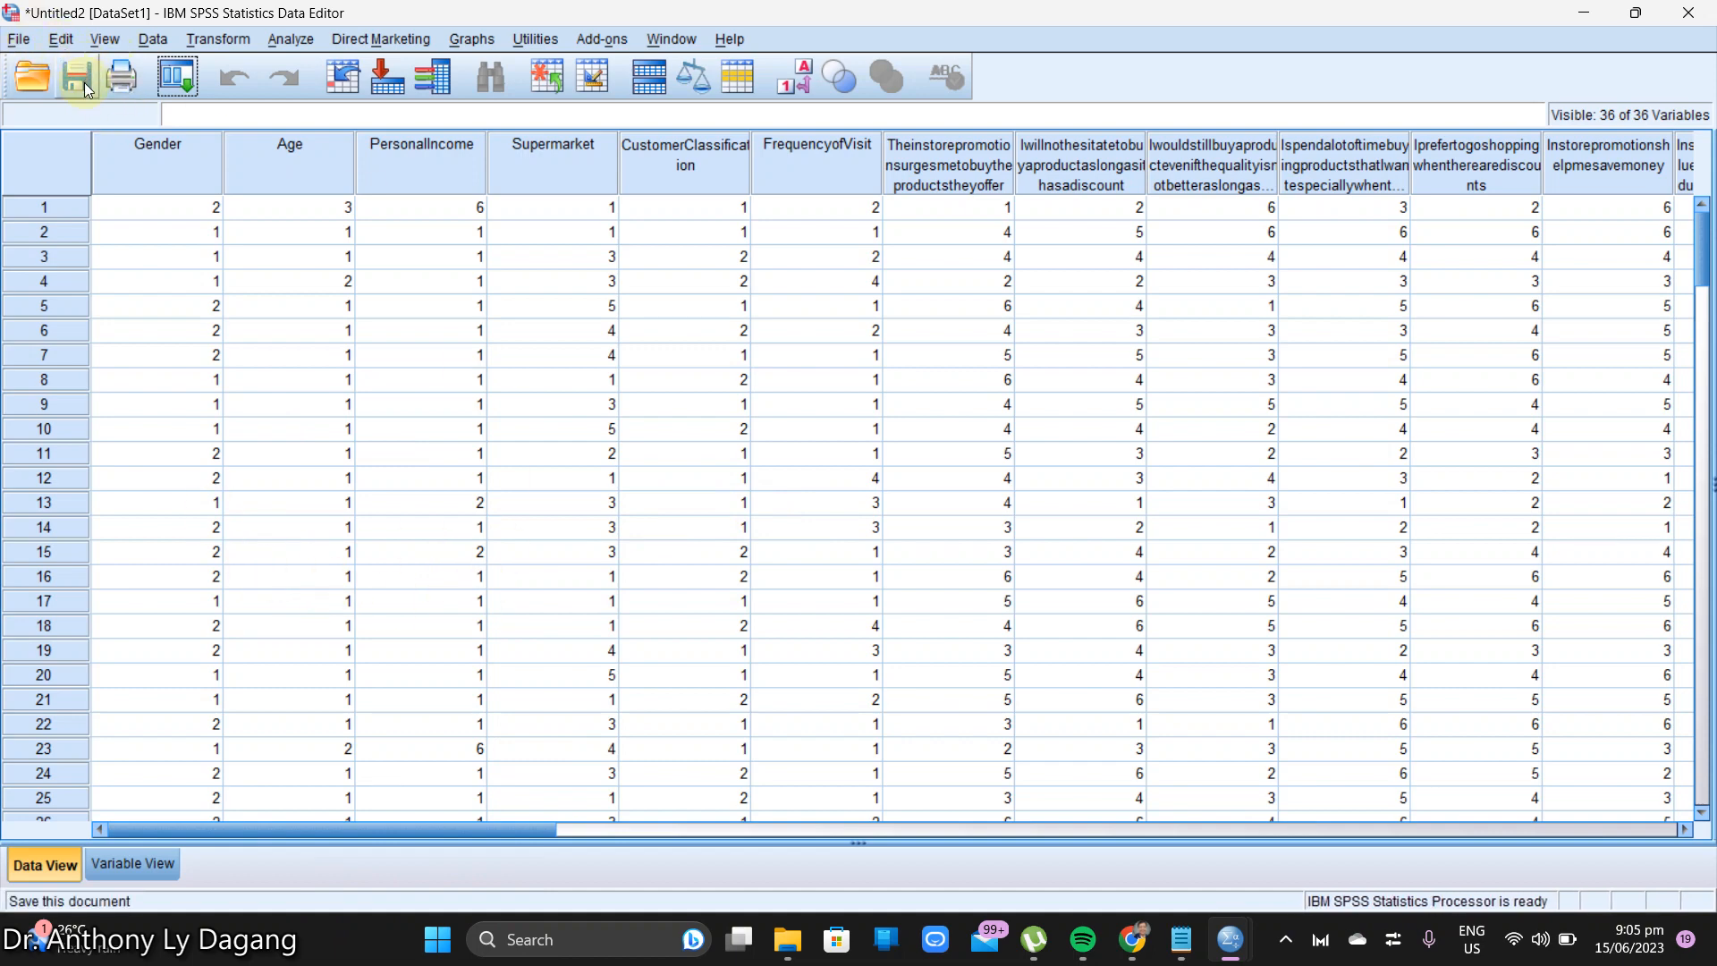
{"action": "mouse_move", "coordinate": [70, 79]}
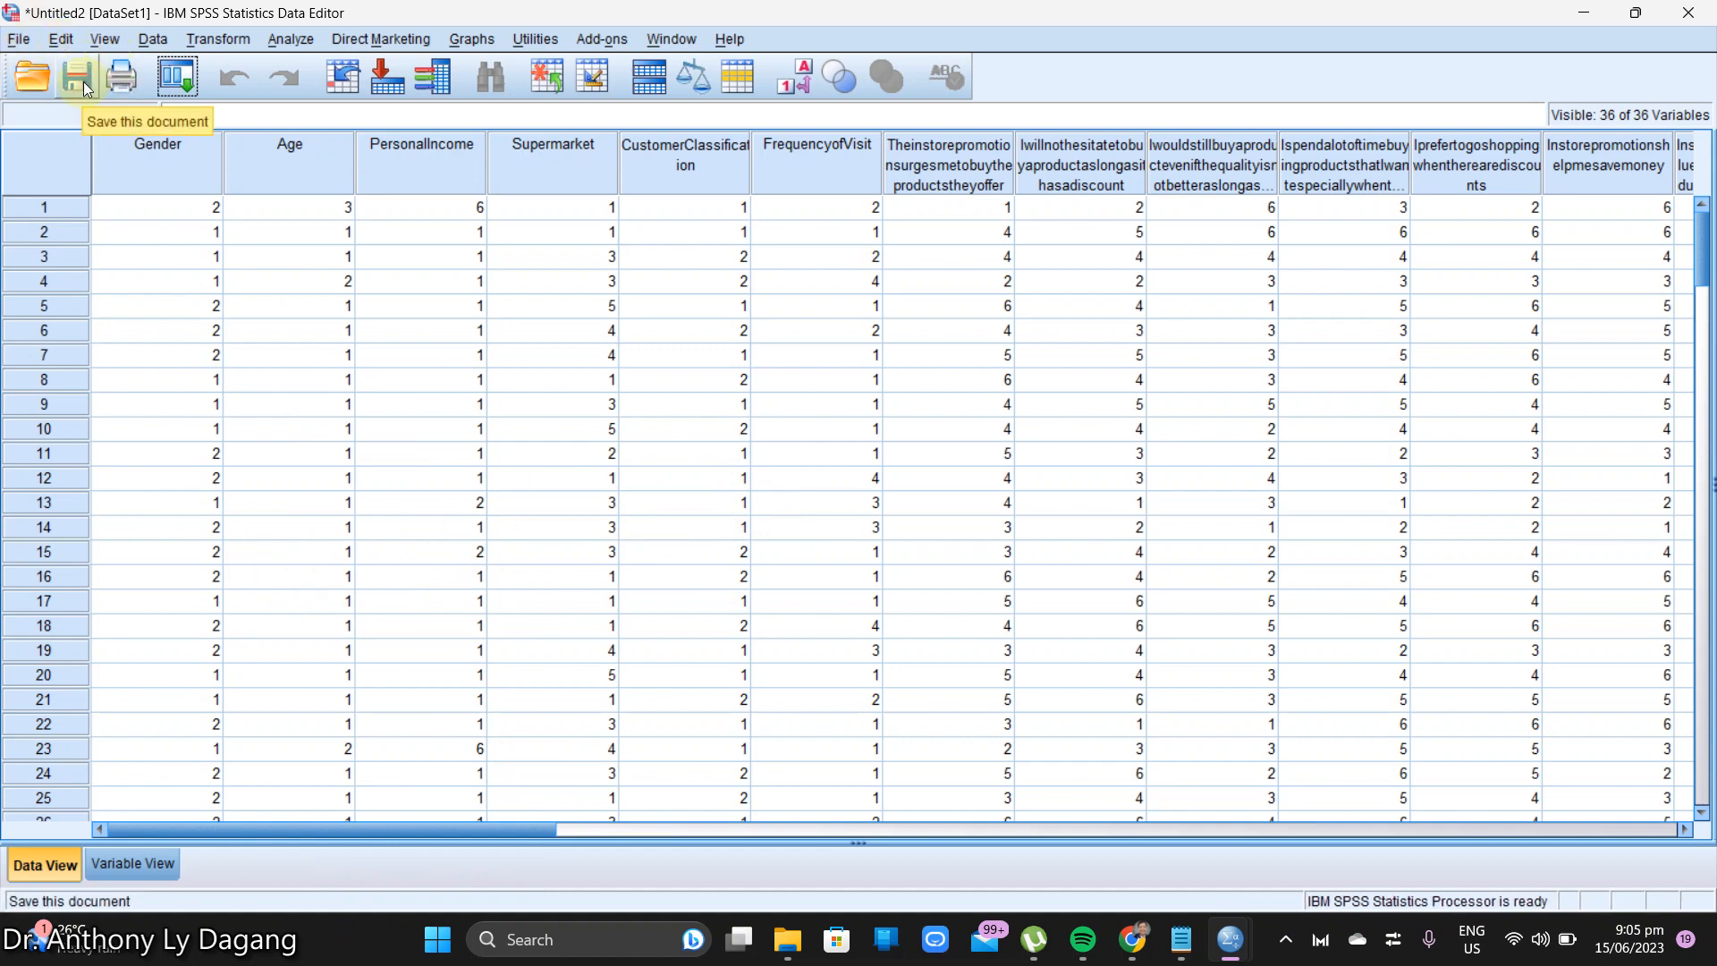
Step: Save the dataset as 'Module 2 file' inside the MBA 210 Activity folder
{"action": "left_click", "coordinate": [80, 74]}
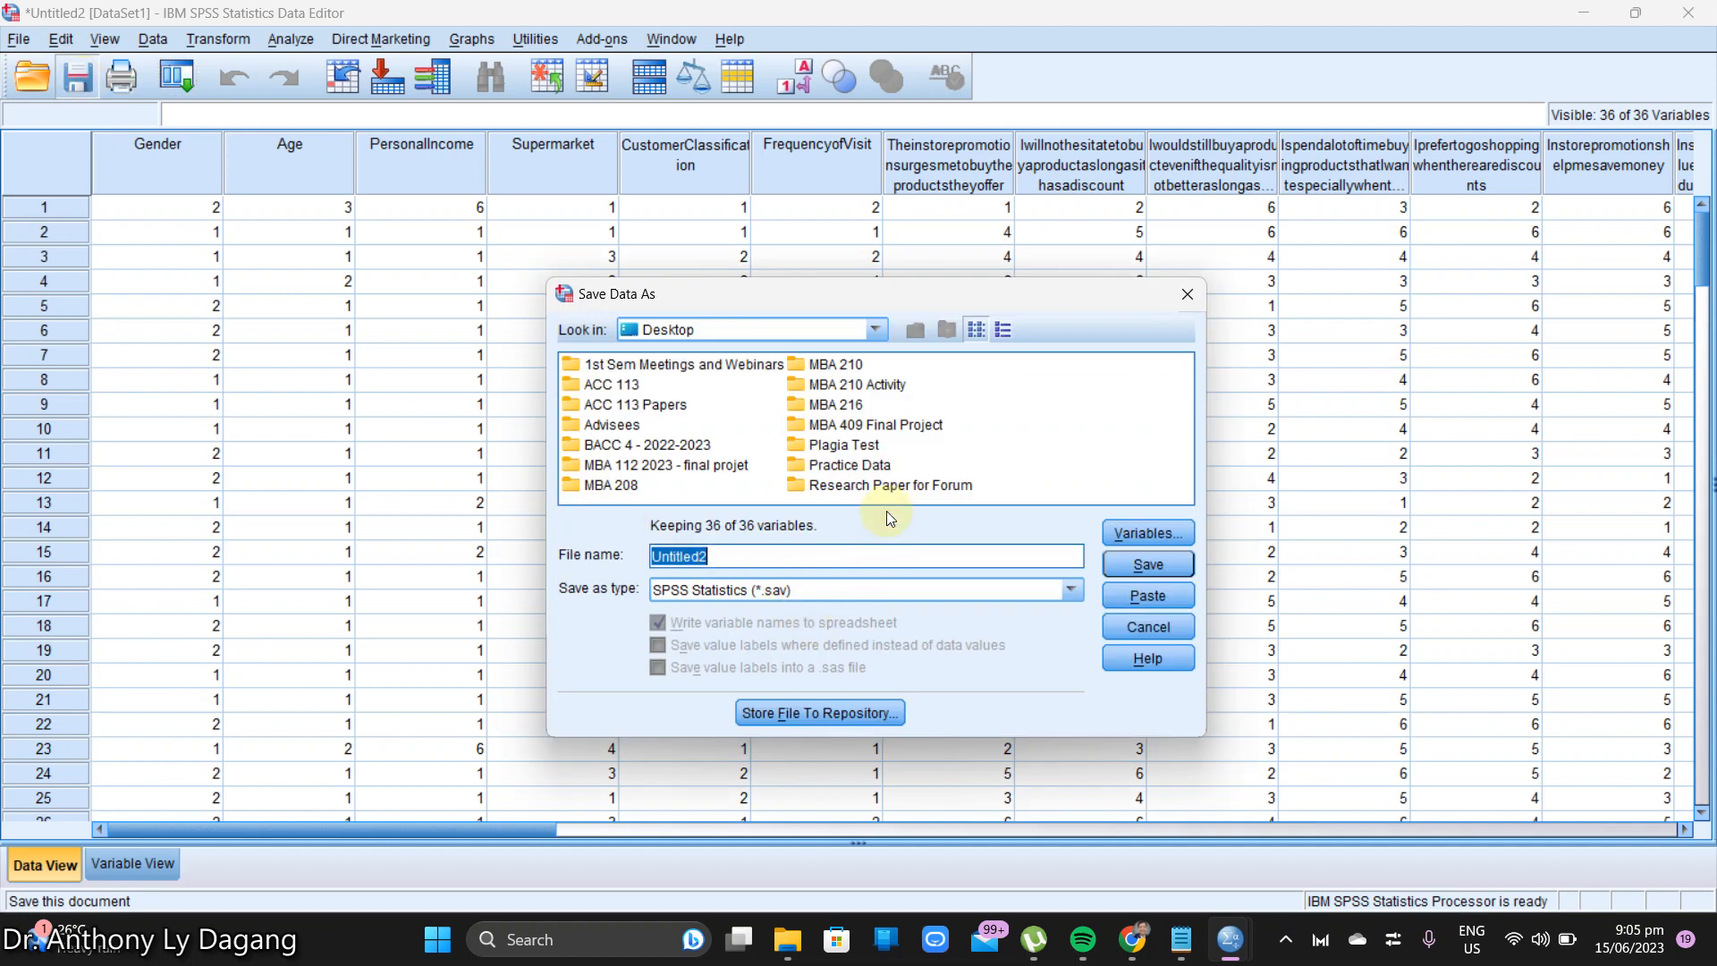
{"action": "mouse_move", "coordinate": [947, 540]}
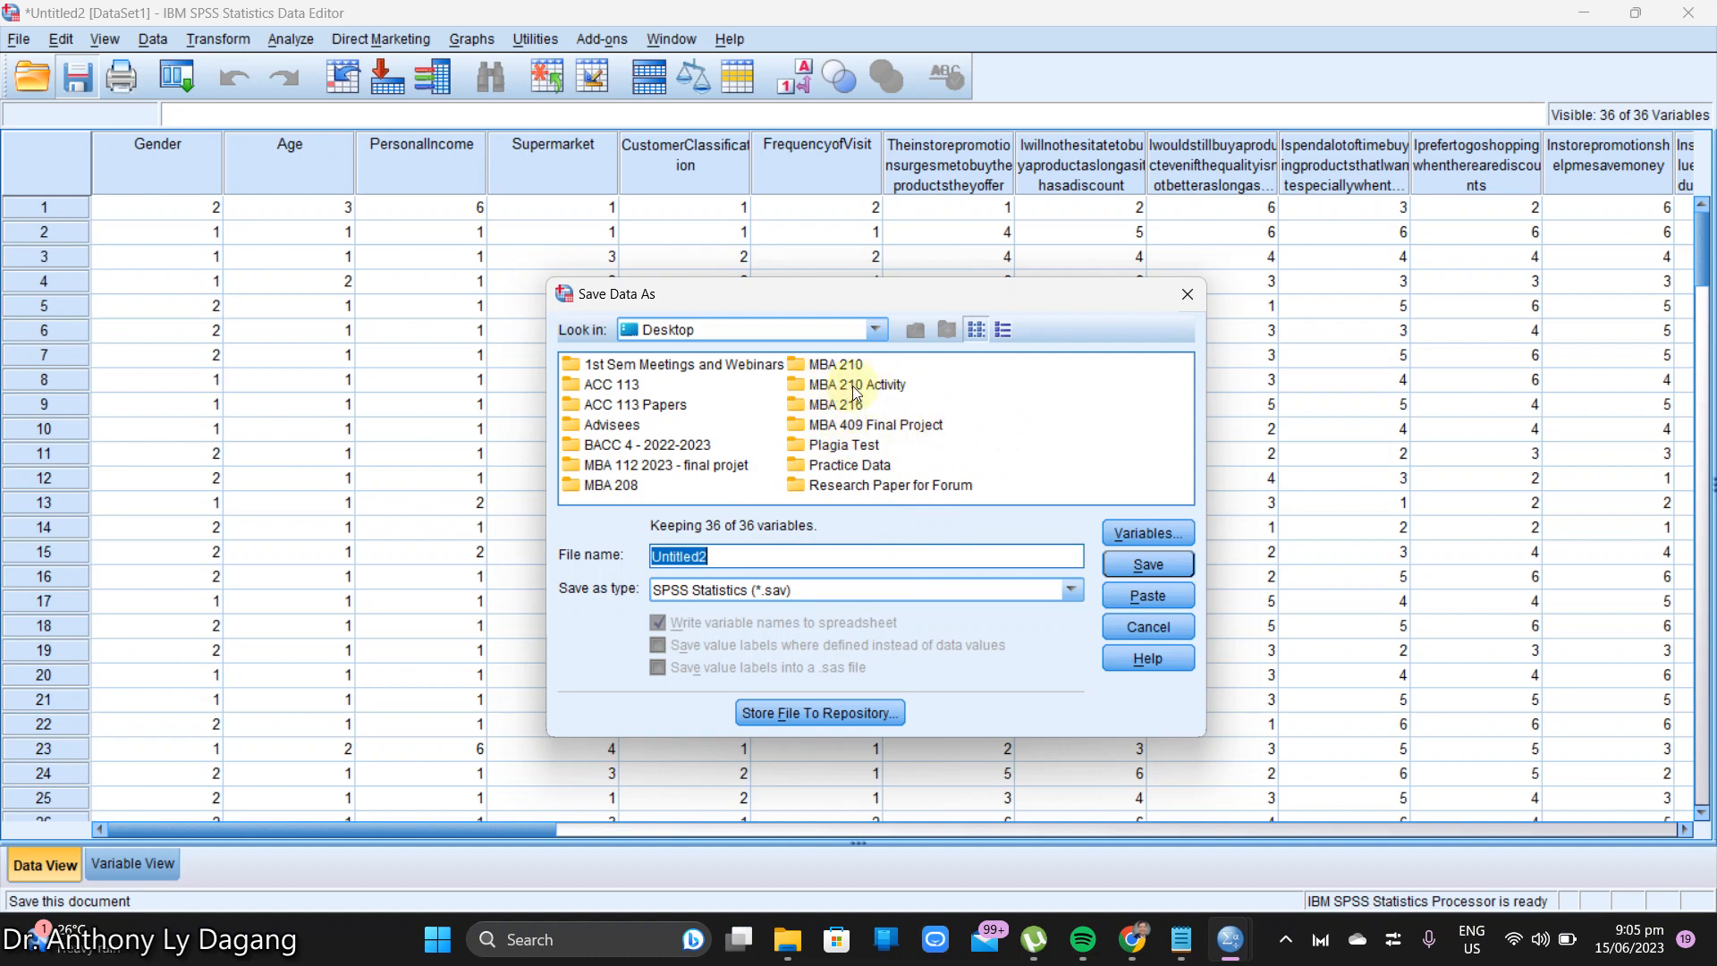
{"action": "left_click", "coordinate": [846, 384]}
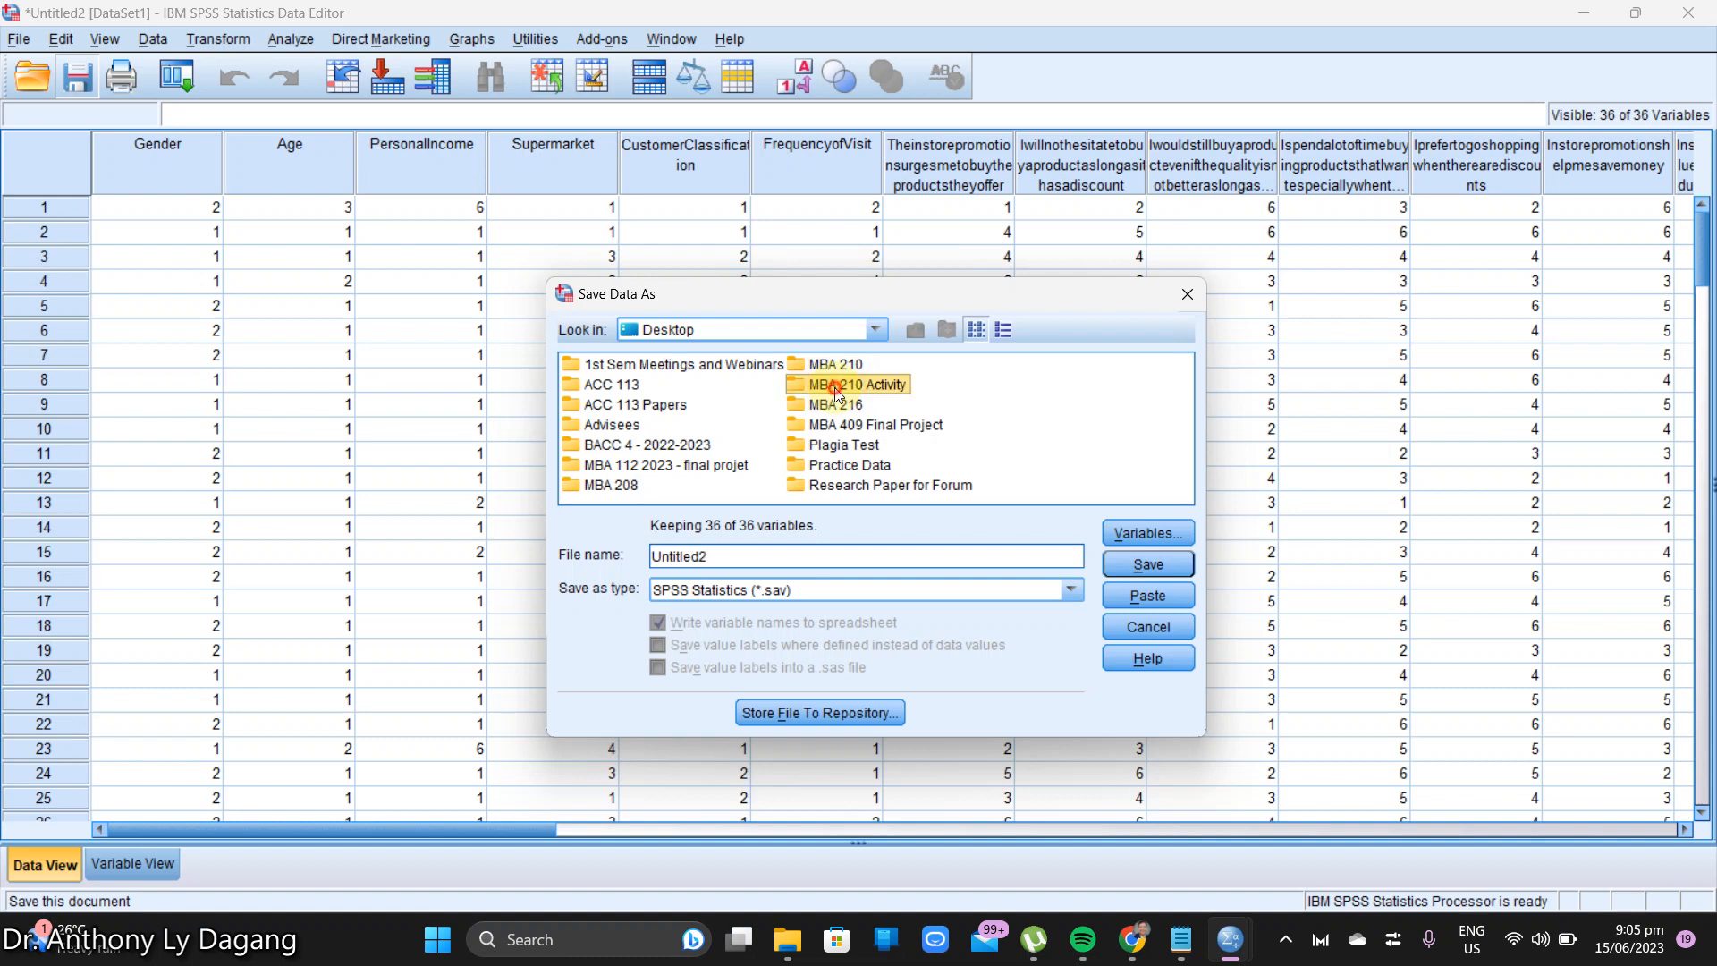
{"action": "double_click", "coordinate": [856, 384]}
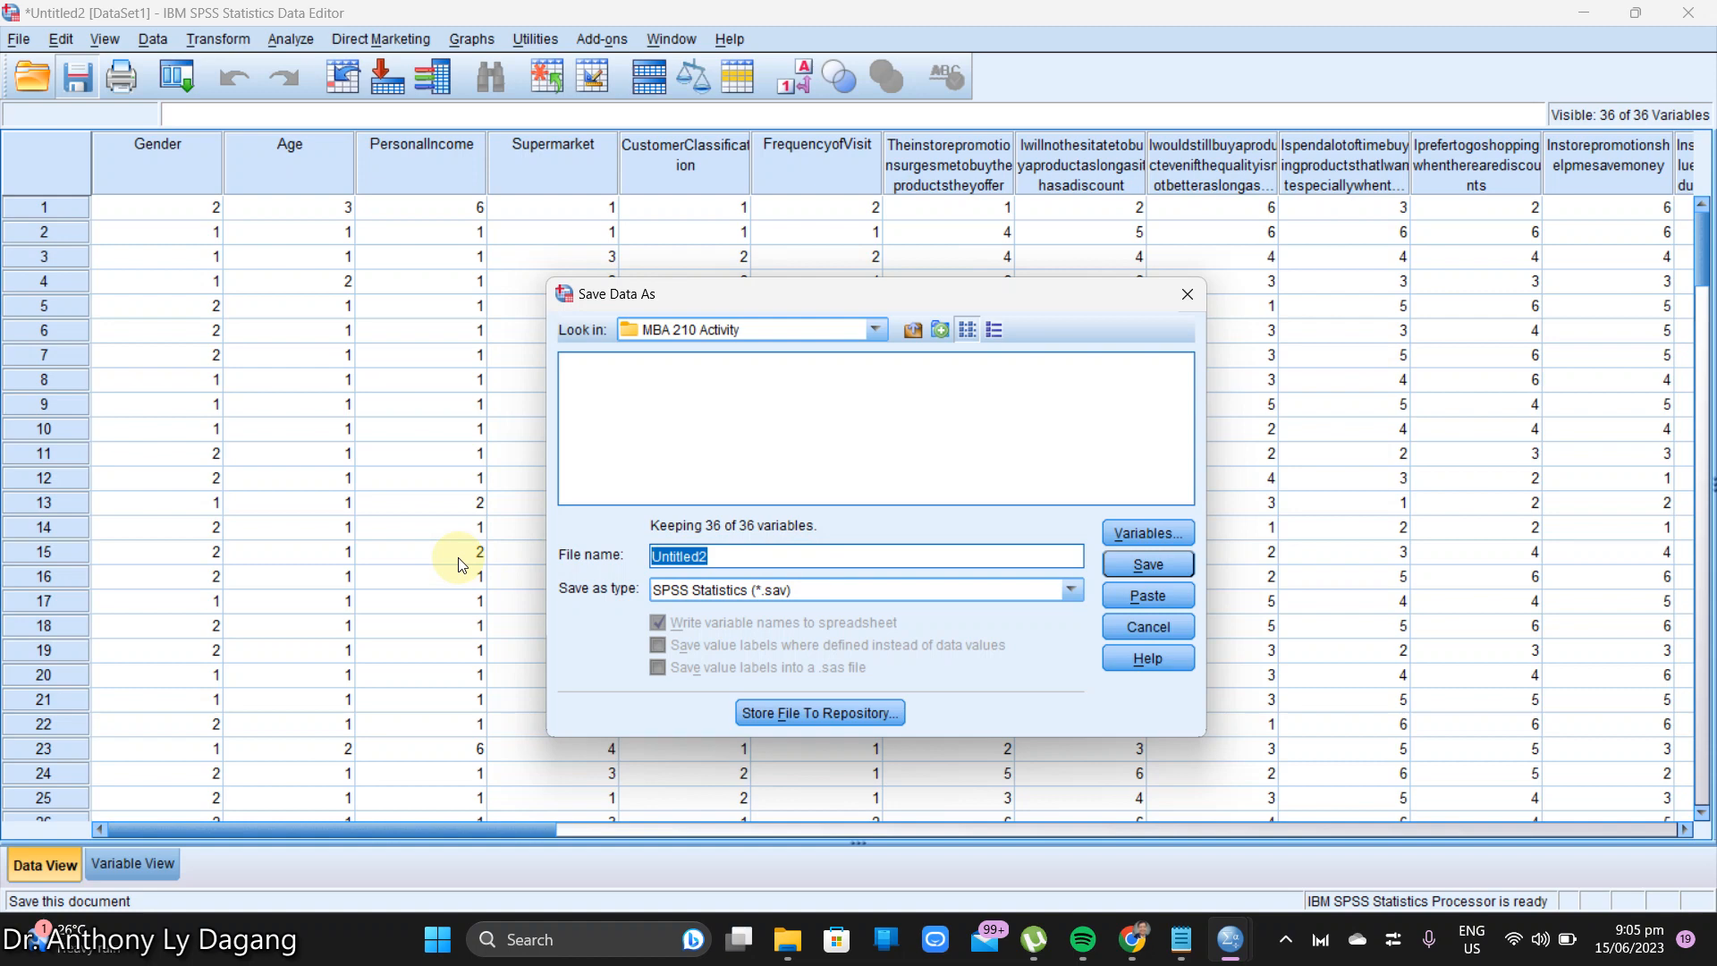
{"action": "type", "text": "Module 2 file"}
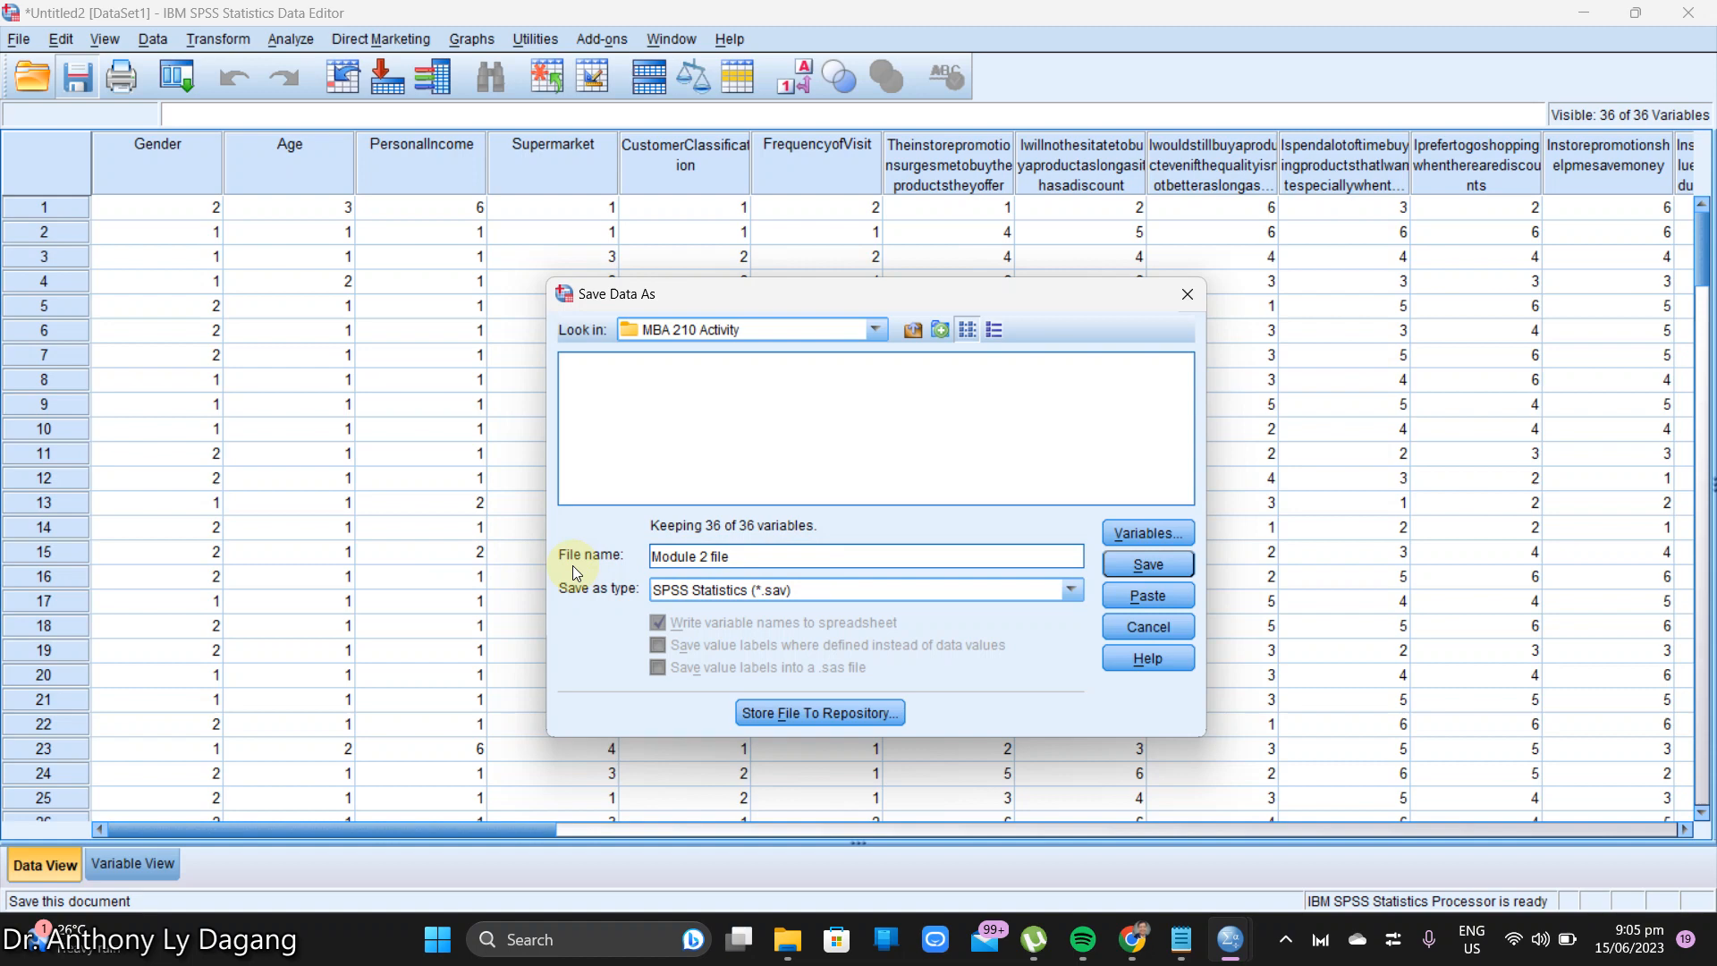
{"action": "mouse_move", "coordinate": [408, 695]}
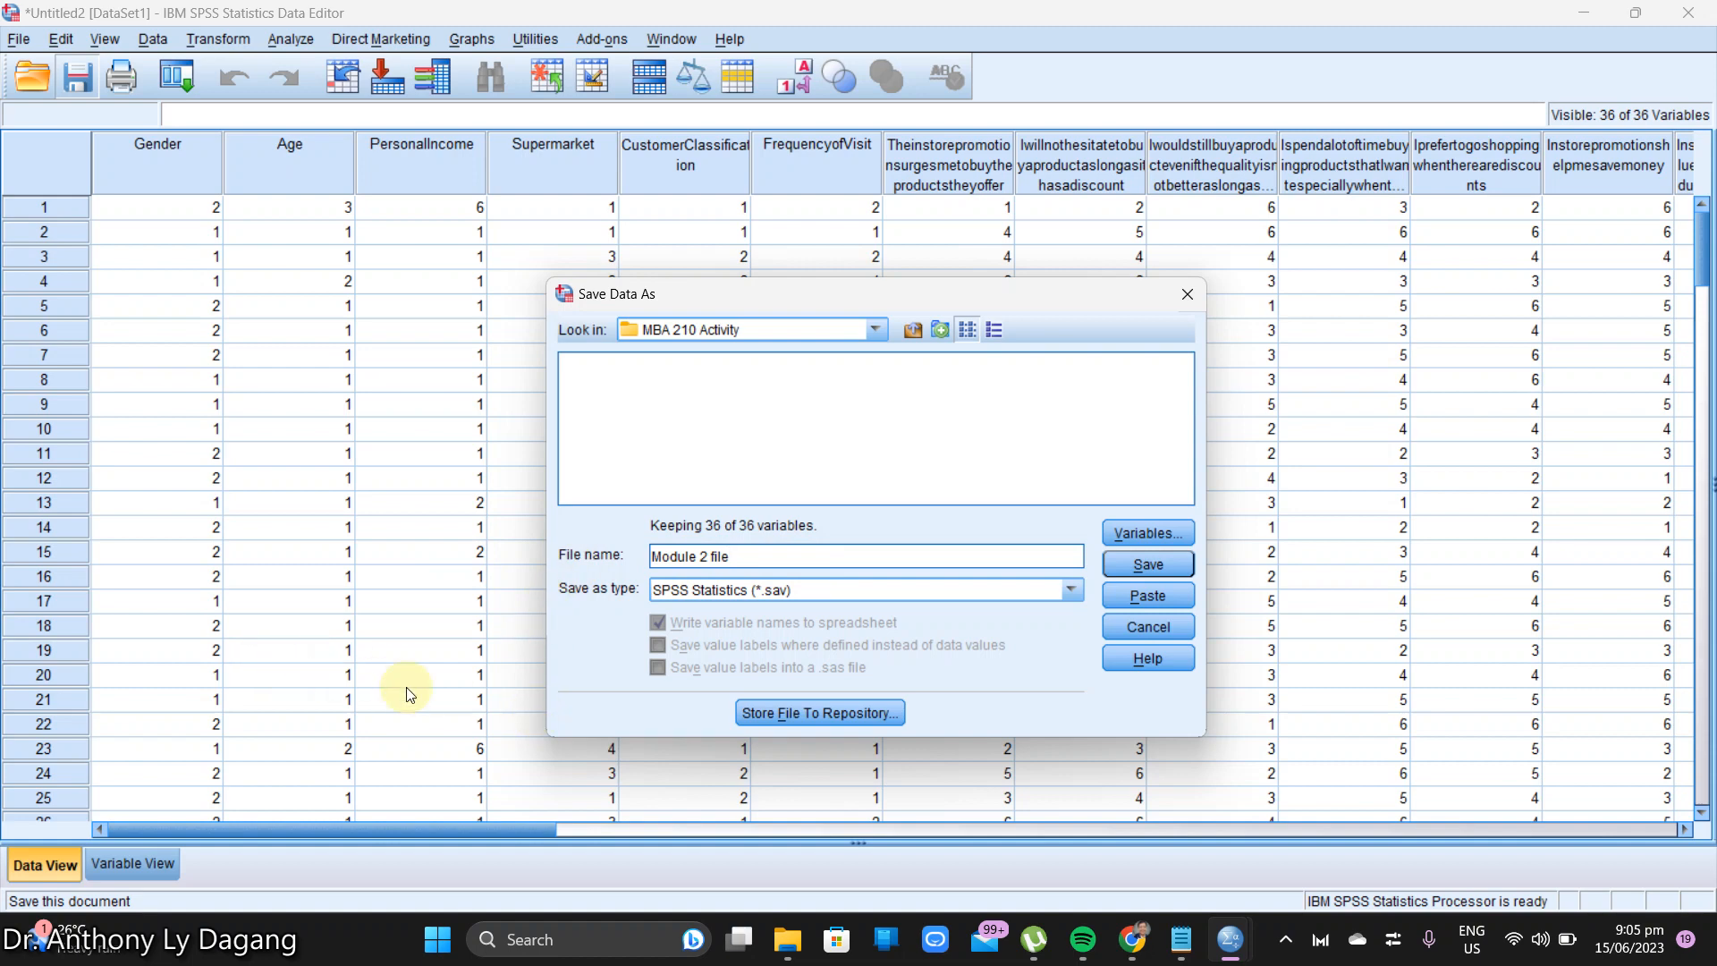
{"action": "mouse_move", "coordinate": [962, 655]}
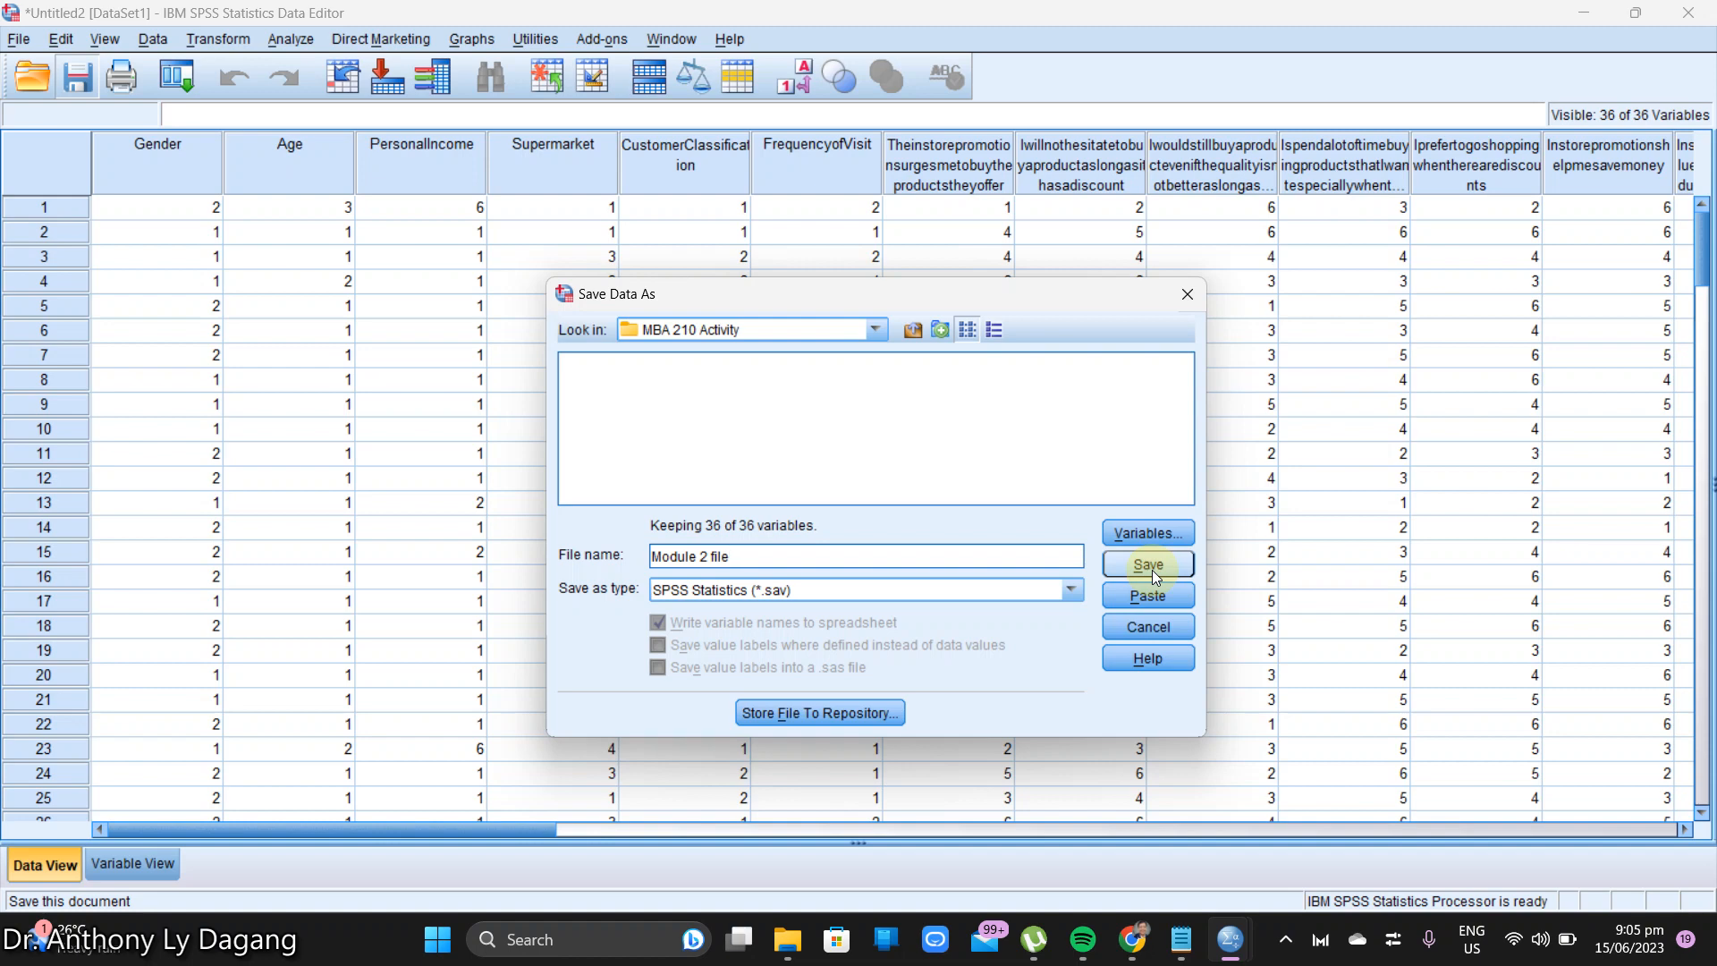
{"action": "left_click", "coordinate": [1149, 564]}
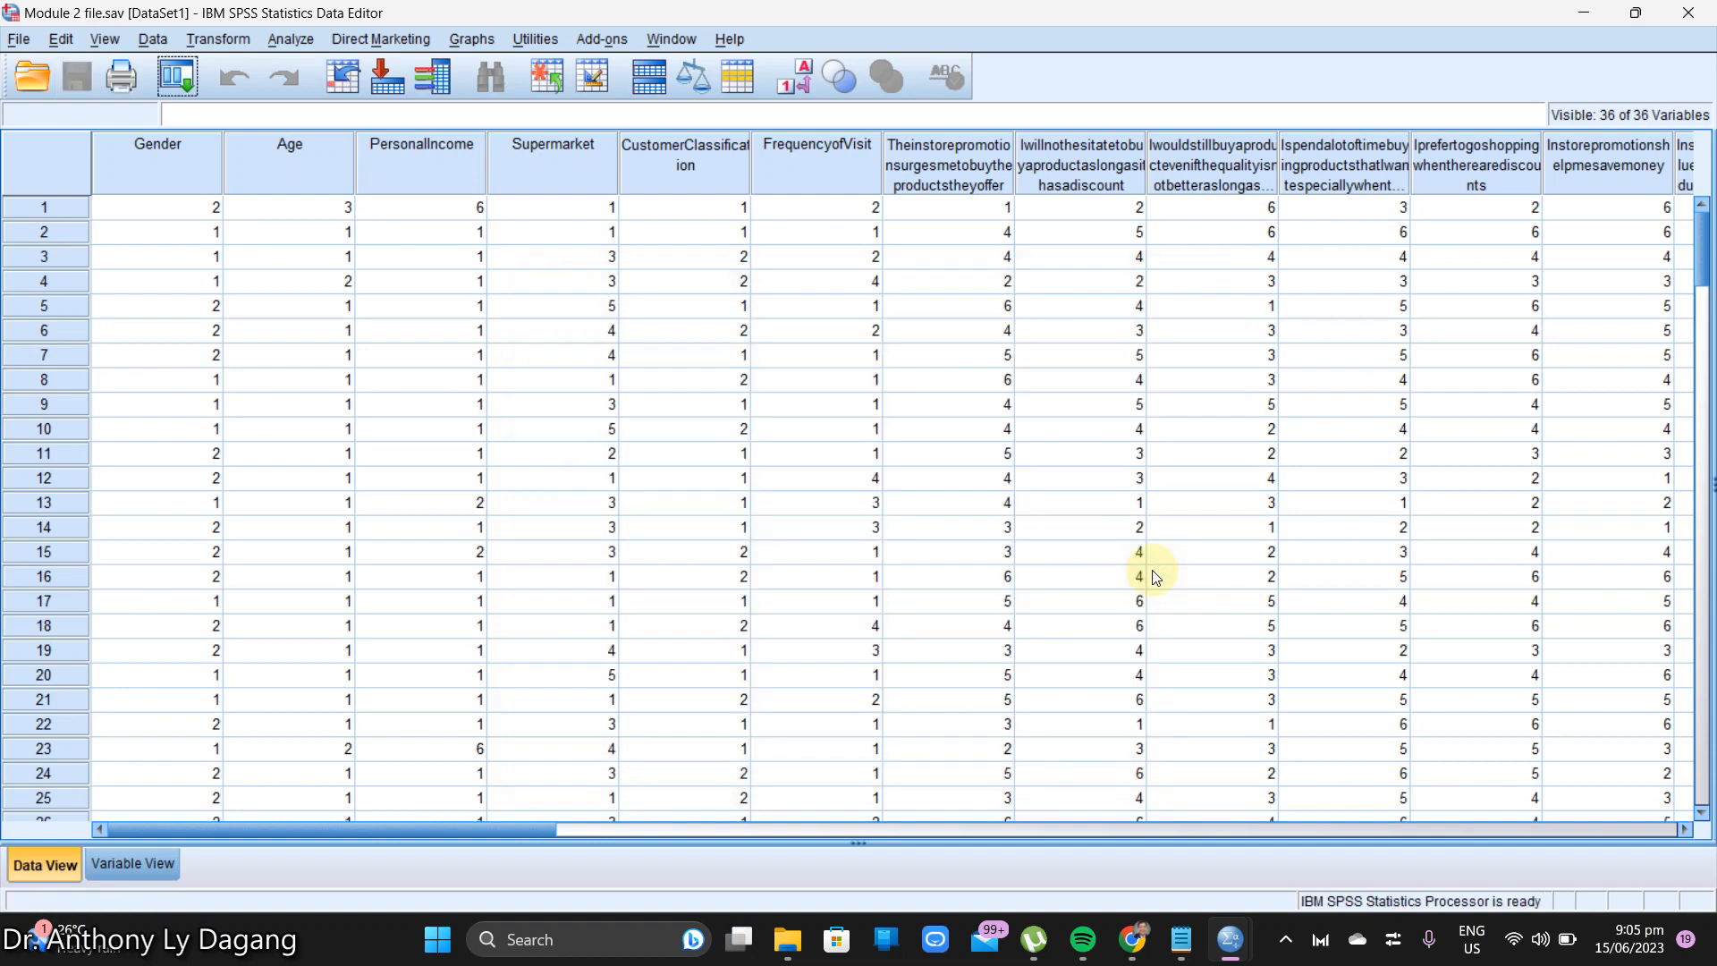
{"action": "mouse_move", "coordinate": [476, 909]}
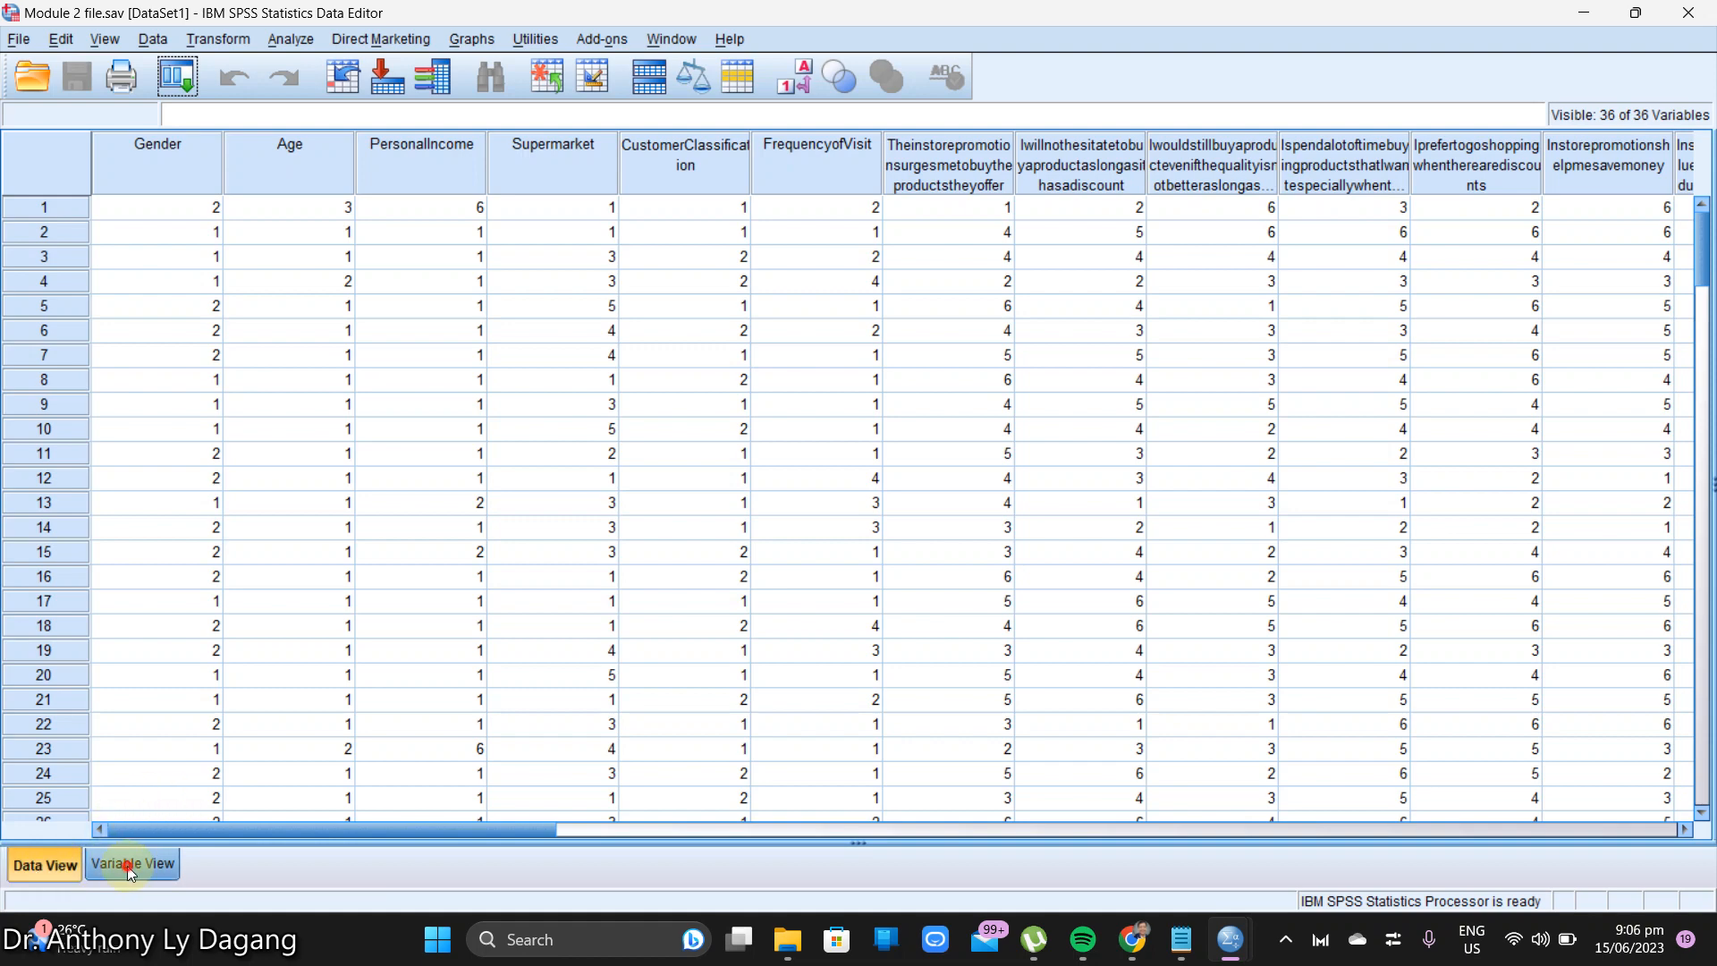
Step: Switch to Variable View to inspect variable names and the Label column
{"action": "left_click", "coordinate": [133, 863]}
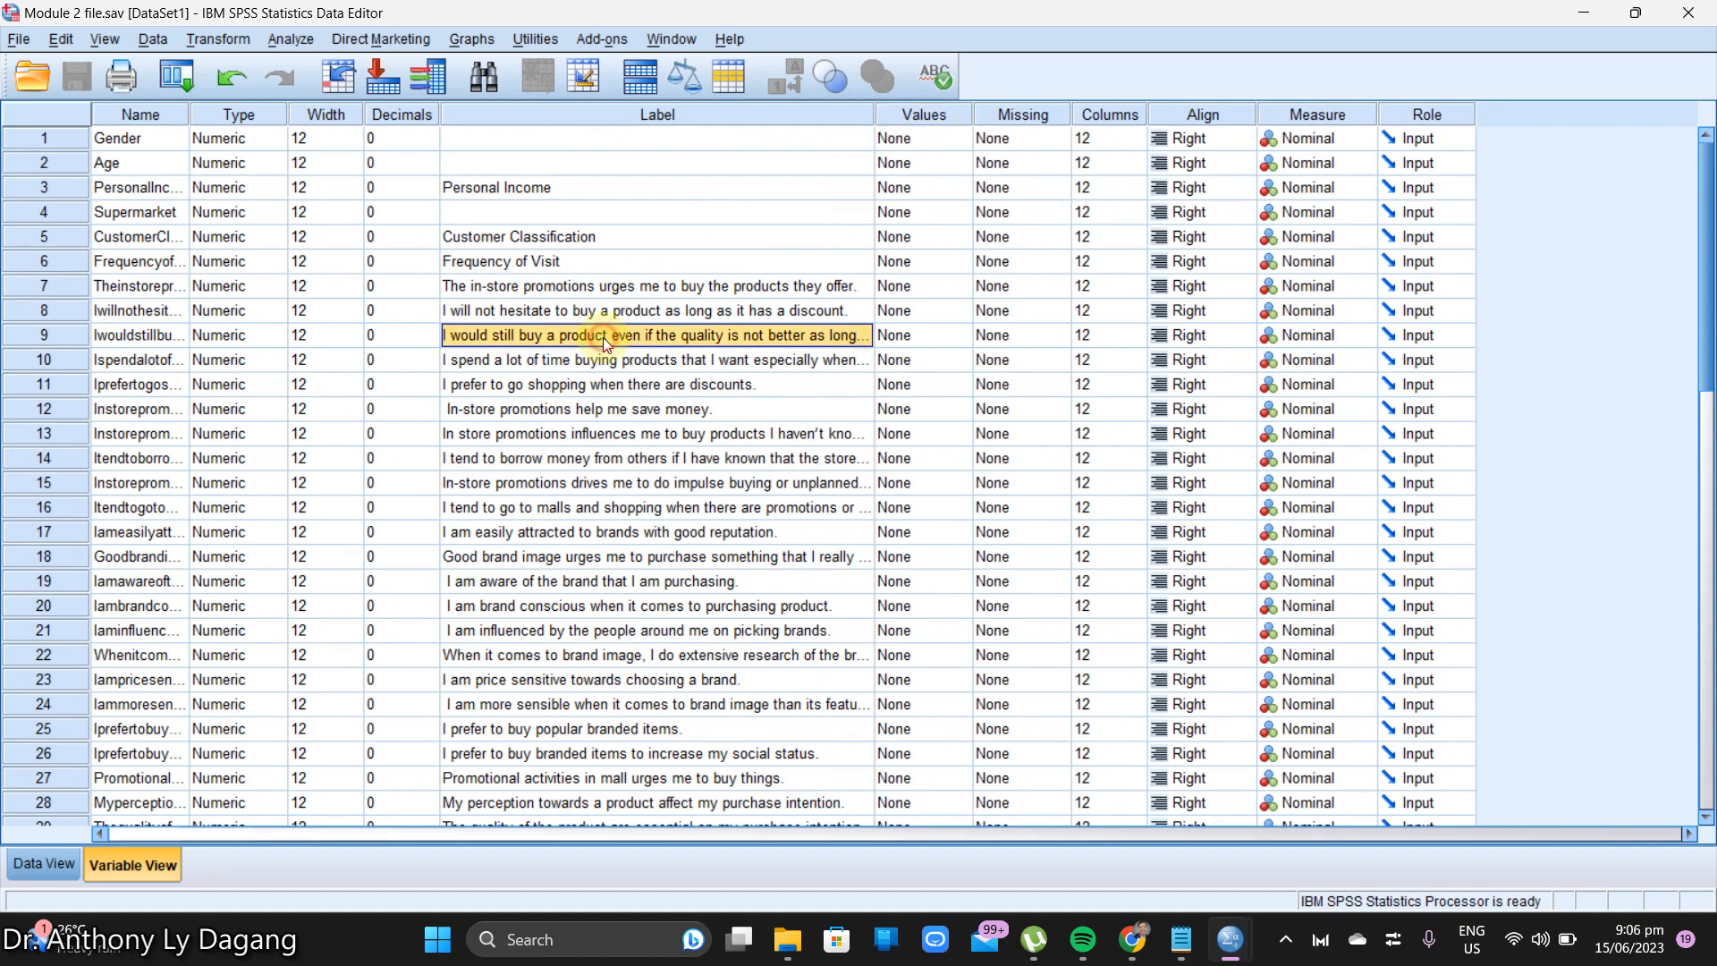
{"action": "mouse_move", "coordinate": [668, 345]}
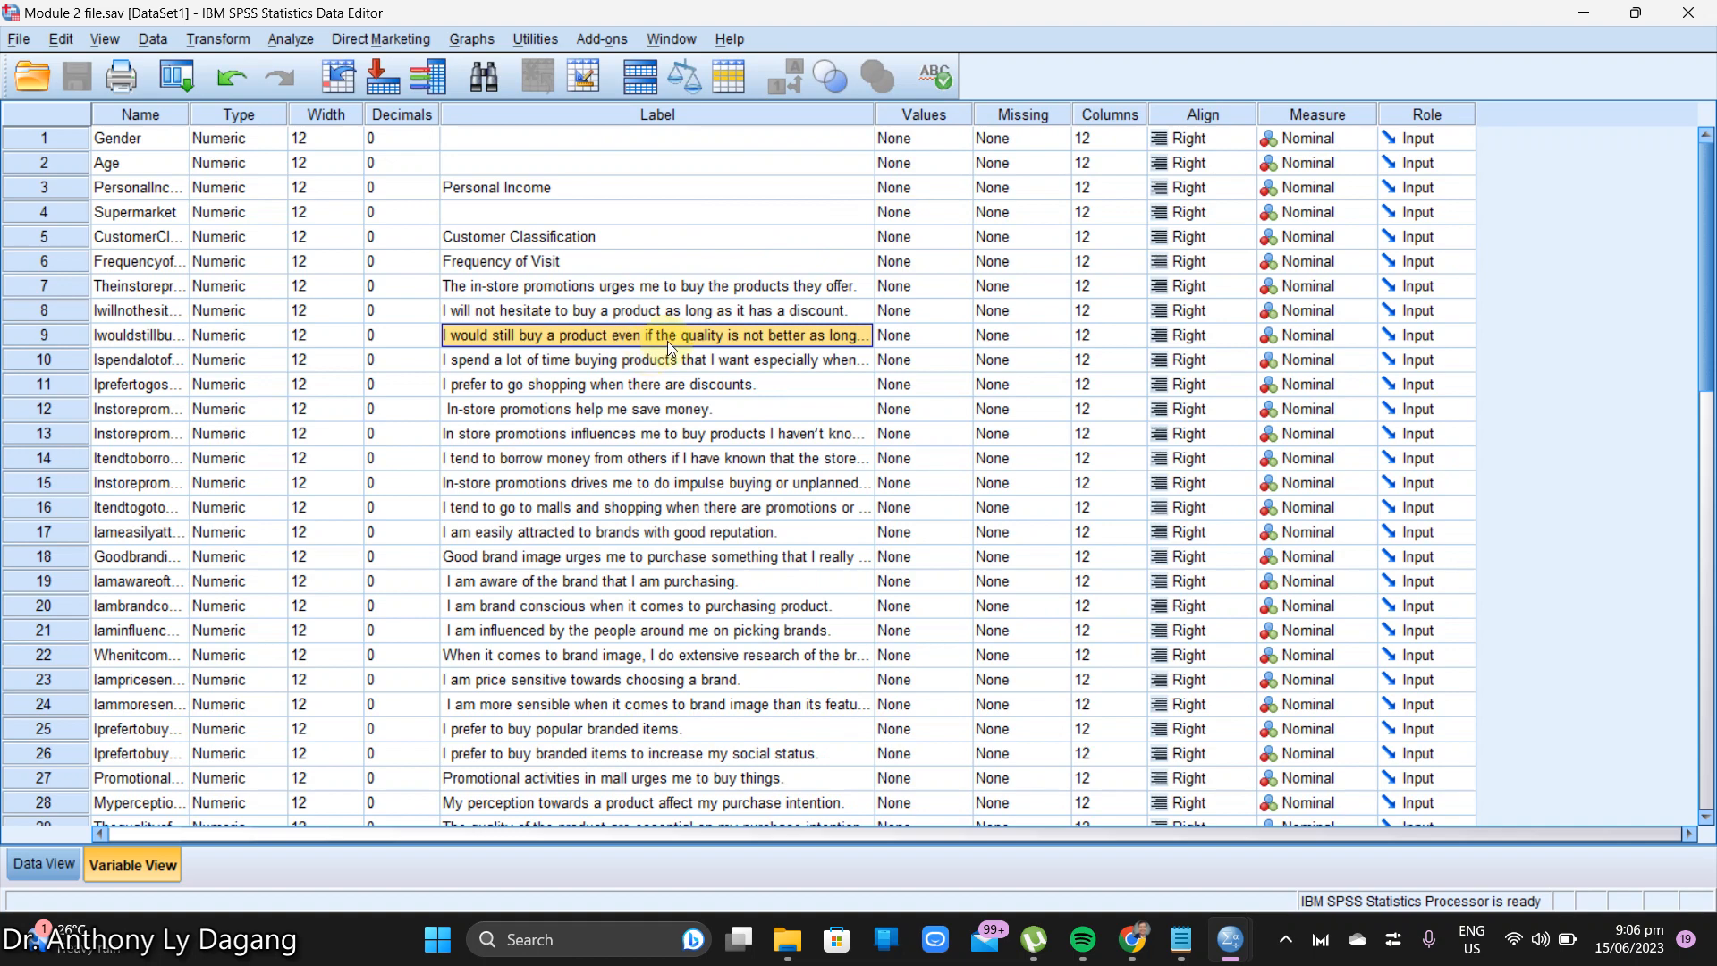
{"action": "mouse_move", "coordinate": [800, 357]}
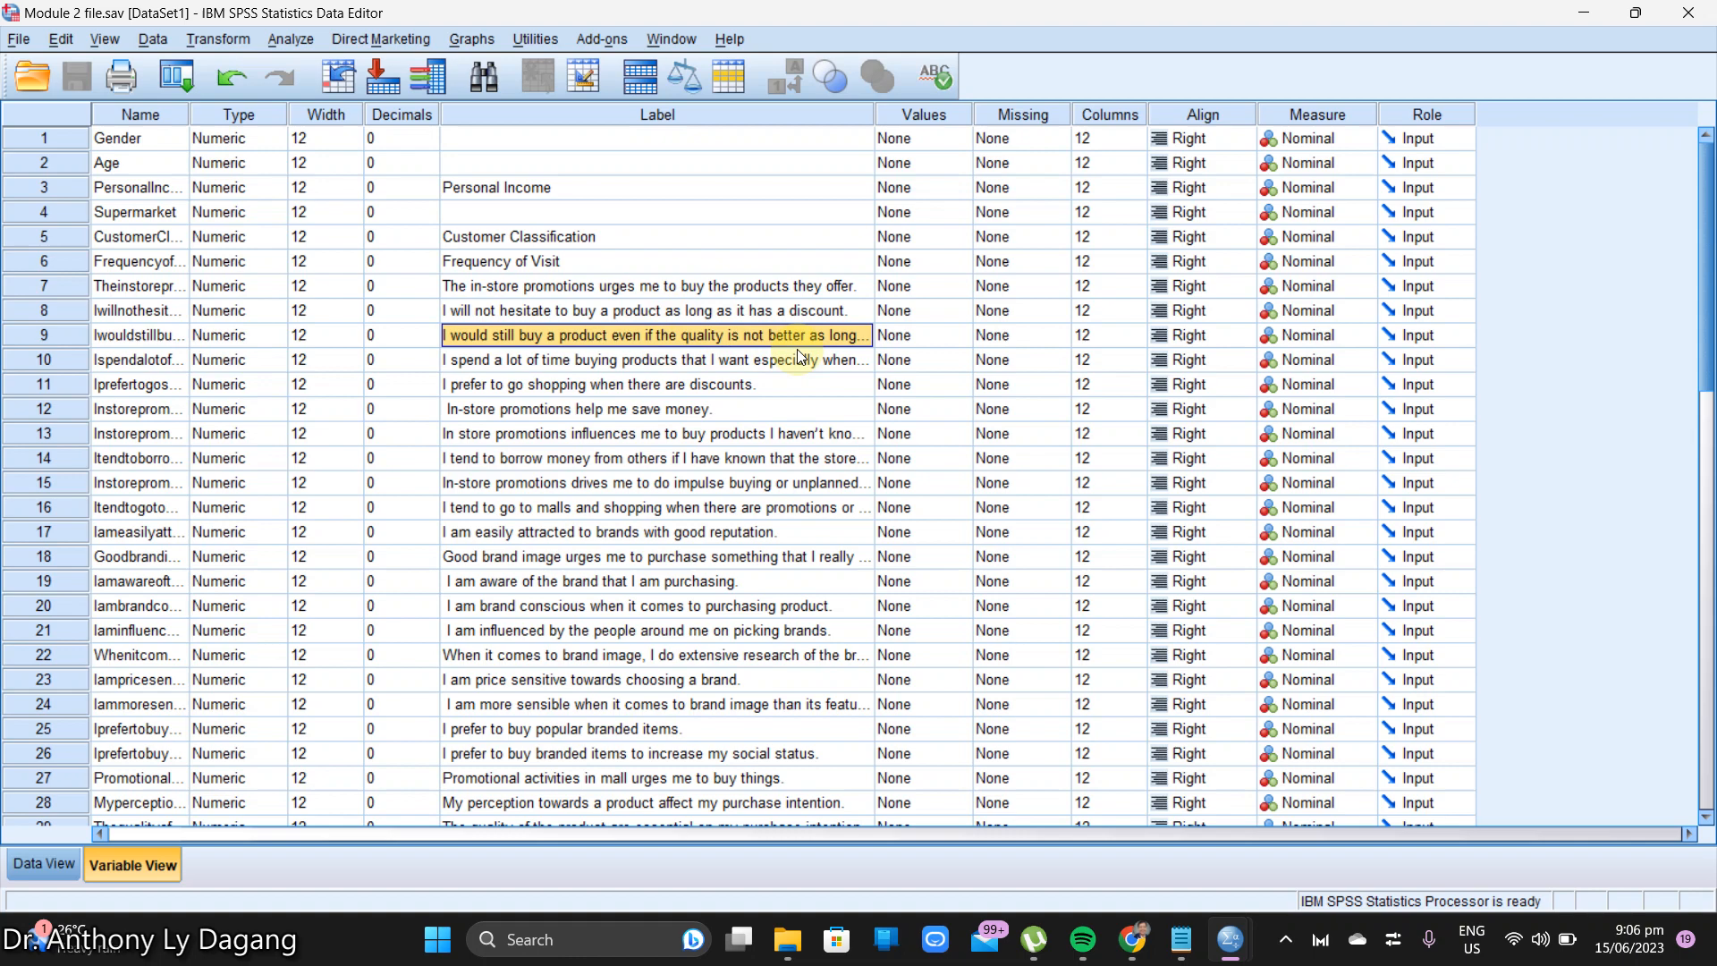
{"action": "mouse_move", "coordinate": [1580, 32]}
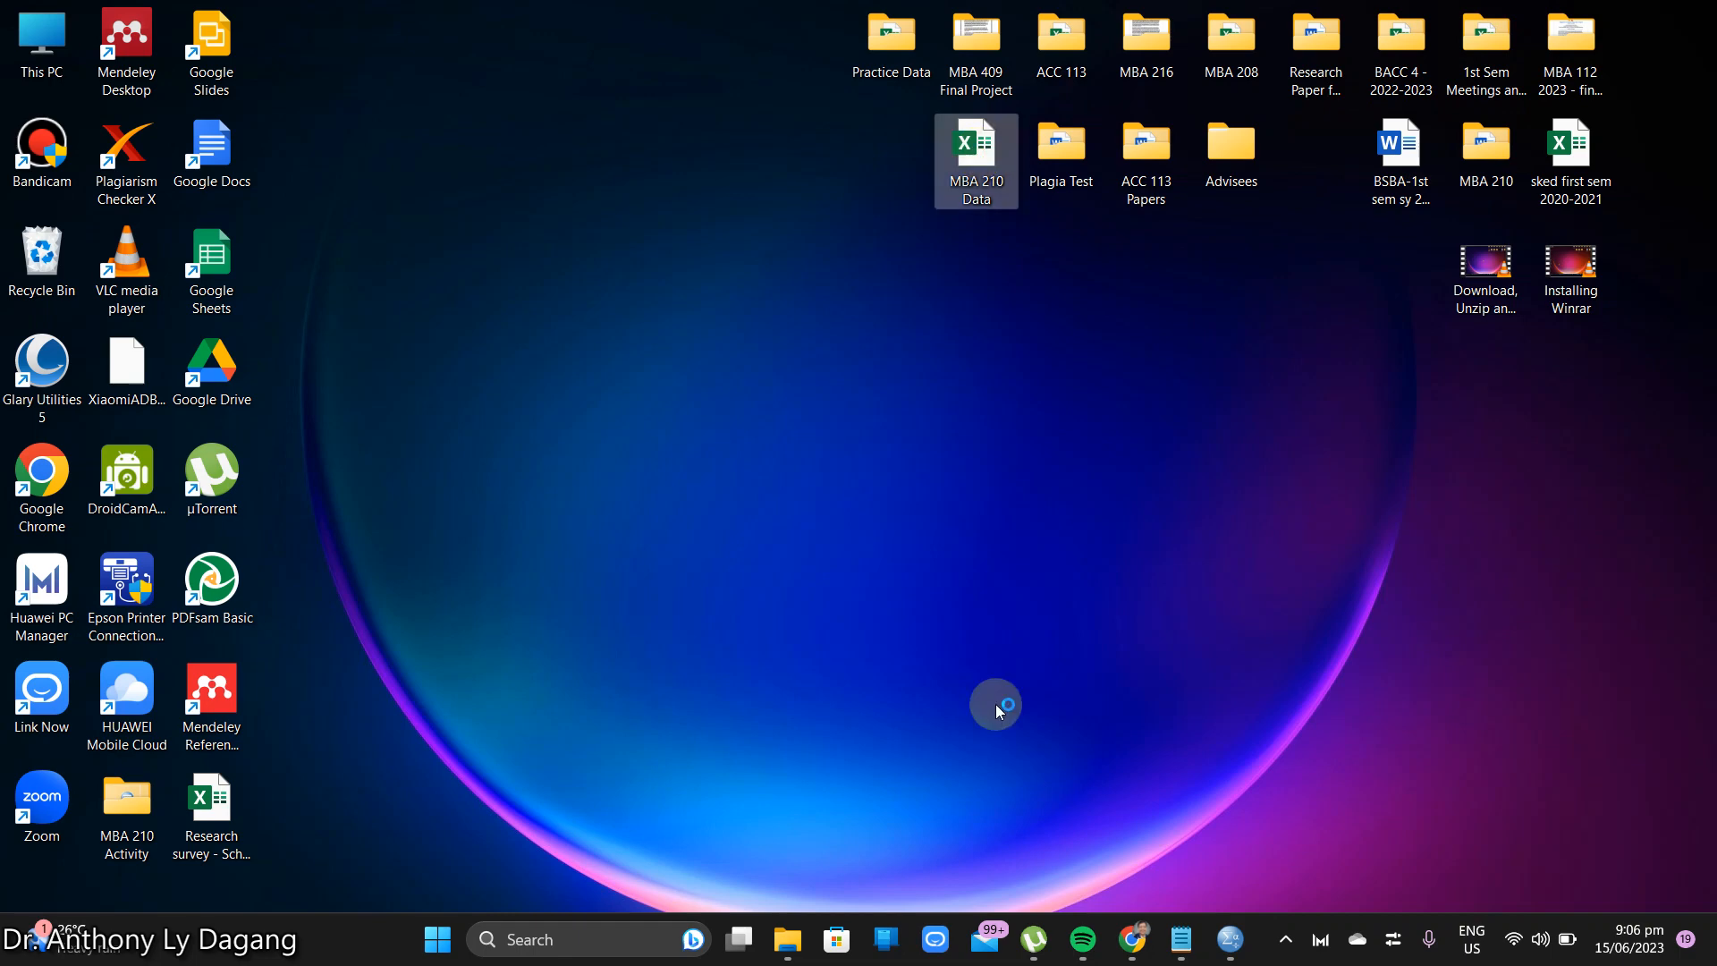
Step: Reopen MBA 210 Data in Excel and select the row 1 question headings
{"action": "double_click", "coordinate": [976, 143]}
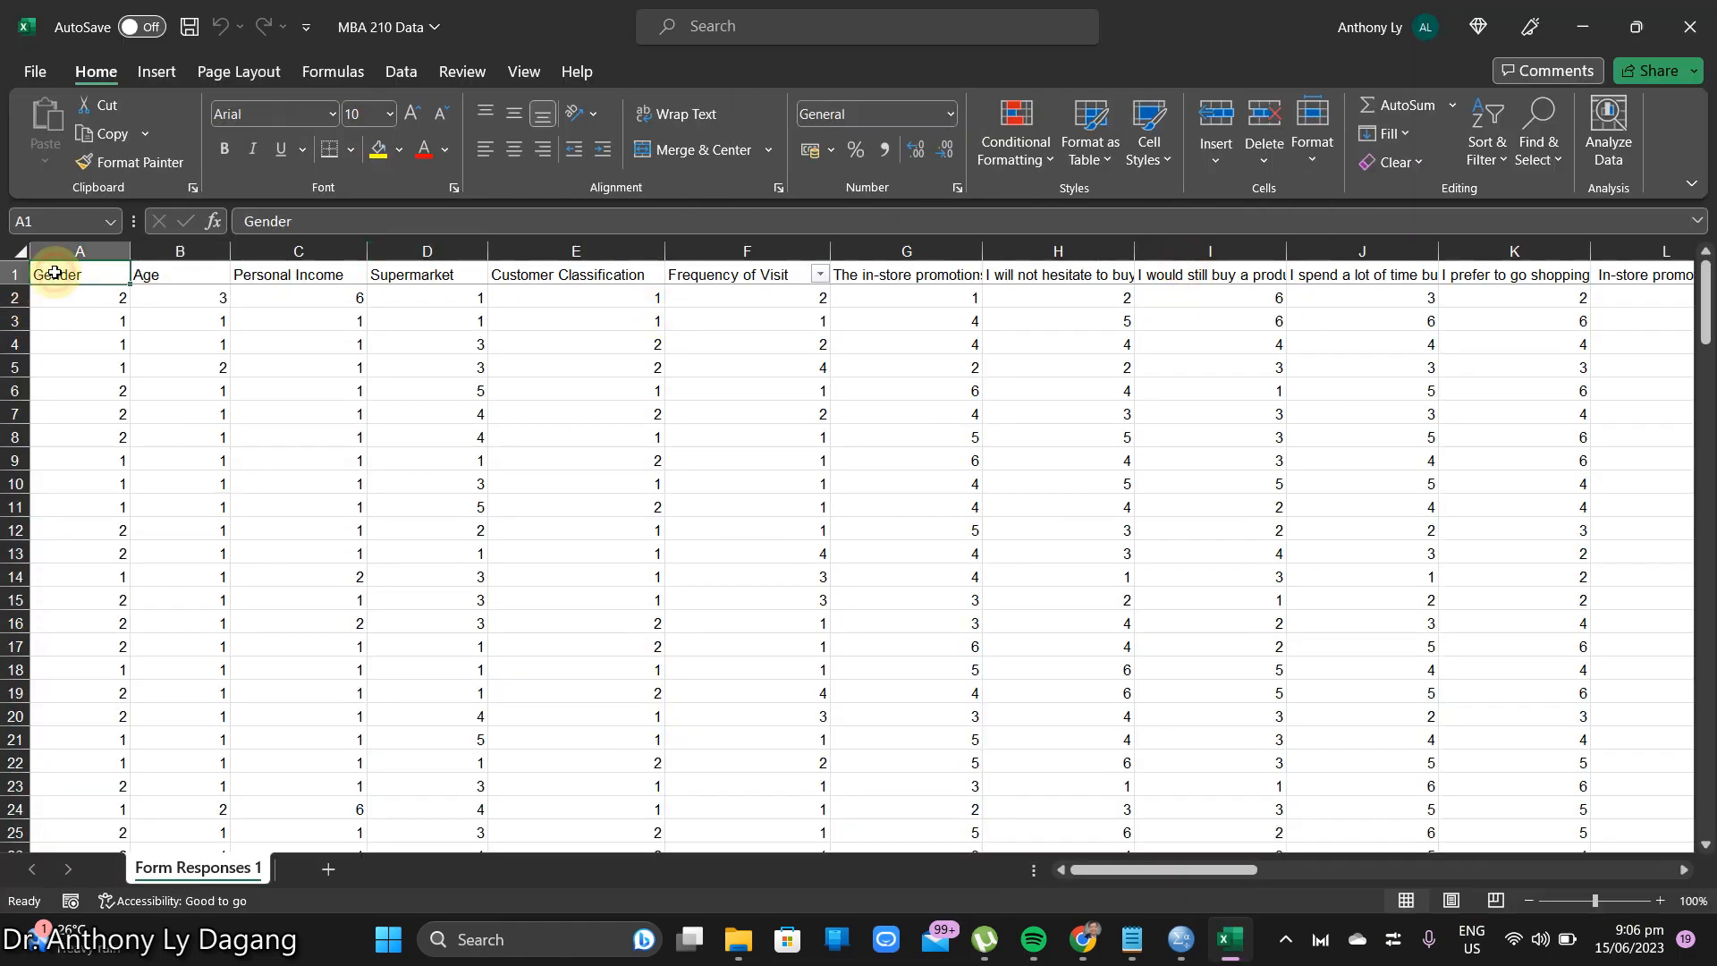
{"action": "left_click_drag", "start_coordinate": [55, 274], "coordinate": [1514, 274]}
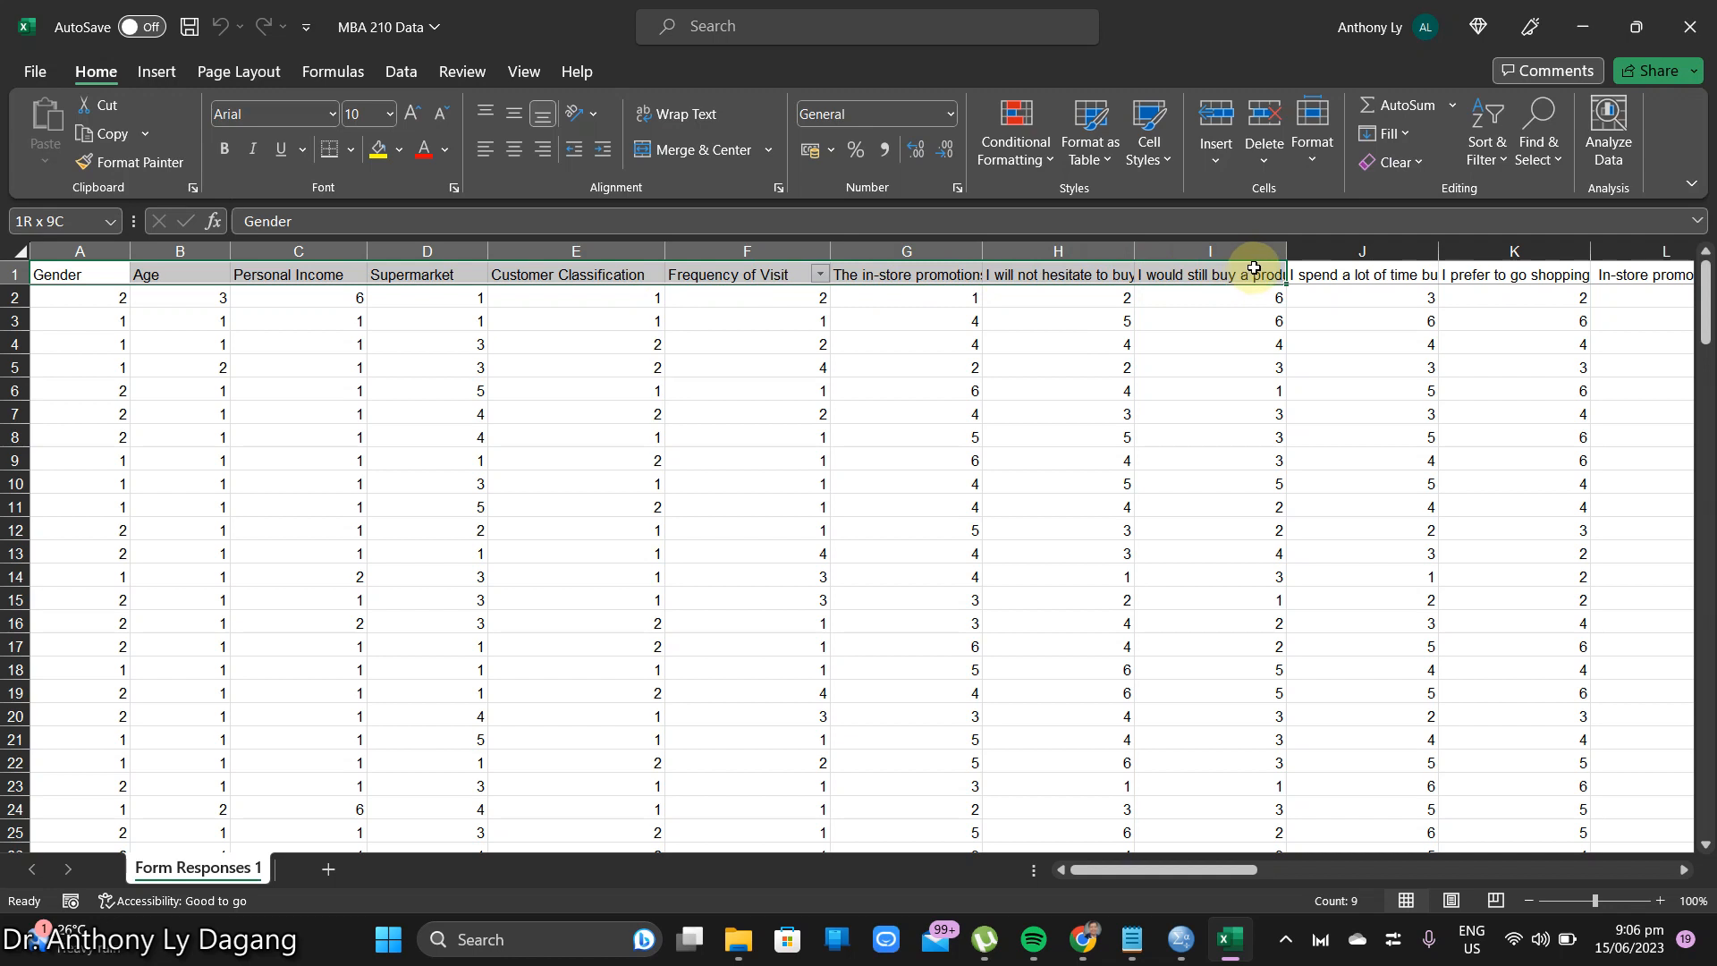
{"action": "left_click", "coordinate": [1334, 267]}
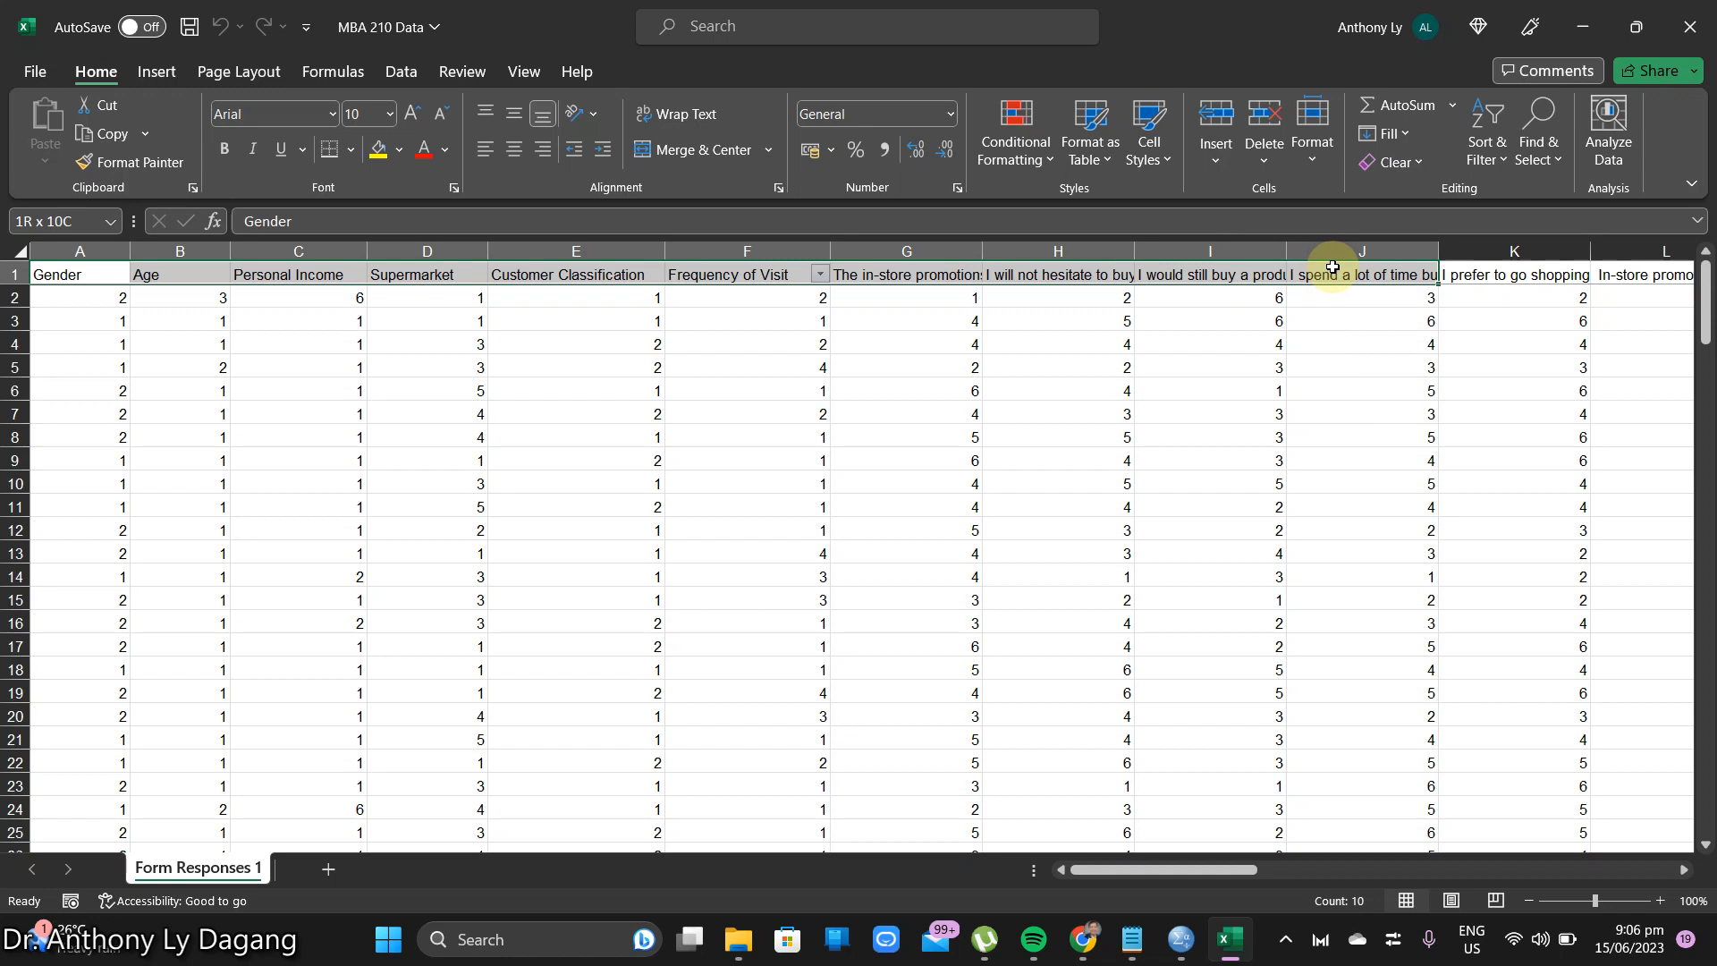
{"action": "left_click", "coordinate": [312, 272]}
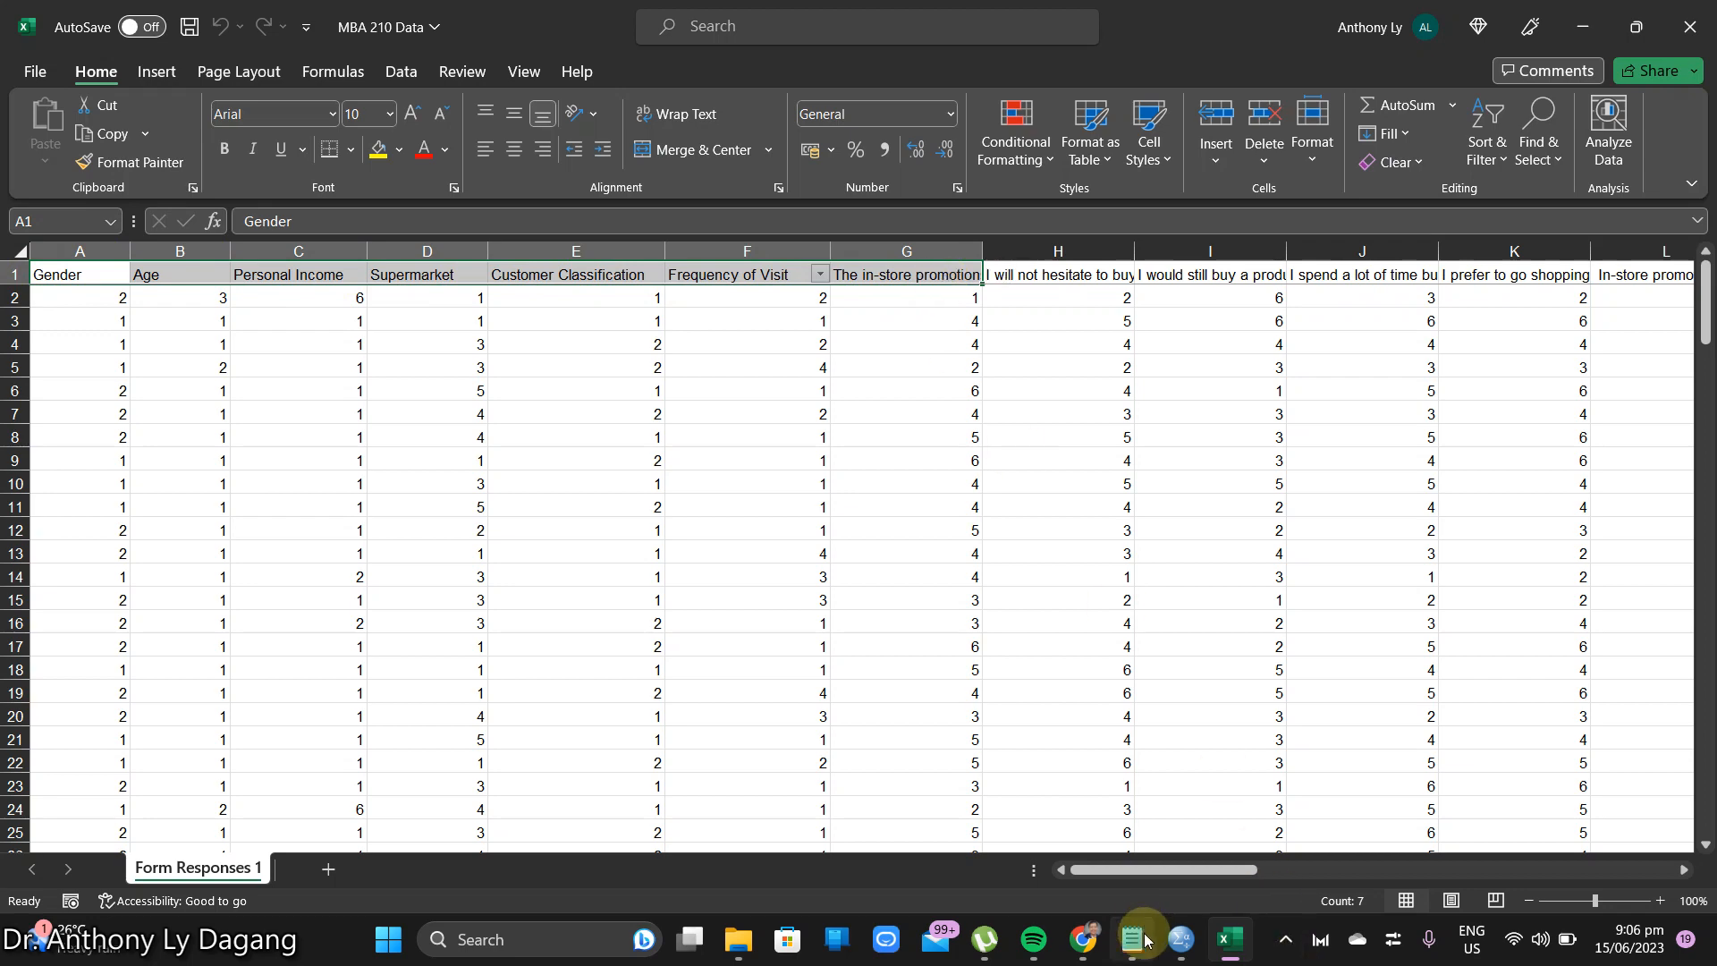
{"action": "mouse_move", "coordinate": [1144, 941]}
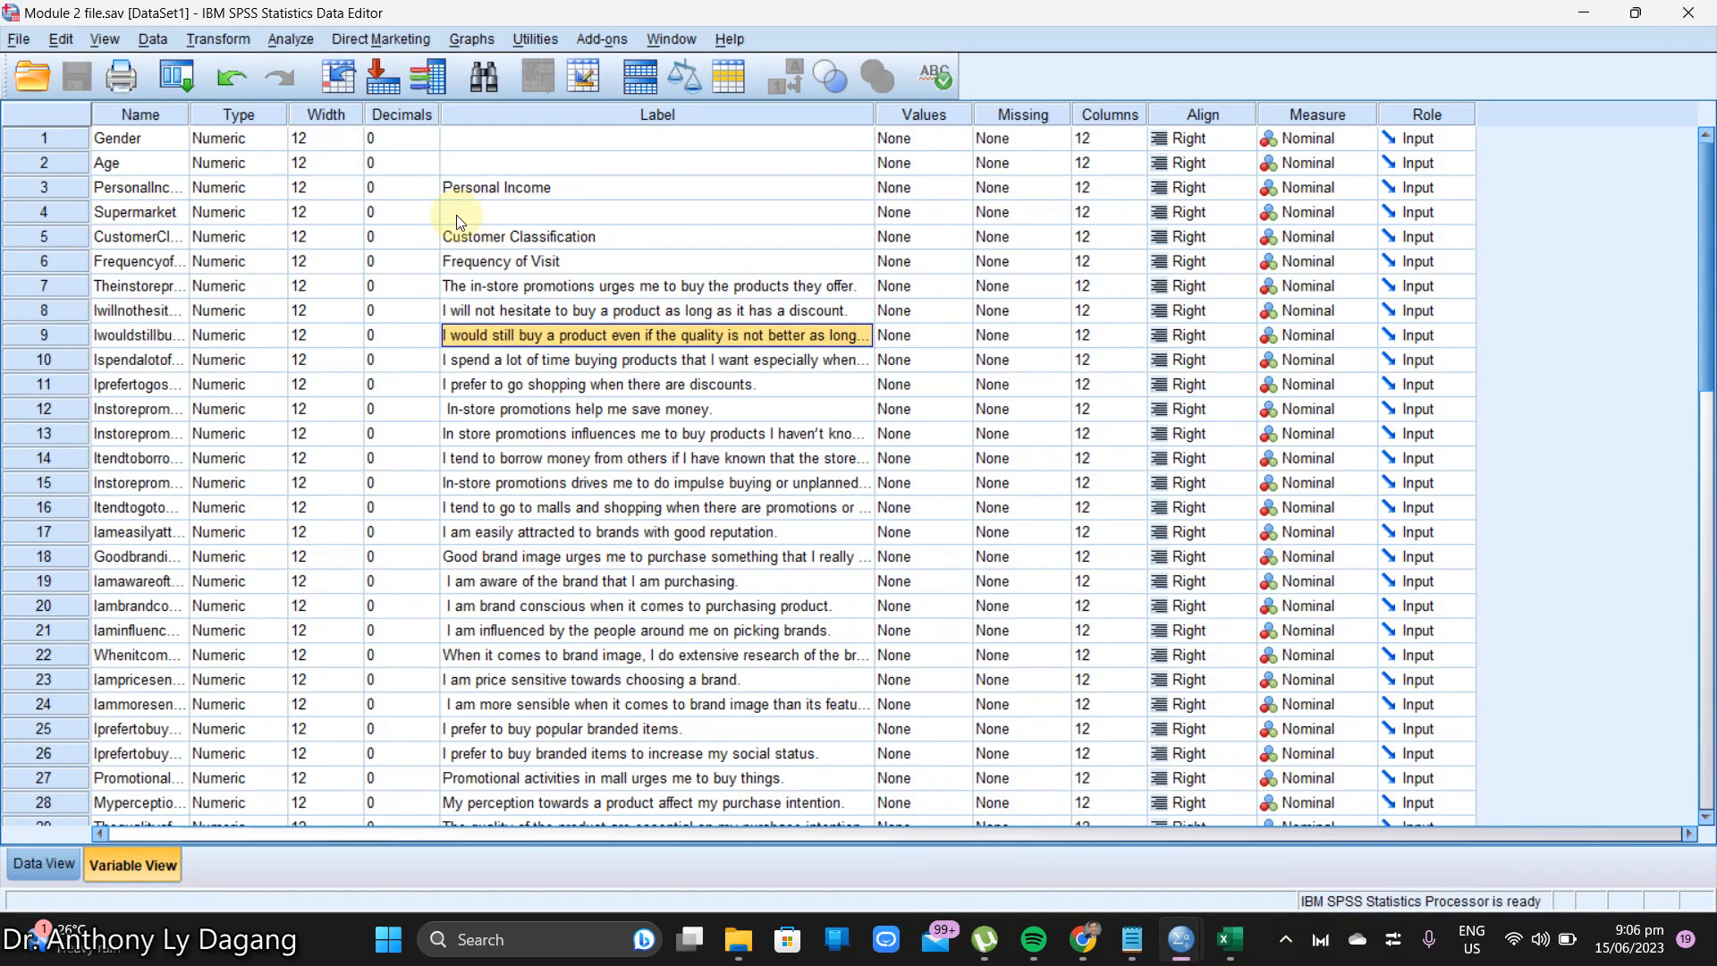
Step: Enter 'Gender' and 'Age Category' in the Label cells of the Gender and Age rows
{"action": "left_click", "coordinate": [656, 138]}
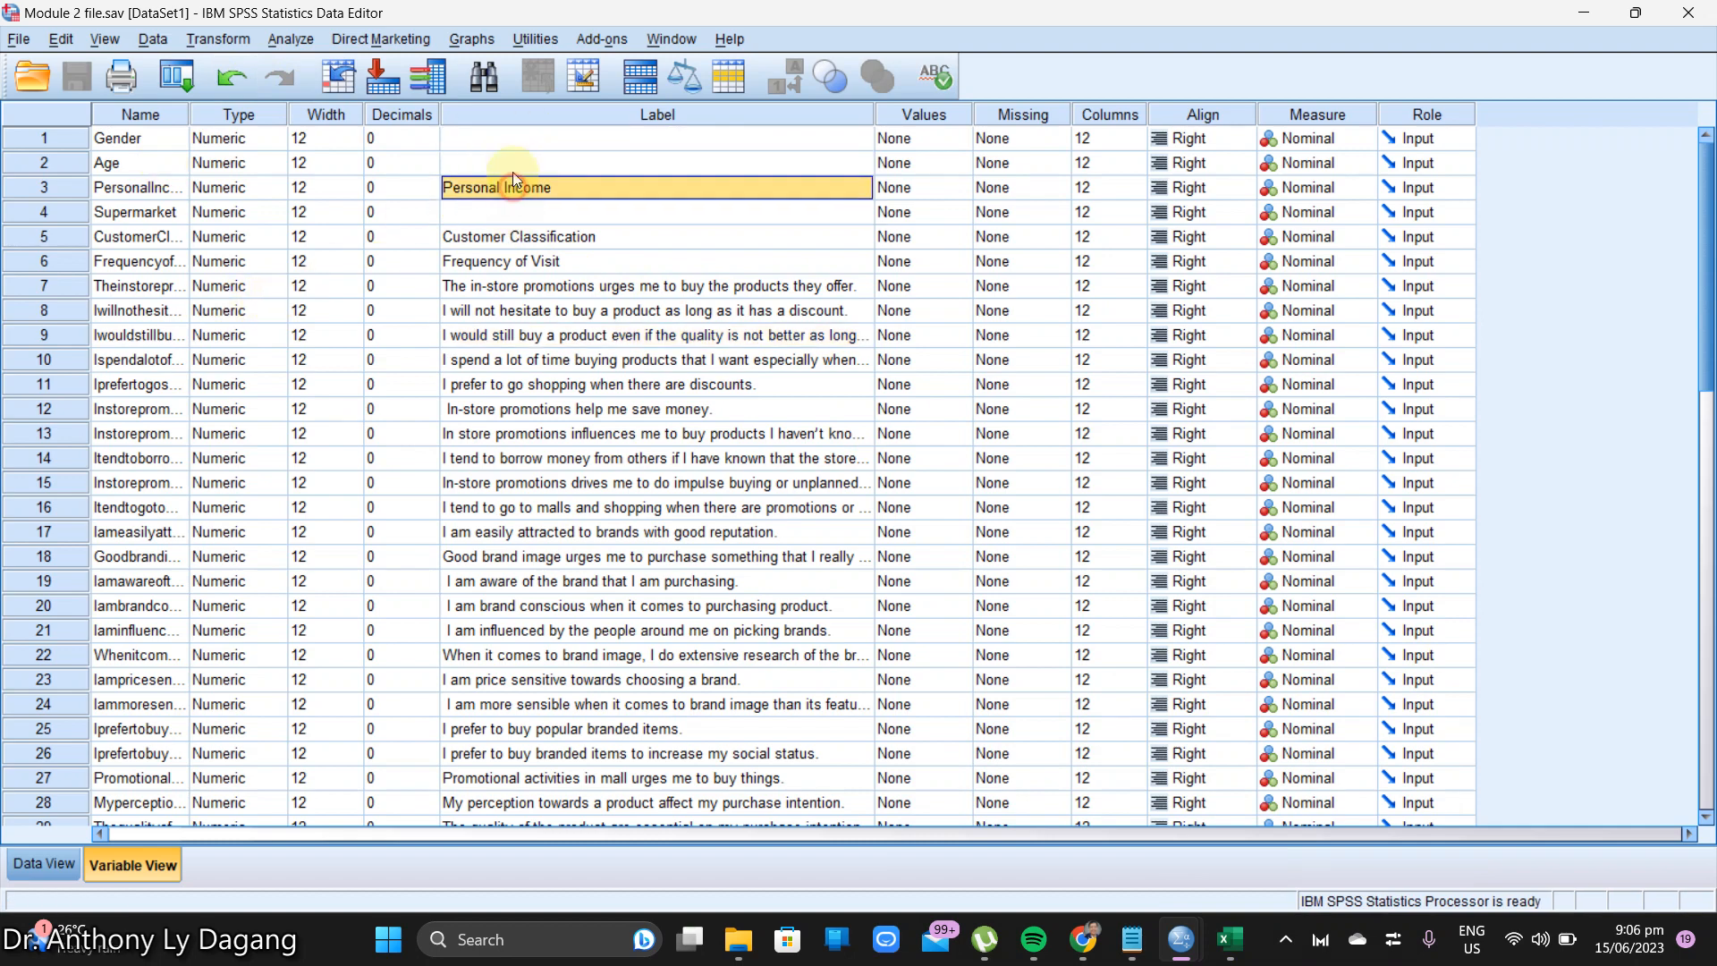
{"action": "left_click", "coordinate": [656, 138]}
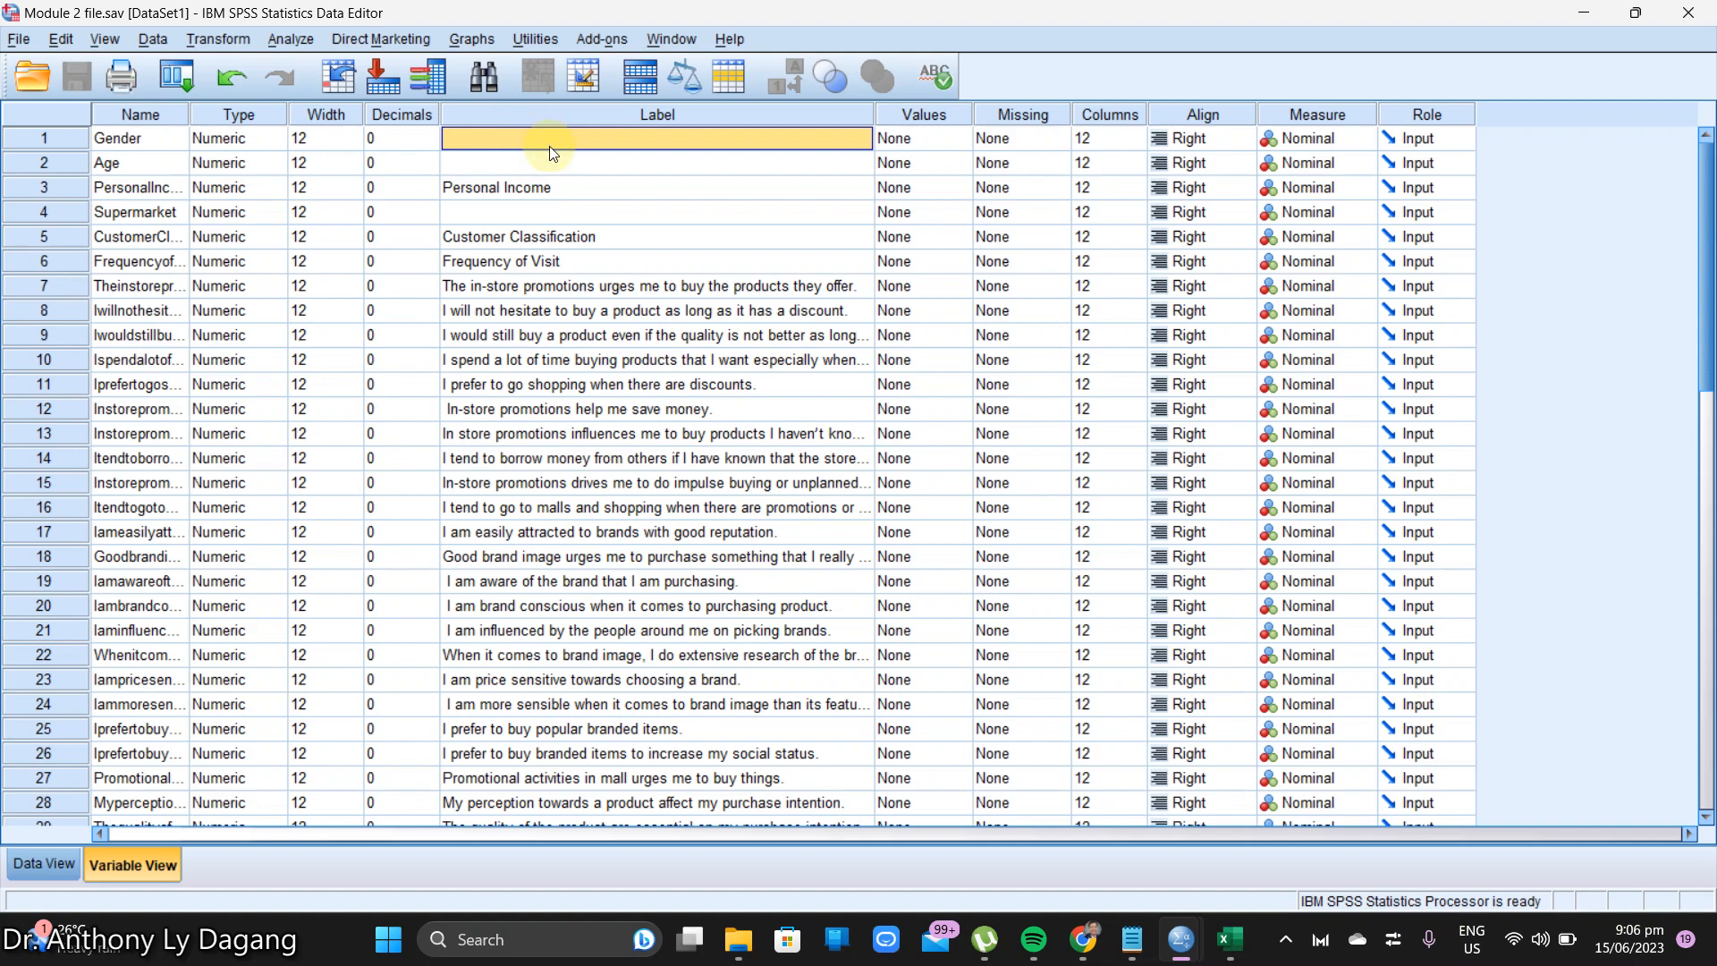
{"action": "mouse_move", "coordinate": [539, 175]}
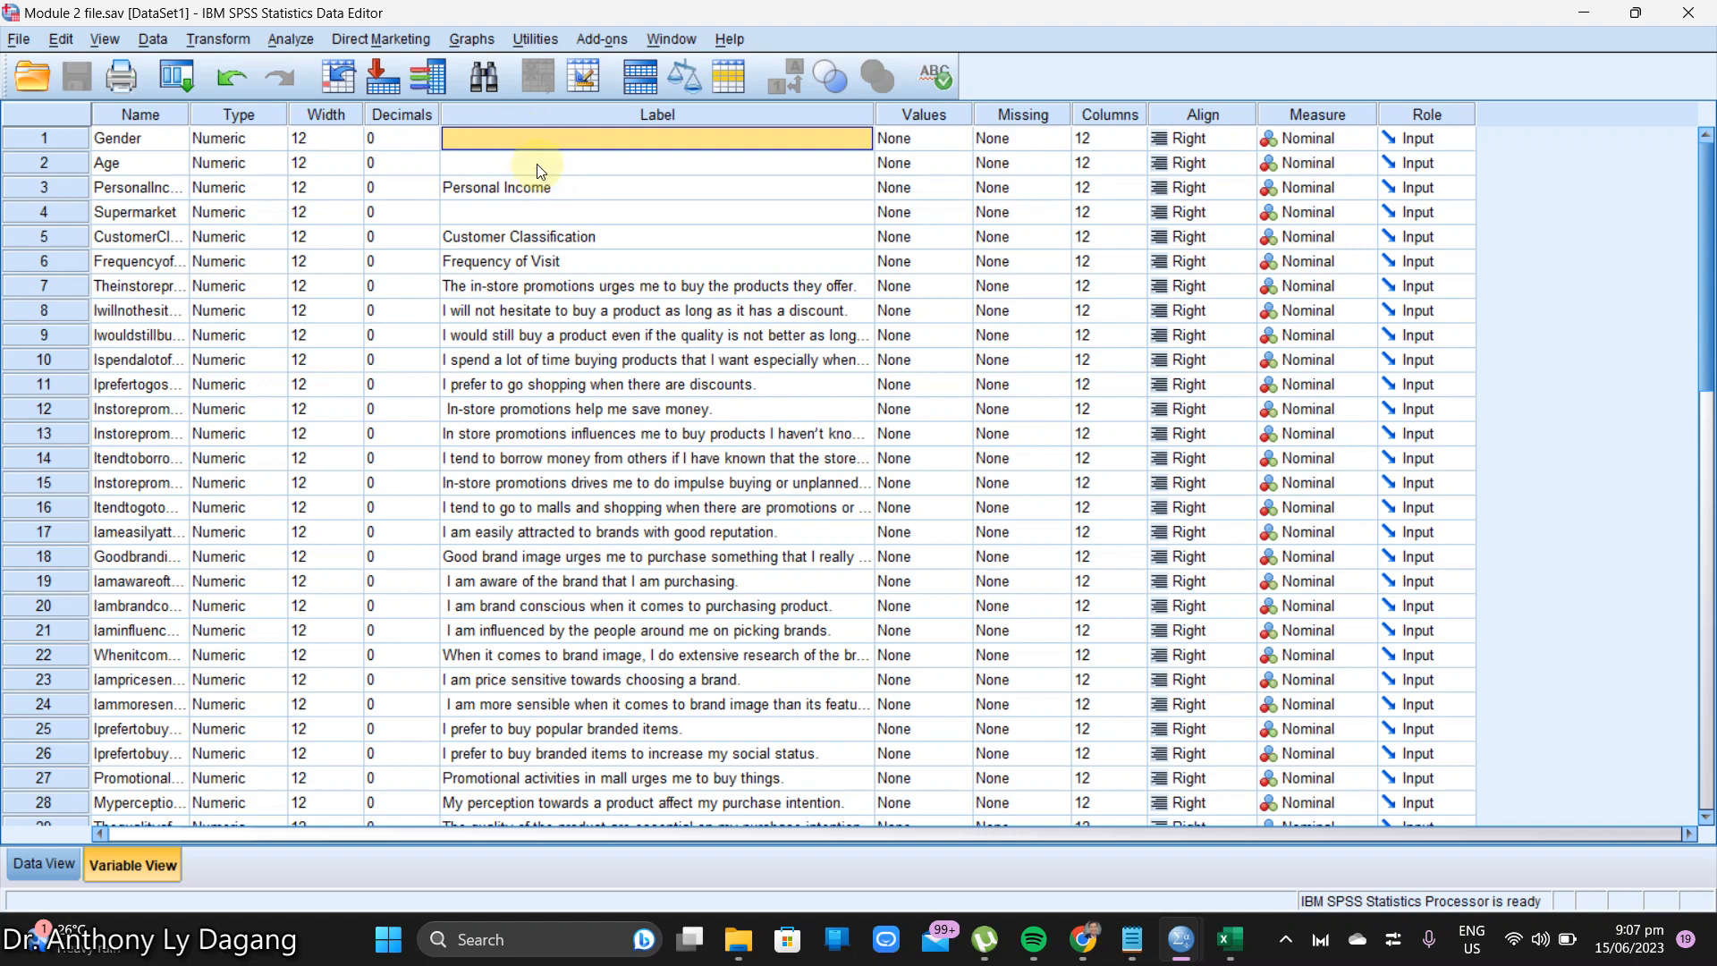
{"action": "left_click", "coordinate": [656, 162]}
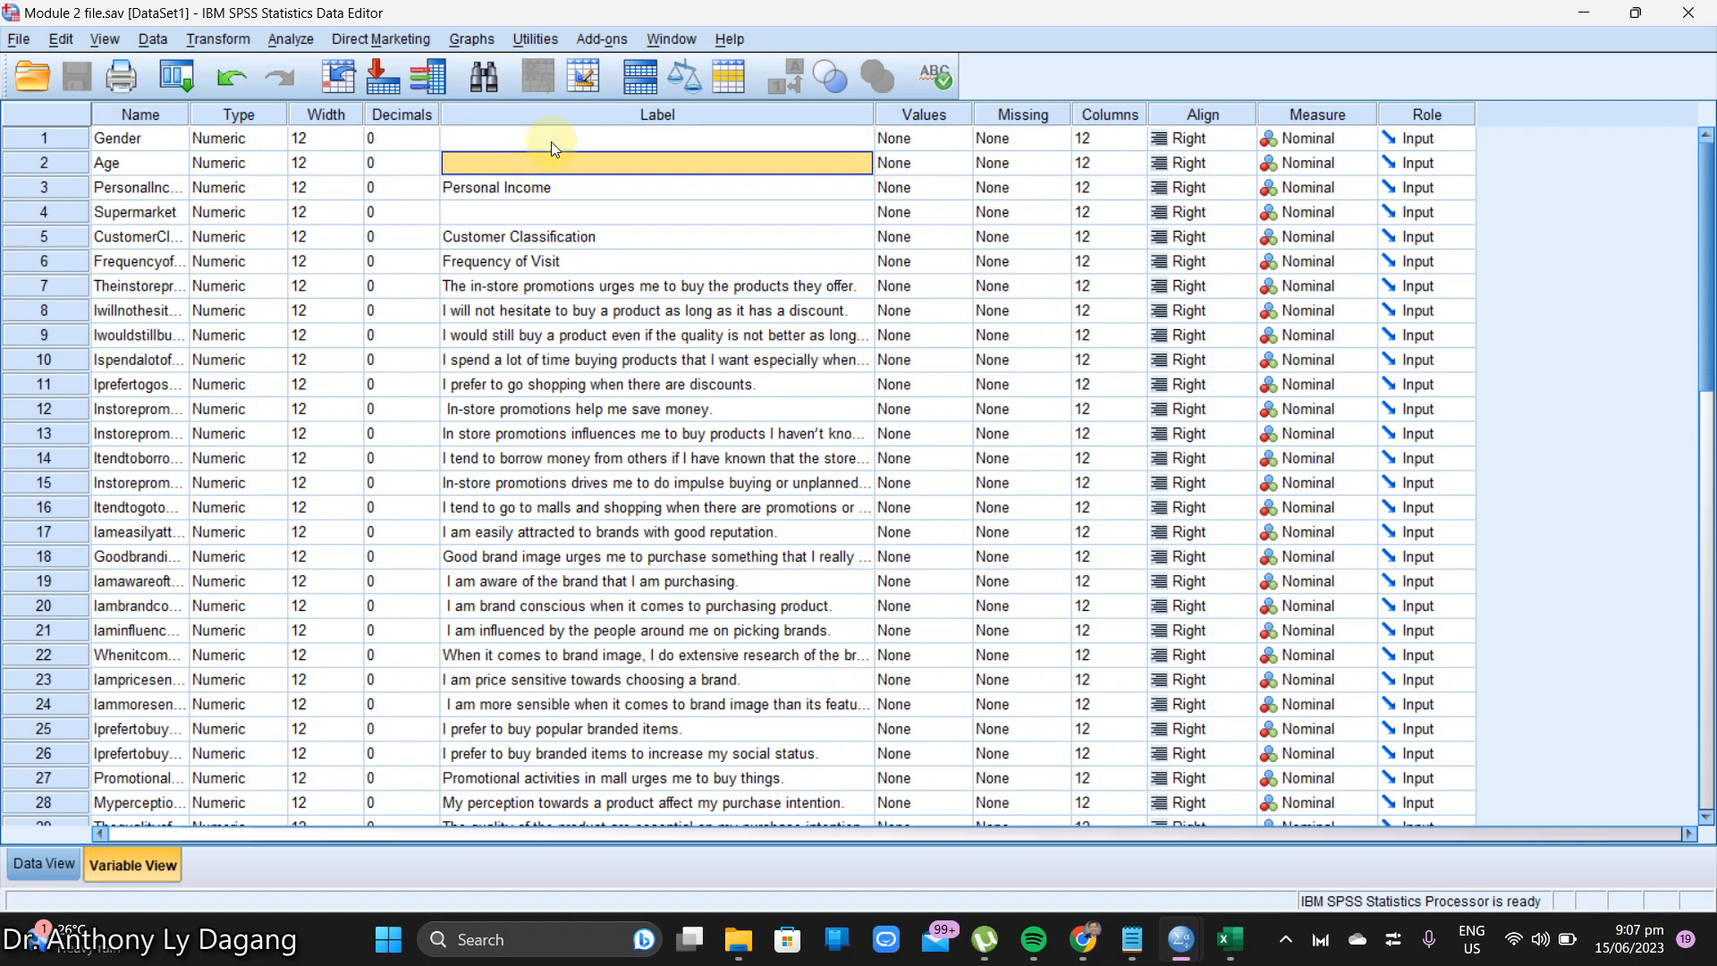
{"action": "left_click", "coordinate": [657, 137]}
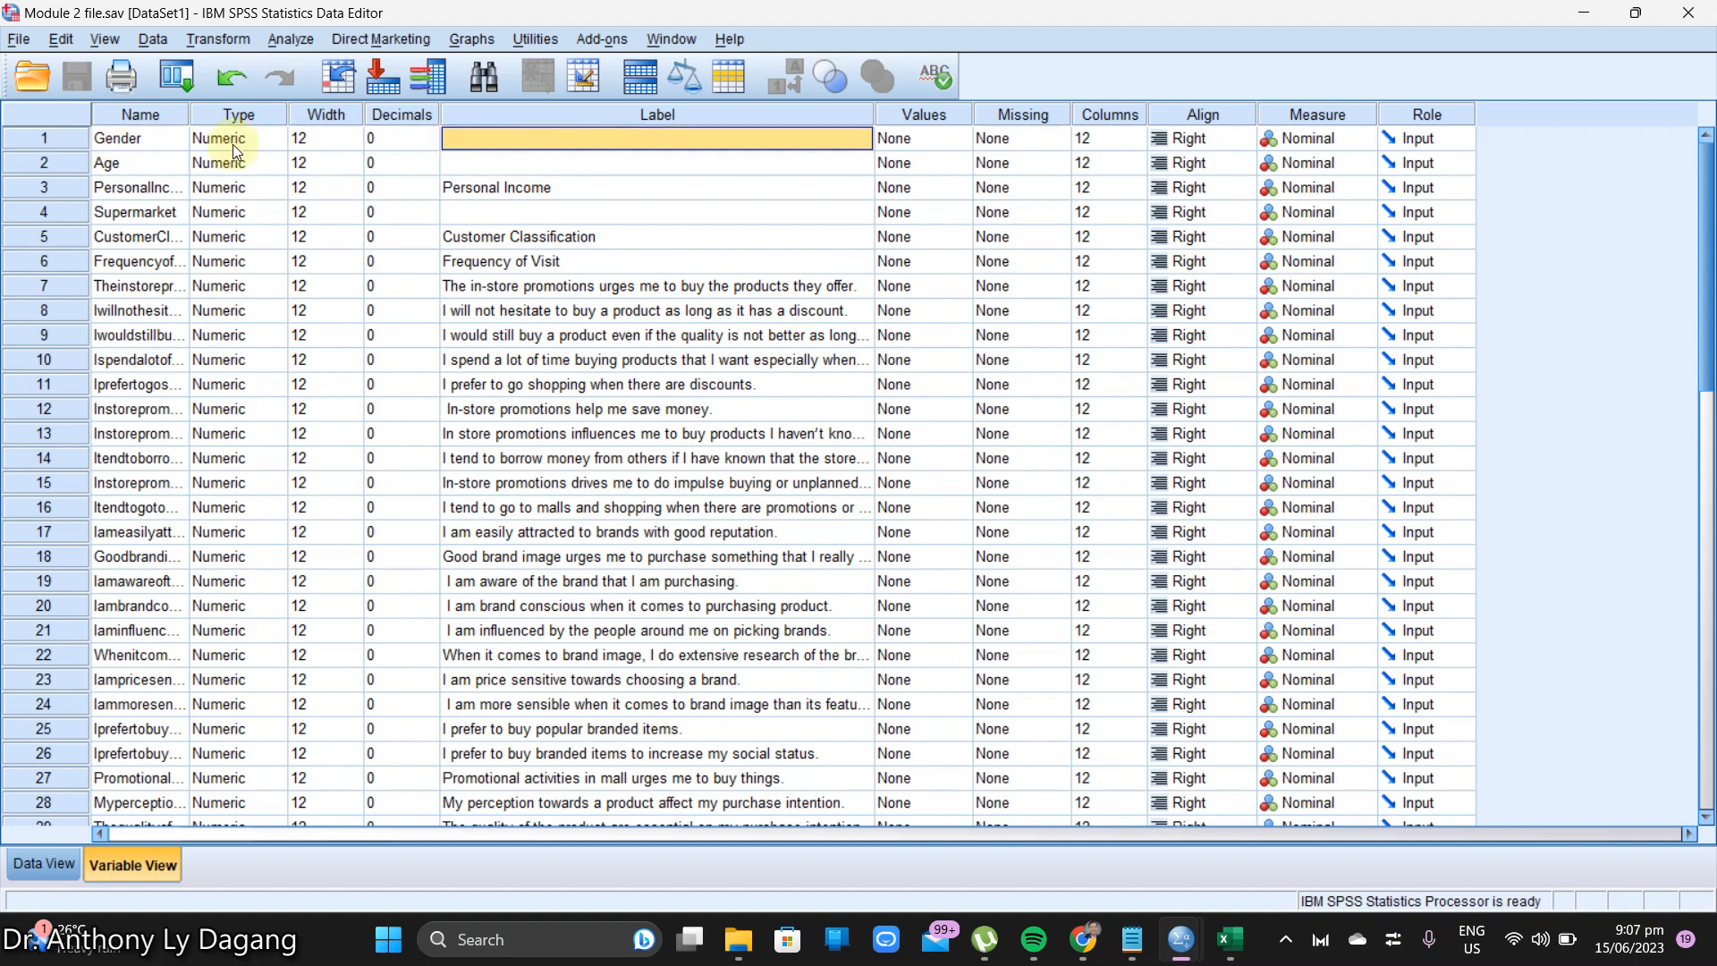
{"action": "mouse_move", "coordinate": [522, 159]}
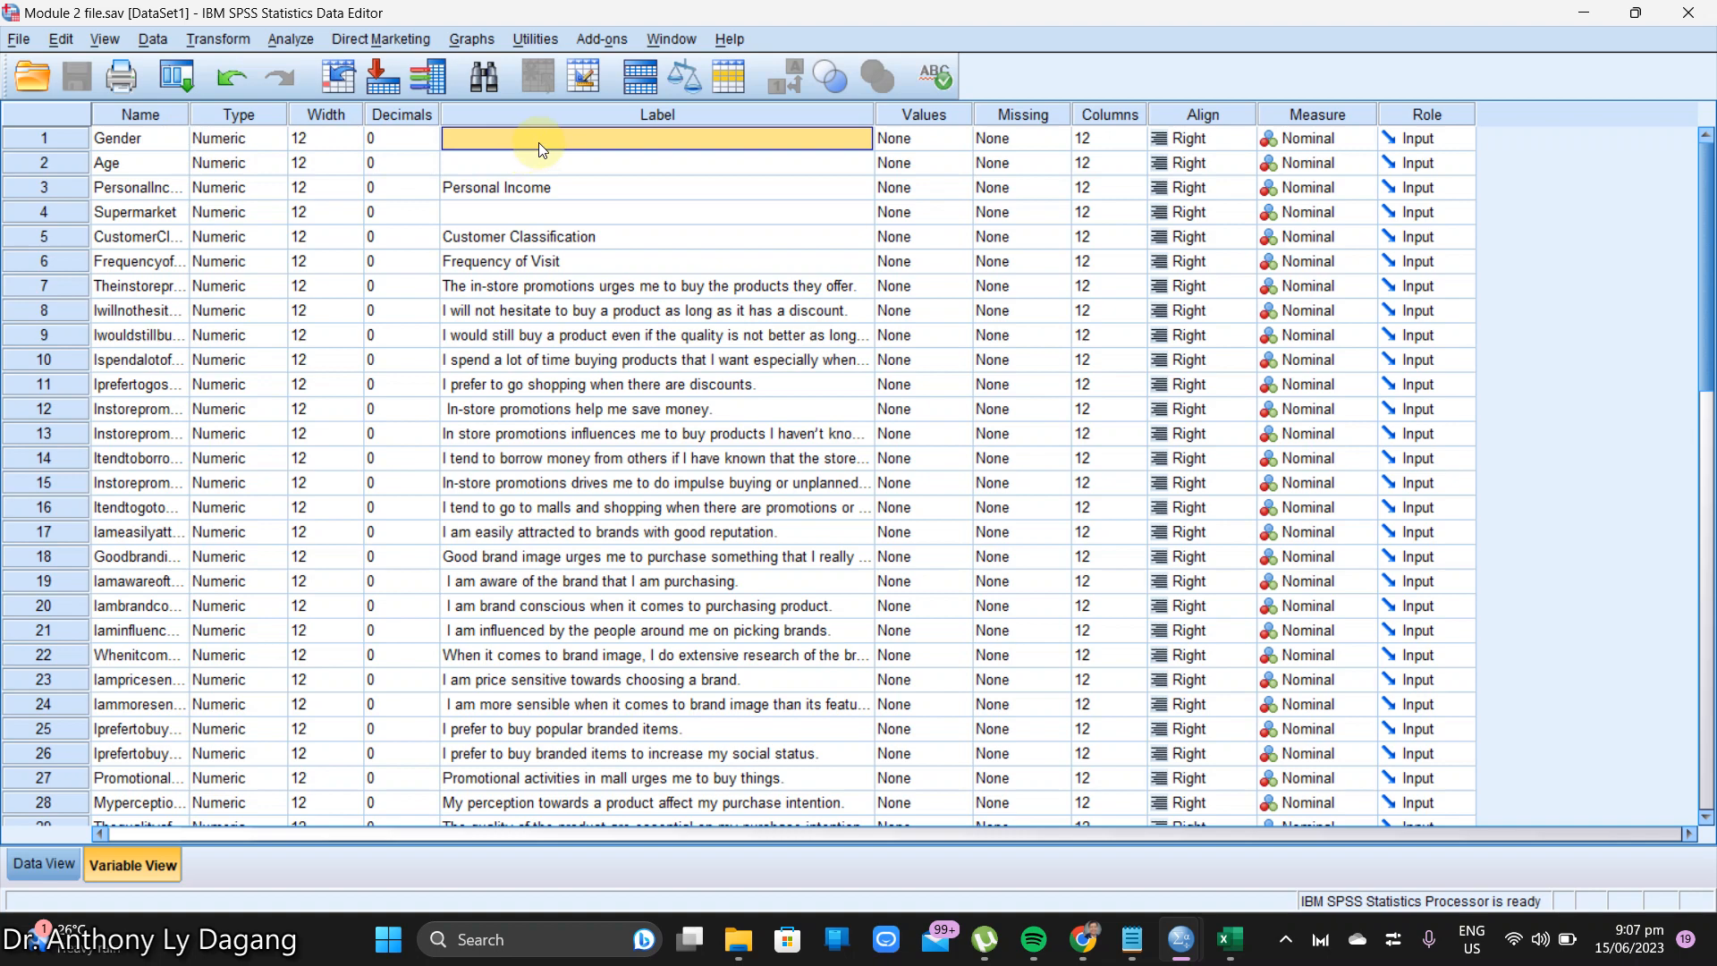
{"action": "type", "text": "Gn"}
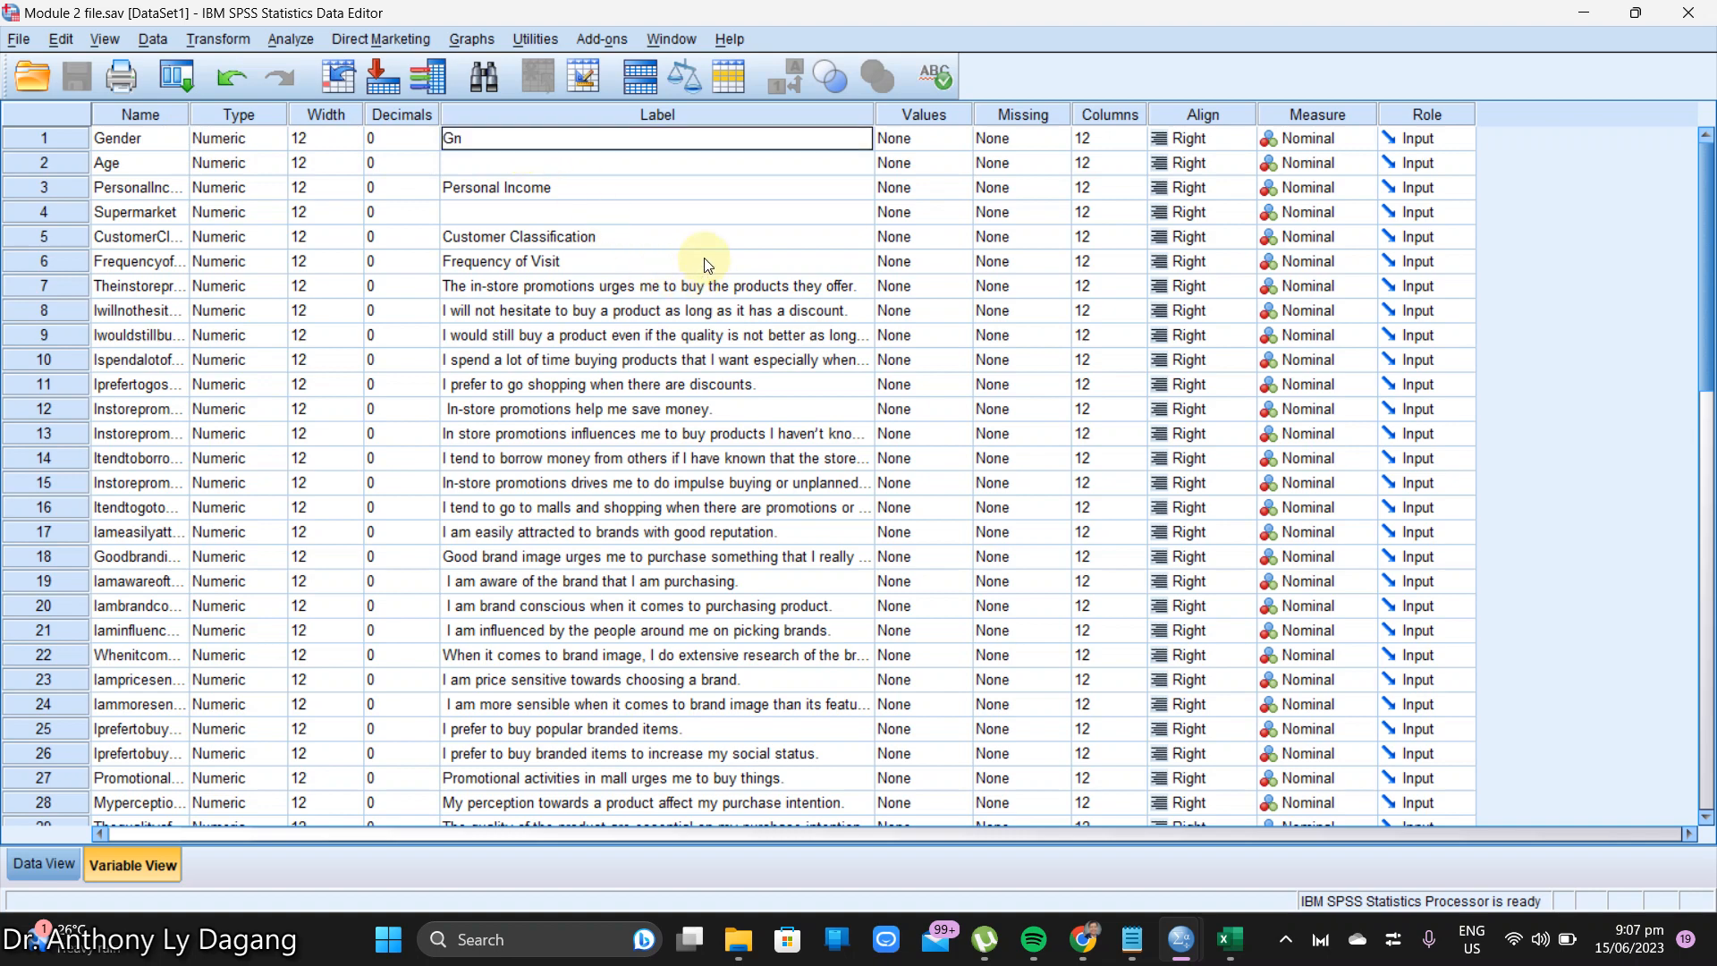
{"action": "left_click", "coordinate": [656, 163]}
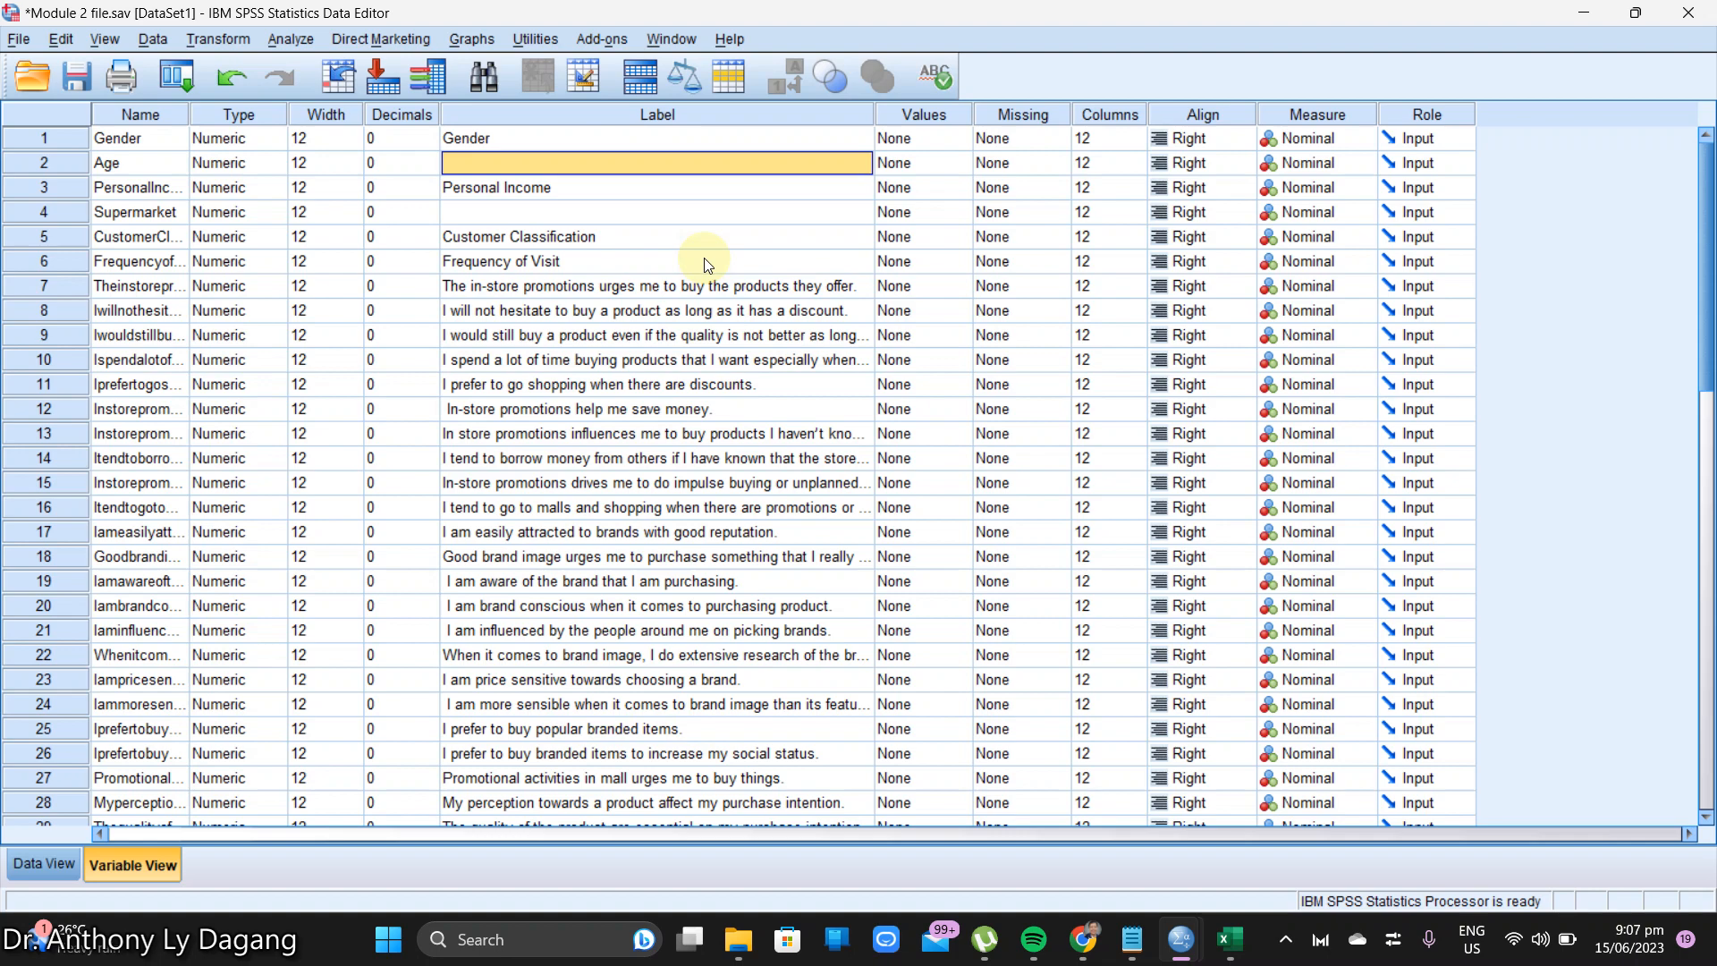
{"action": "type", "text": "Age Category"}
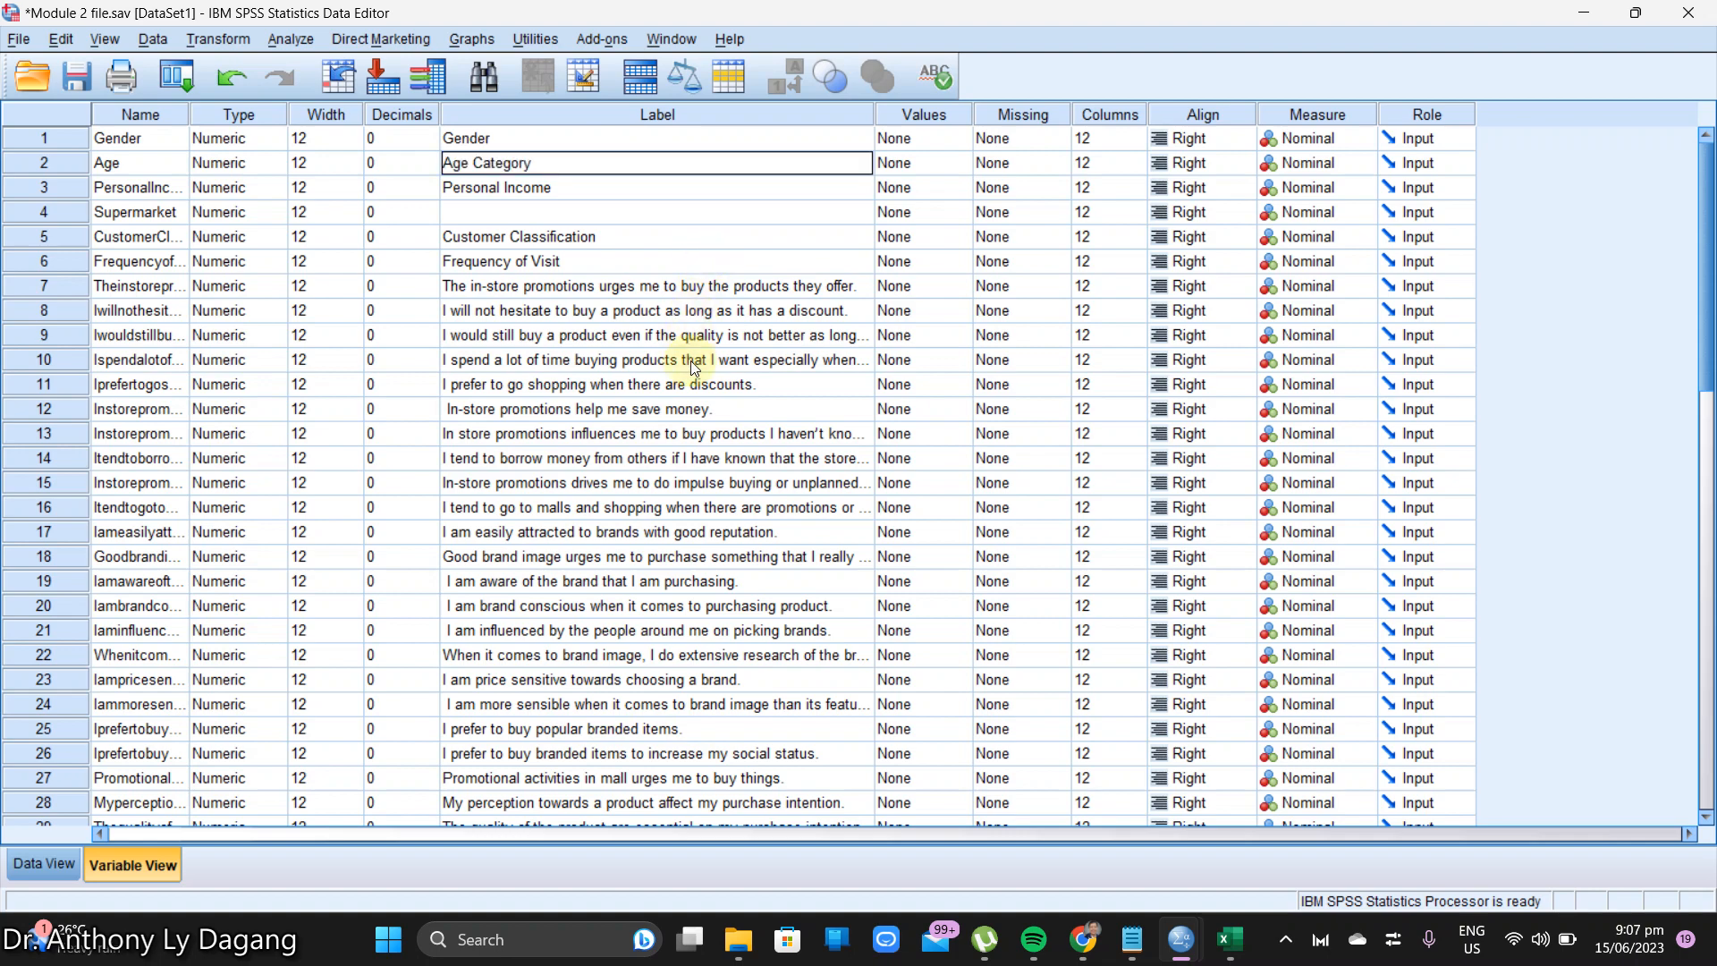
{"action": "left_click", "coordinate": [498, 187]}
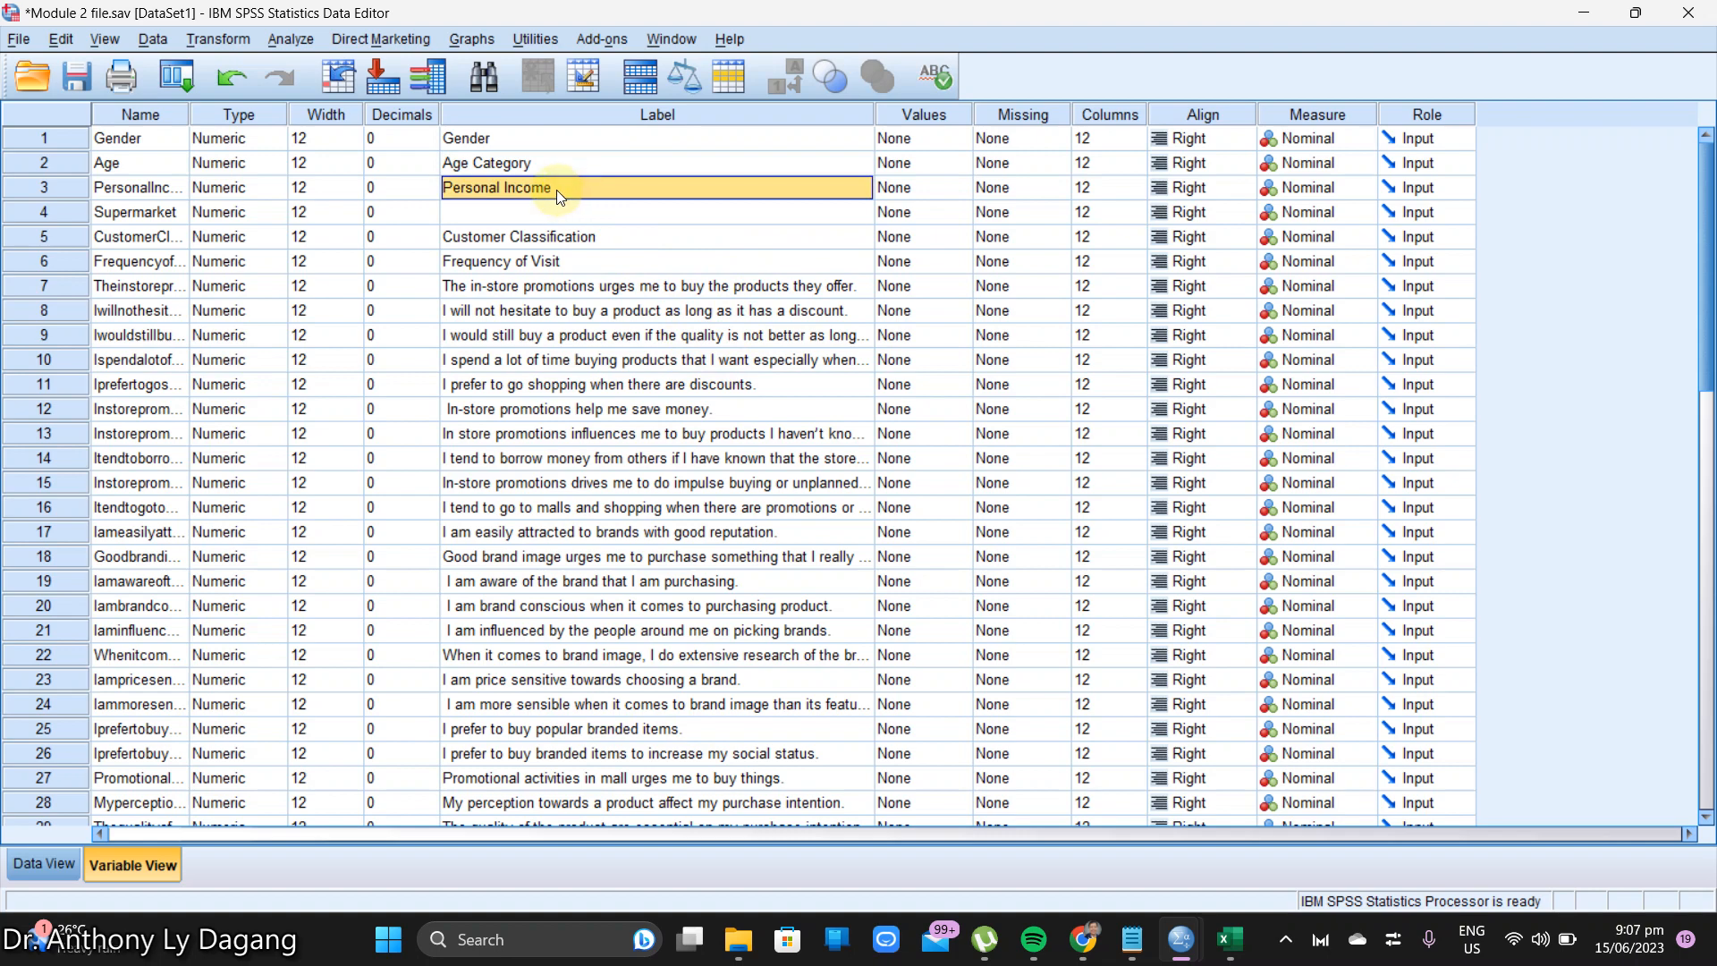
{"action": "left_click", "coordinate": [656, 212]}
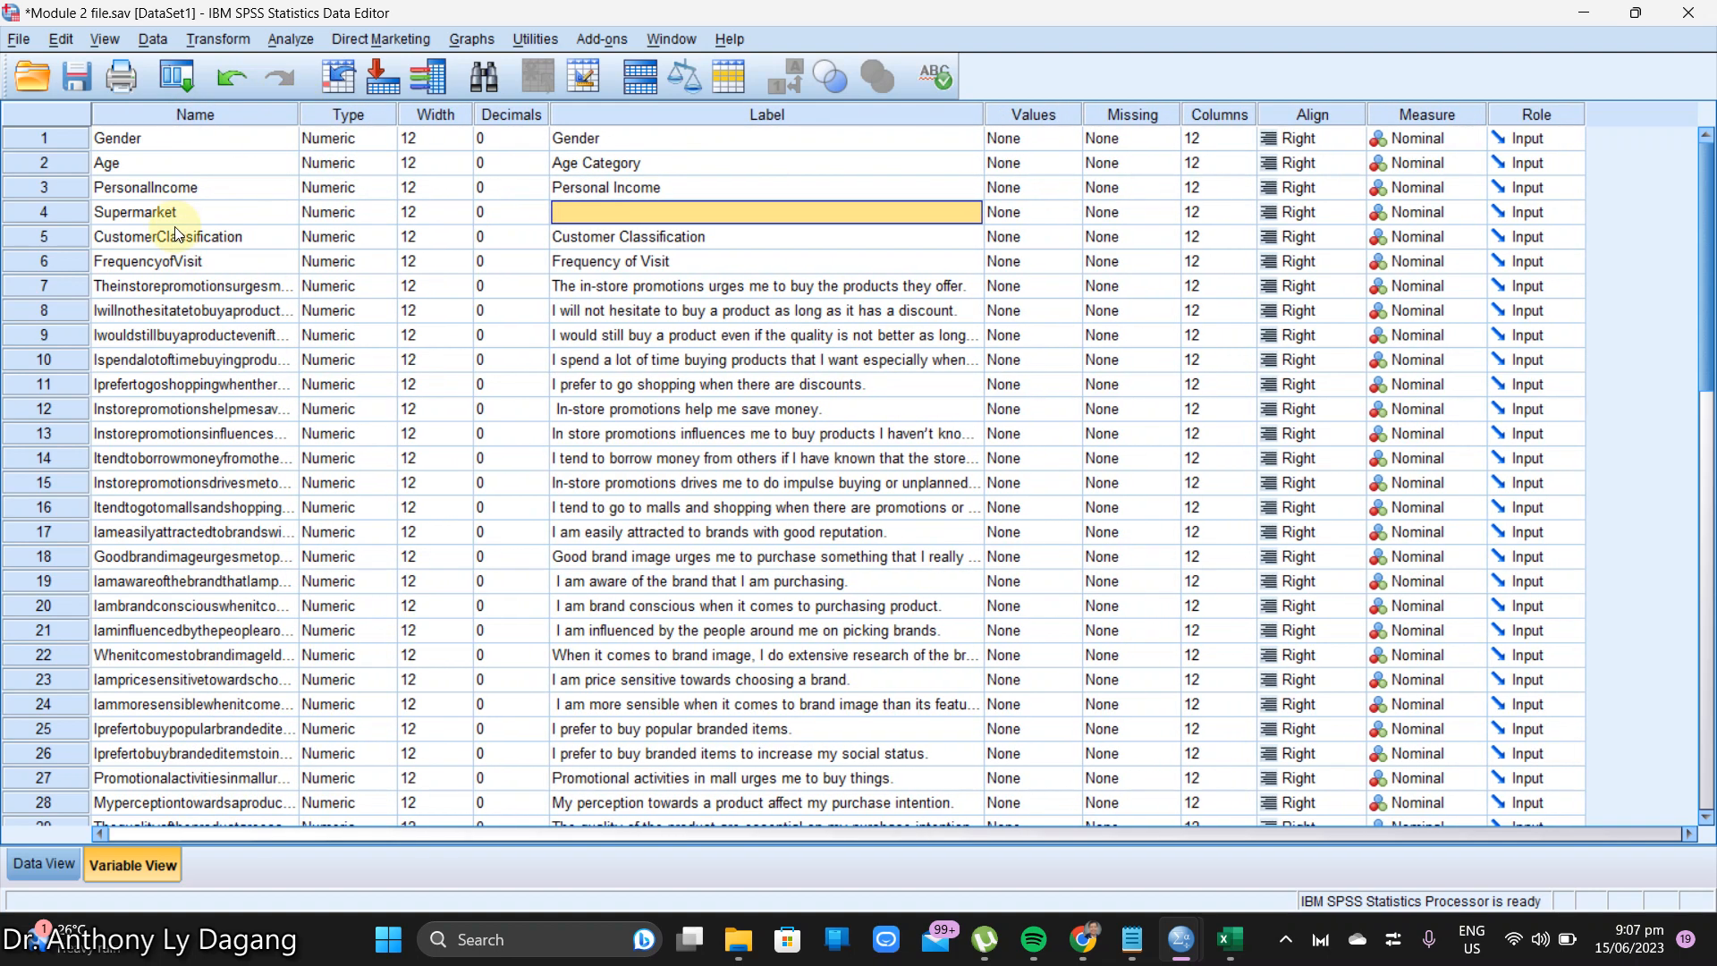
Step: Label Supermarket 'Super Market to Visit' and review the newly filled labels
{"action": "type", "text": "Super Marke"}
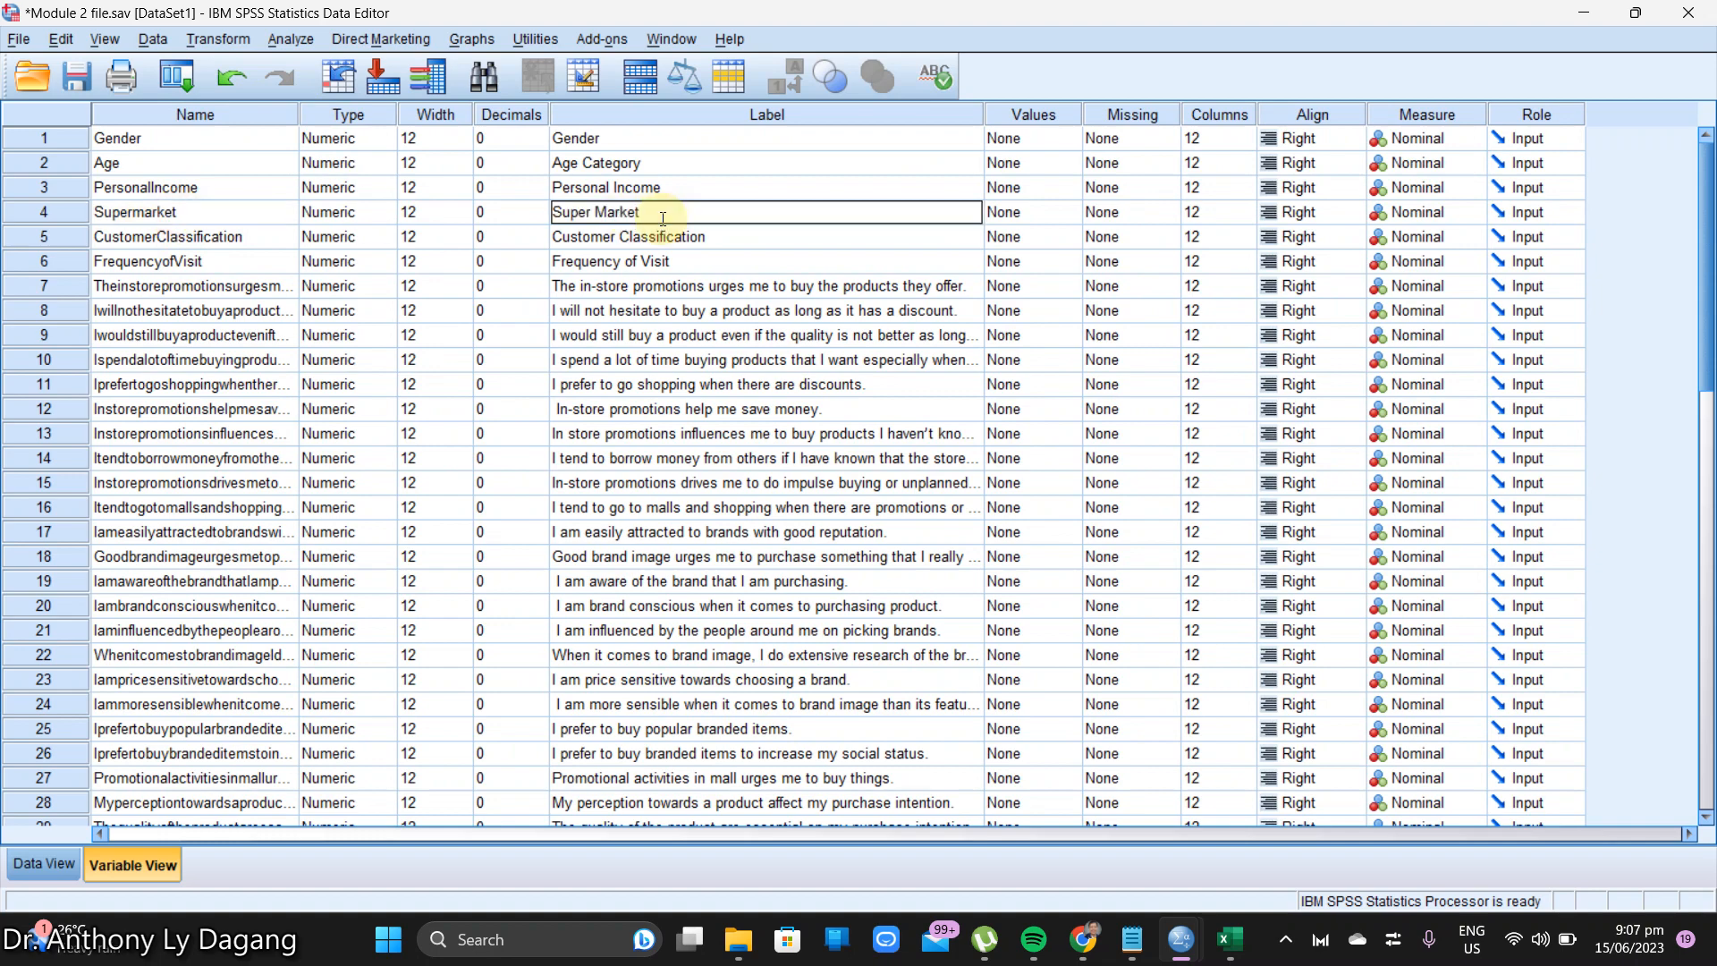
{"action": "type", "text": "to Visit"}
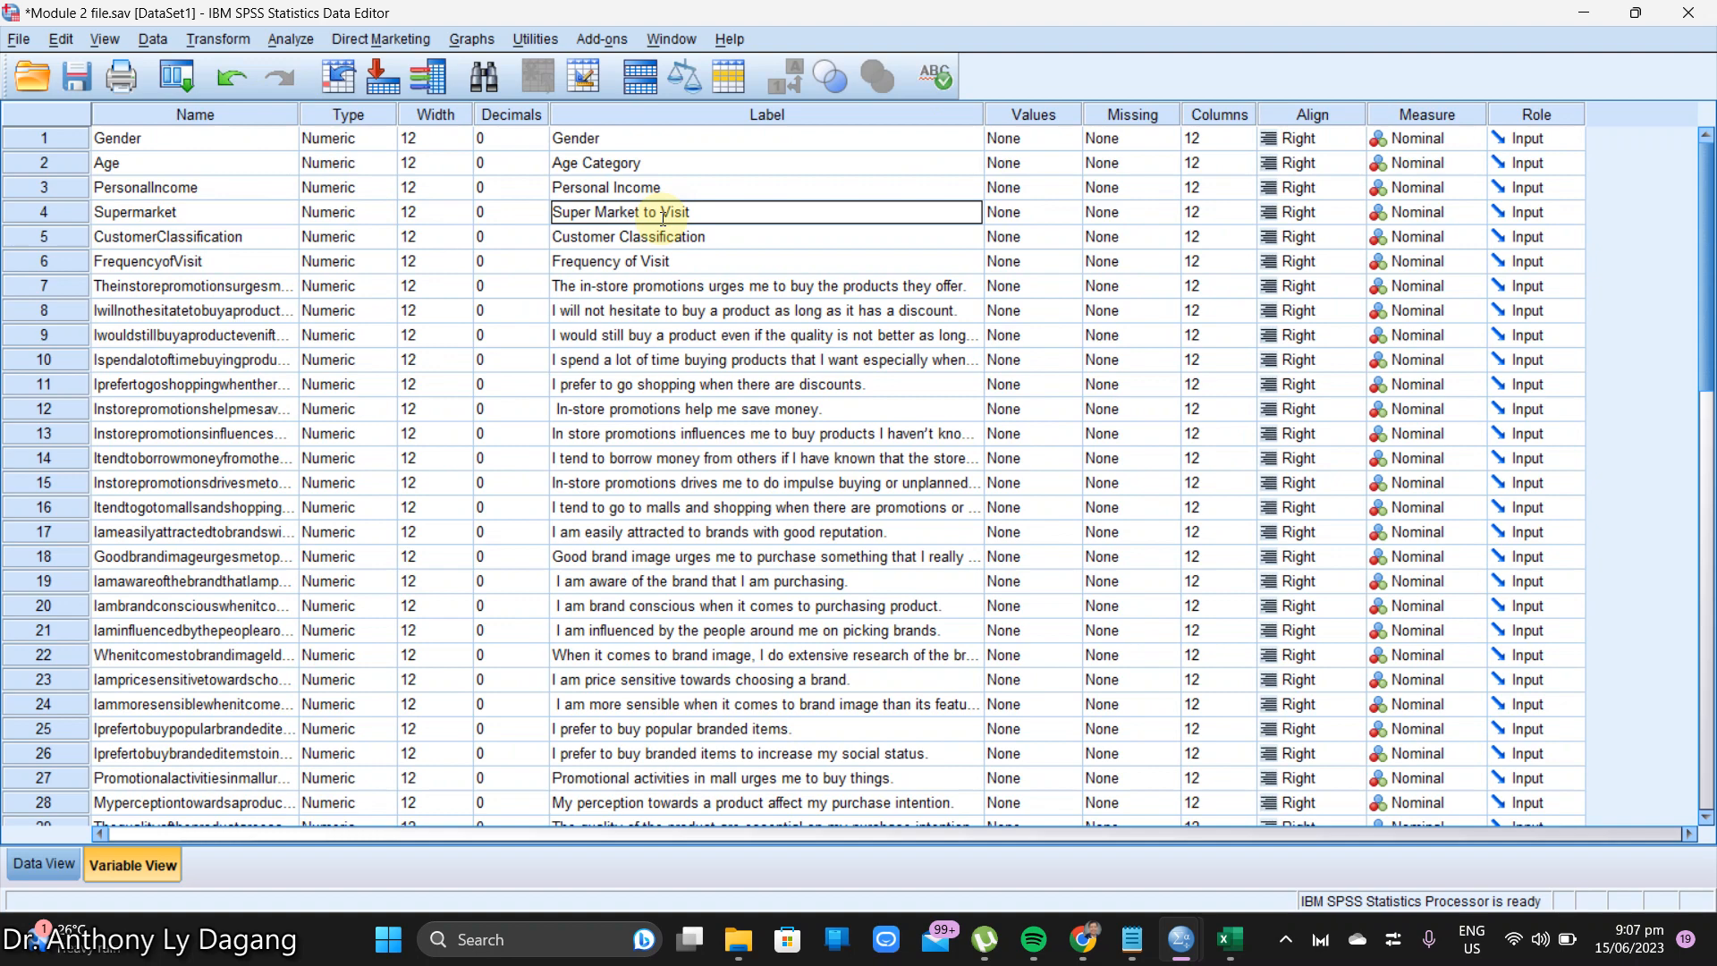
{"action": "left_click", "coordinate": [666, 237]}
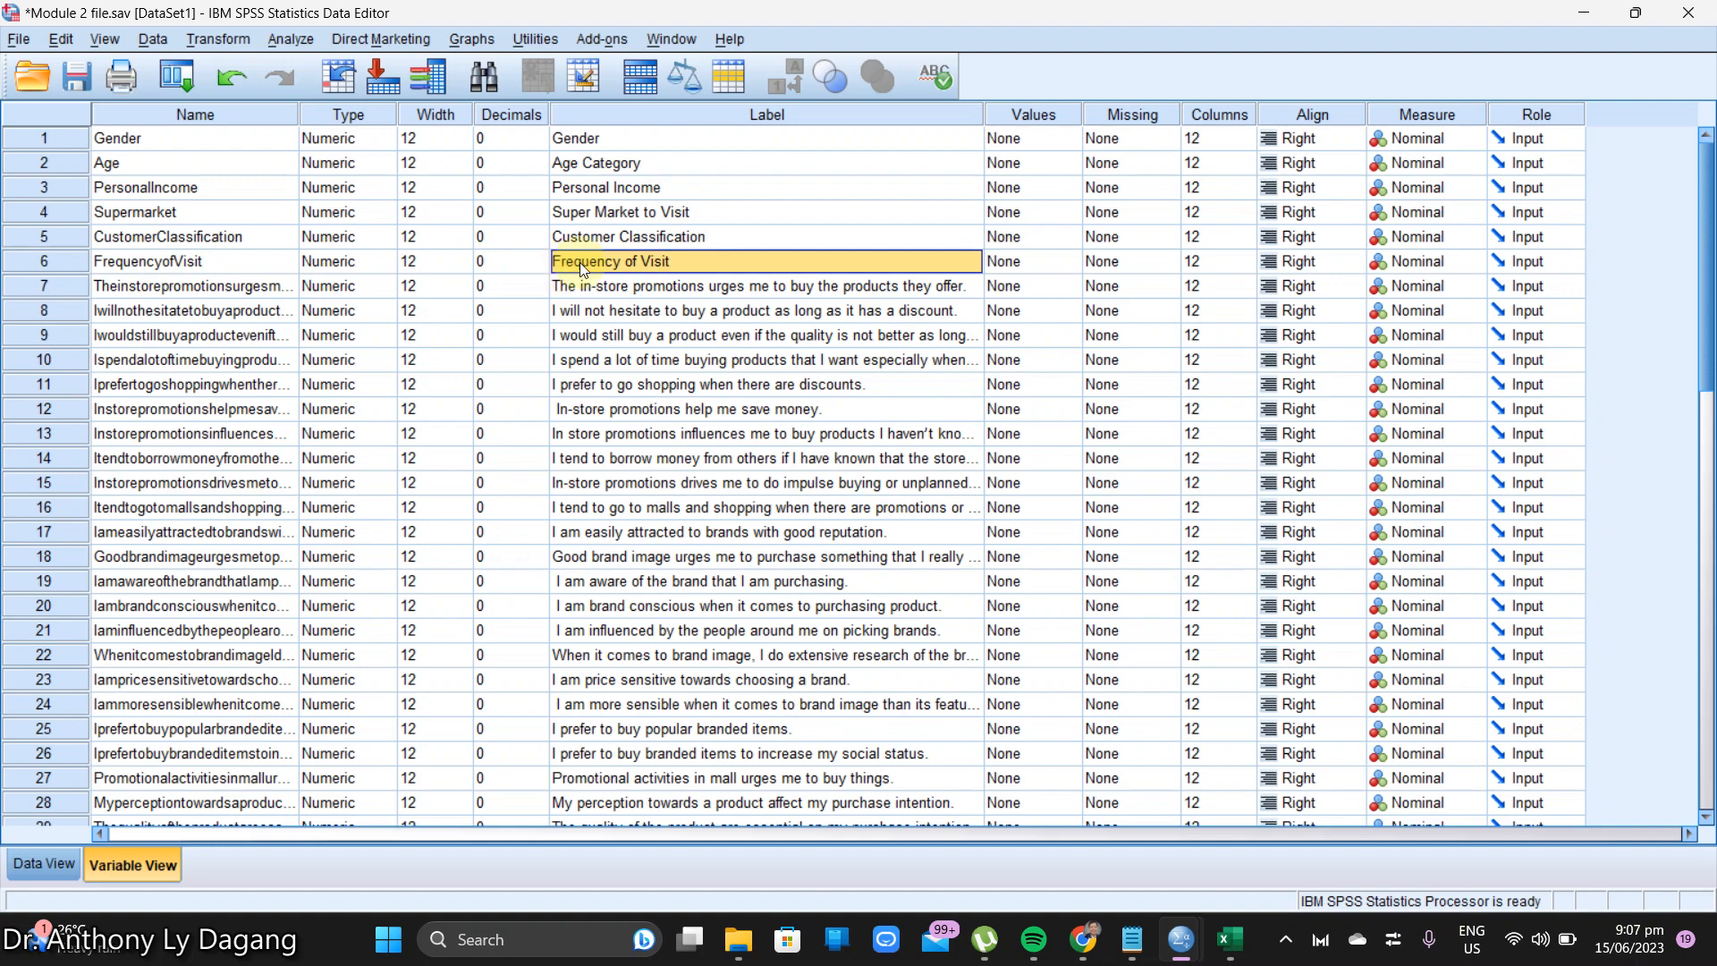
{"action": "mouse_move", "coordinate": [634, 288]}
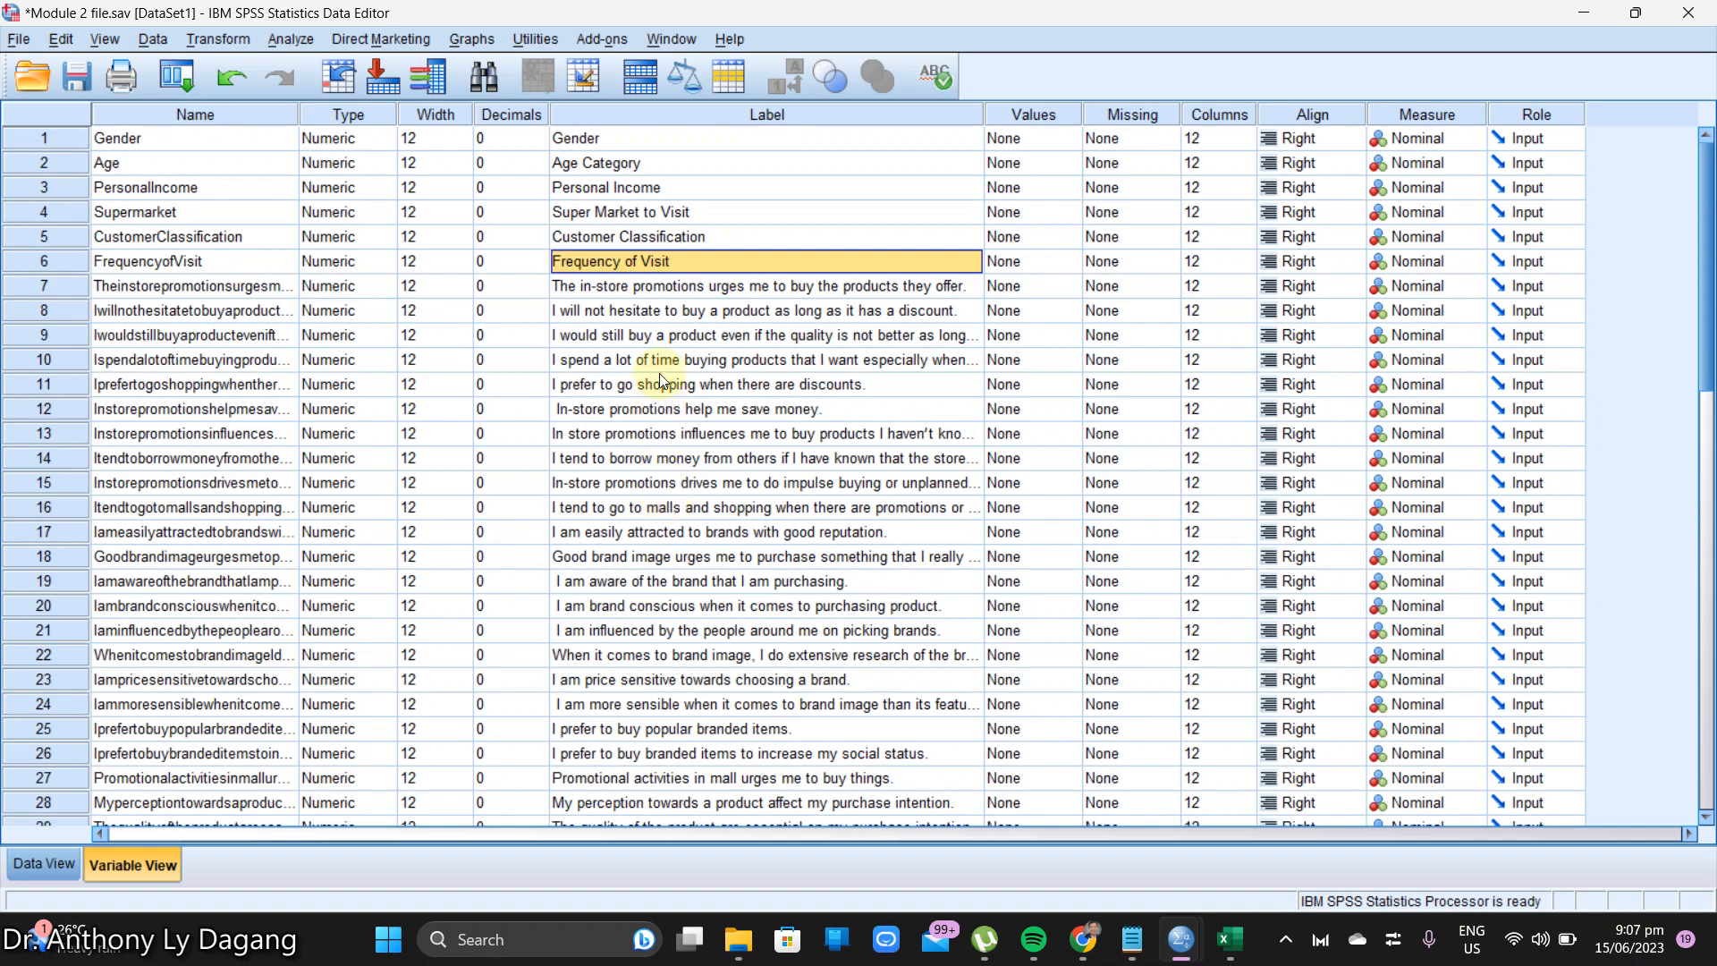
{"action": "left_click", "coordinate": [763, 286]}
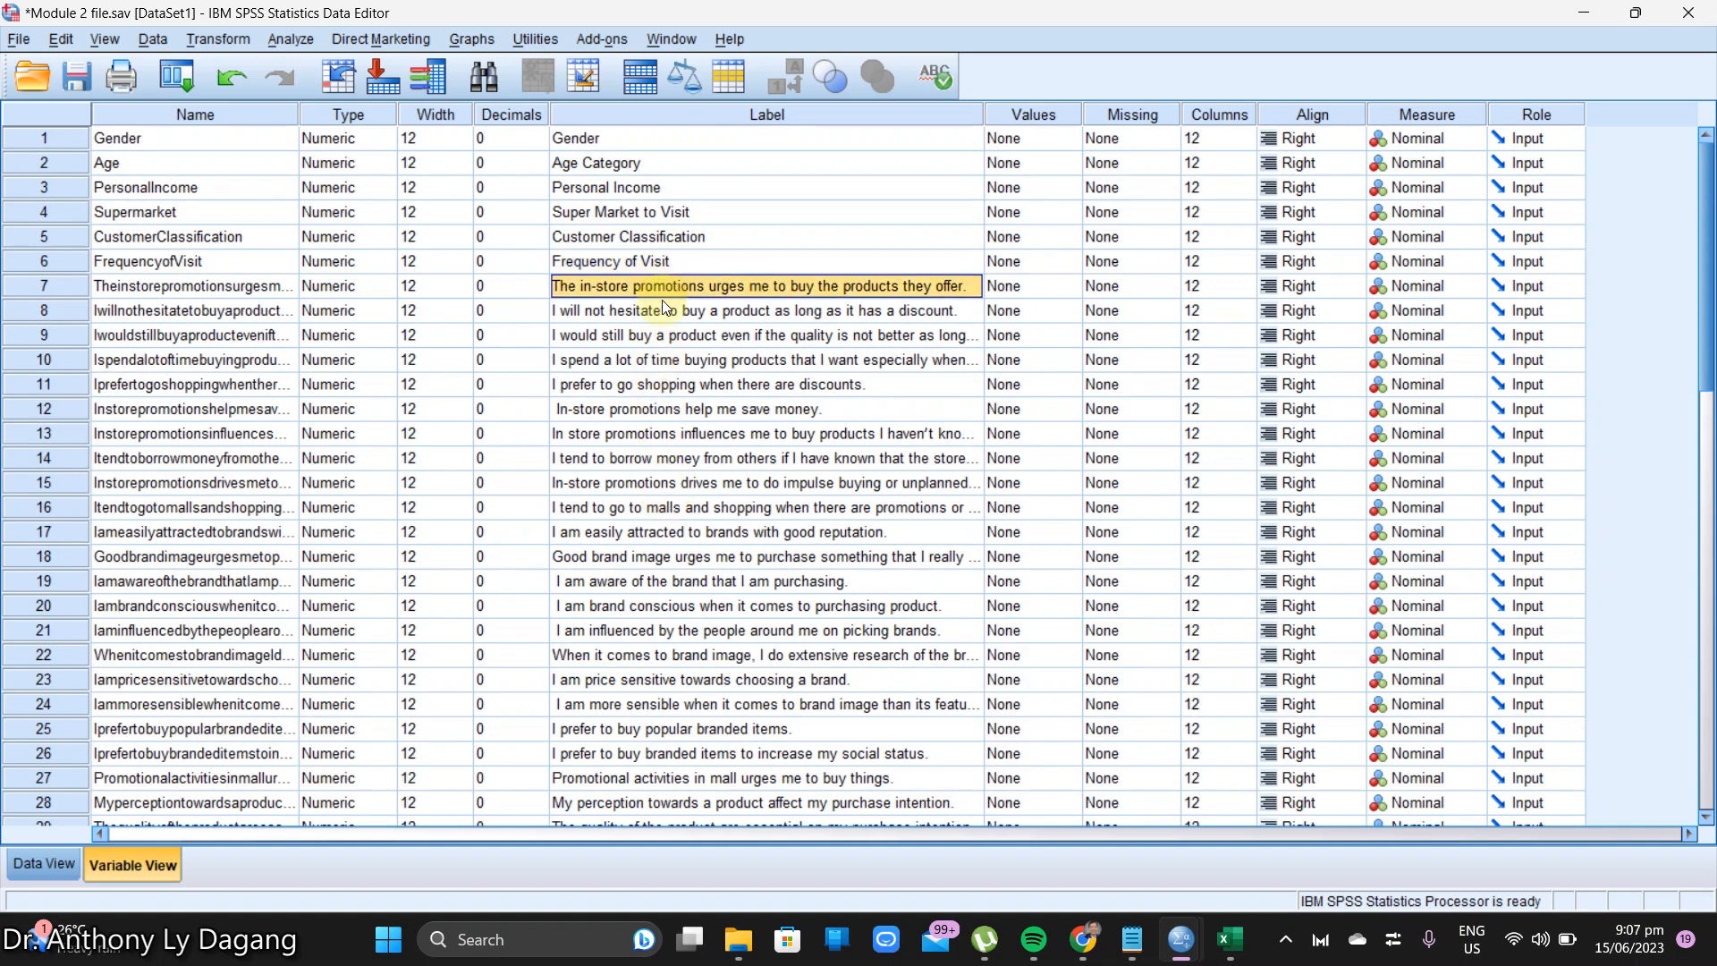
{"action": "left_click", "coordinate": [626, 262]}
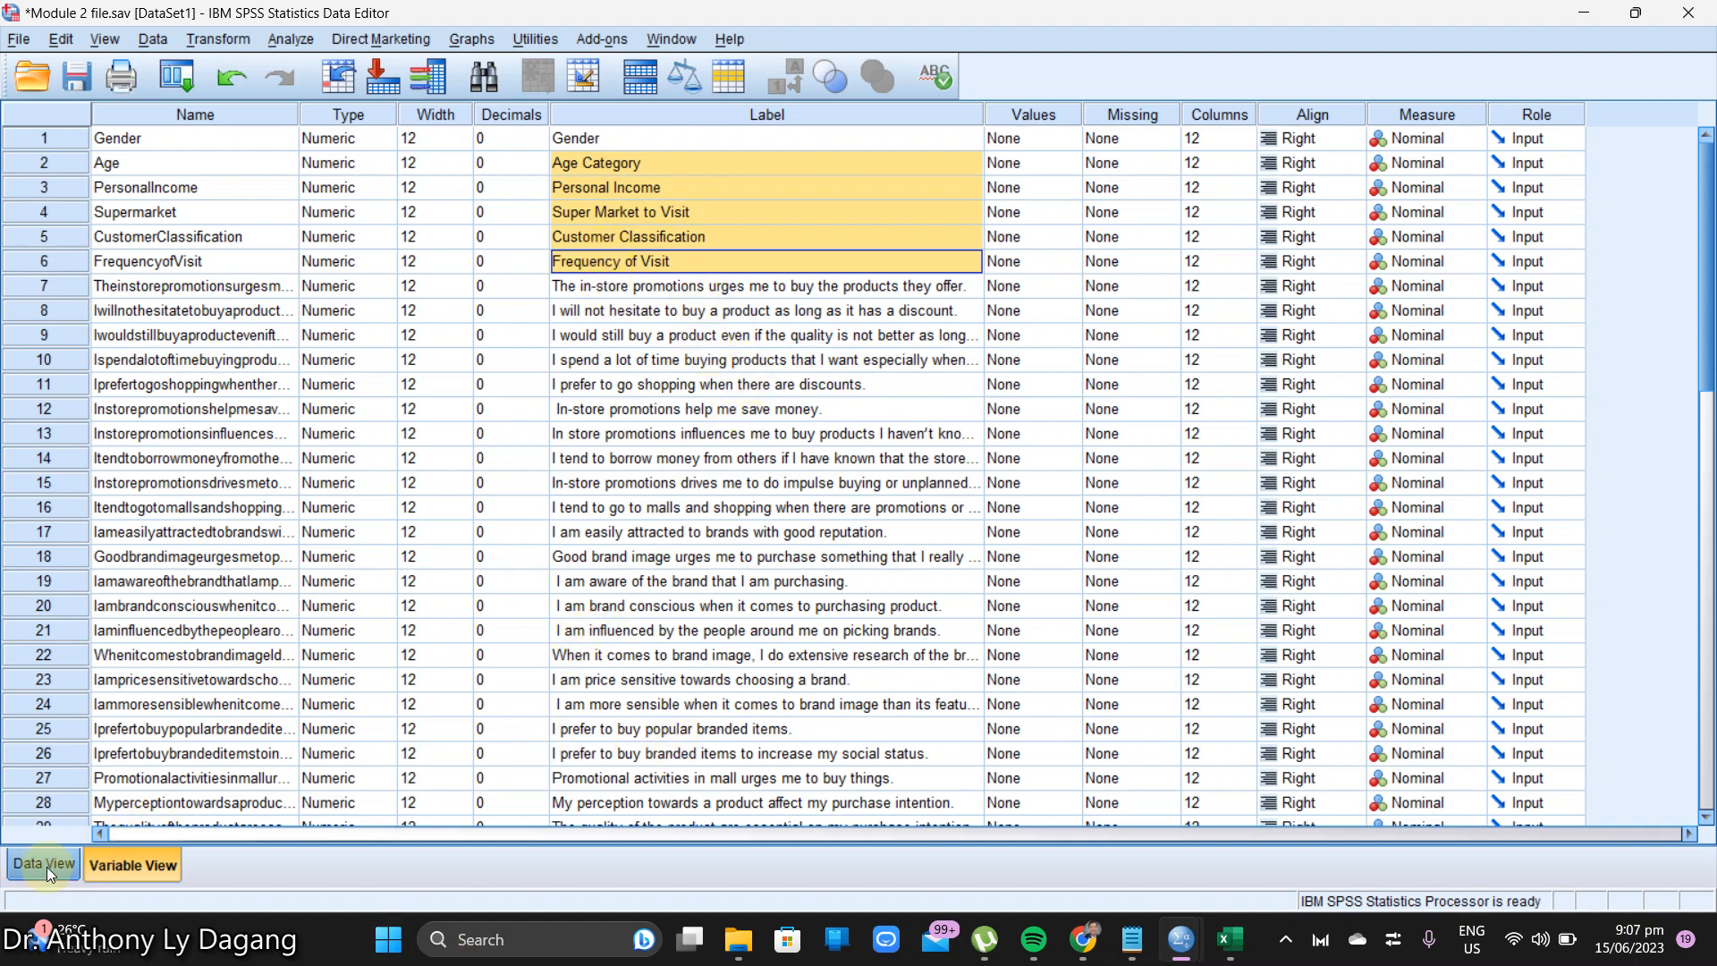
Step: Save Module 2 file.sav from Data View, then return to Variable View
{"action": "left_click", "coordinate": [37, 865]}
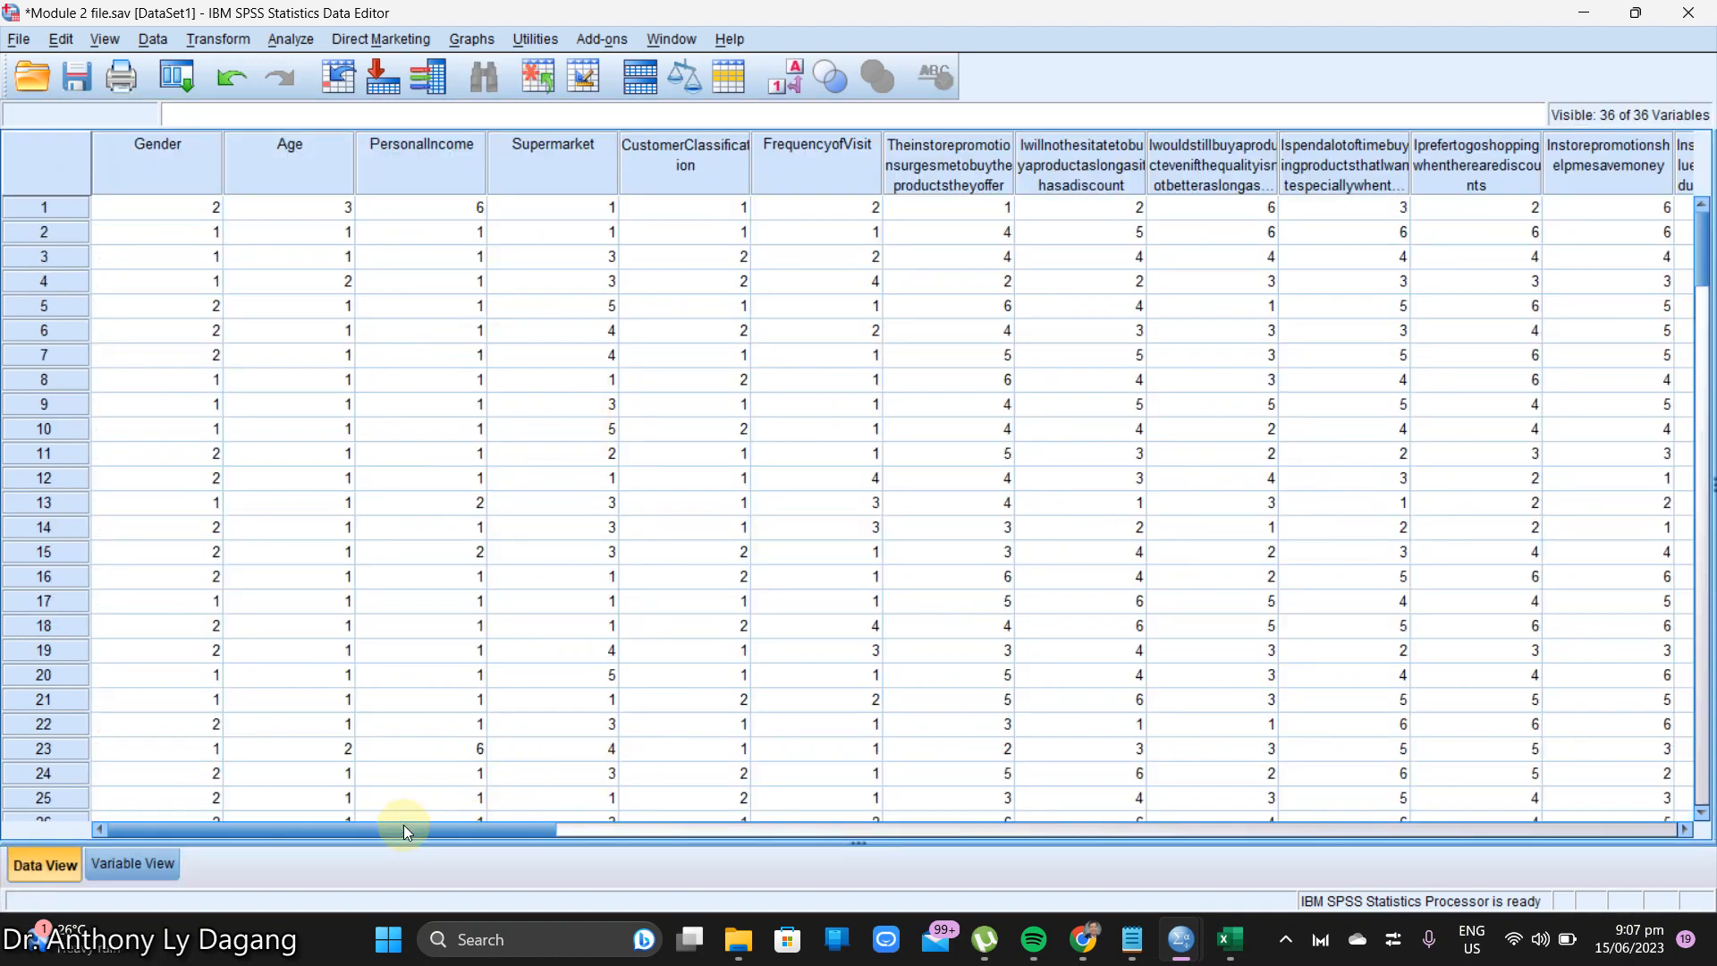
{"action": "mouse_move", "coordinate": [518, 280]}
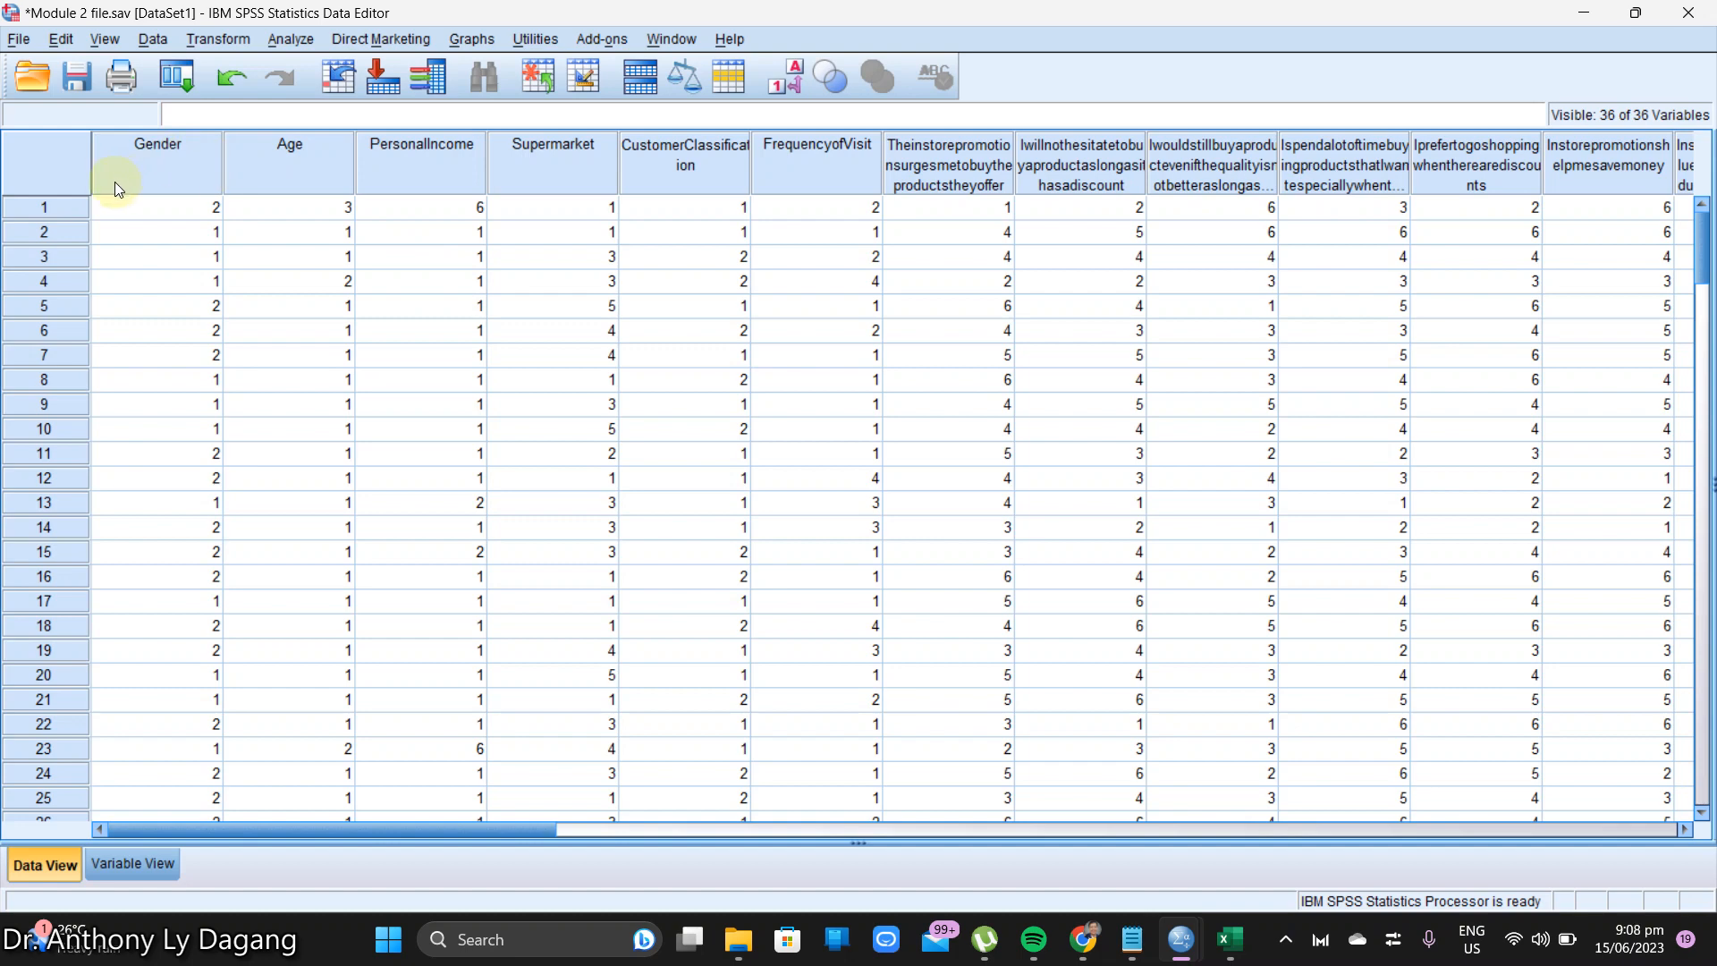
{"action": "left_click", "coordinate": [77, 76]}
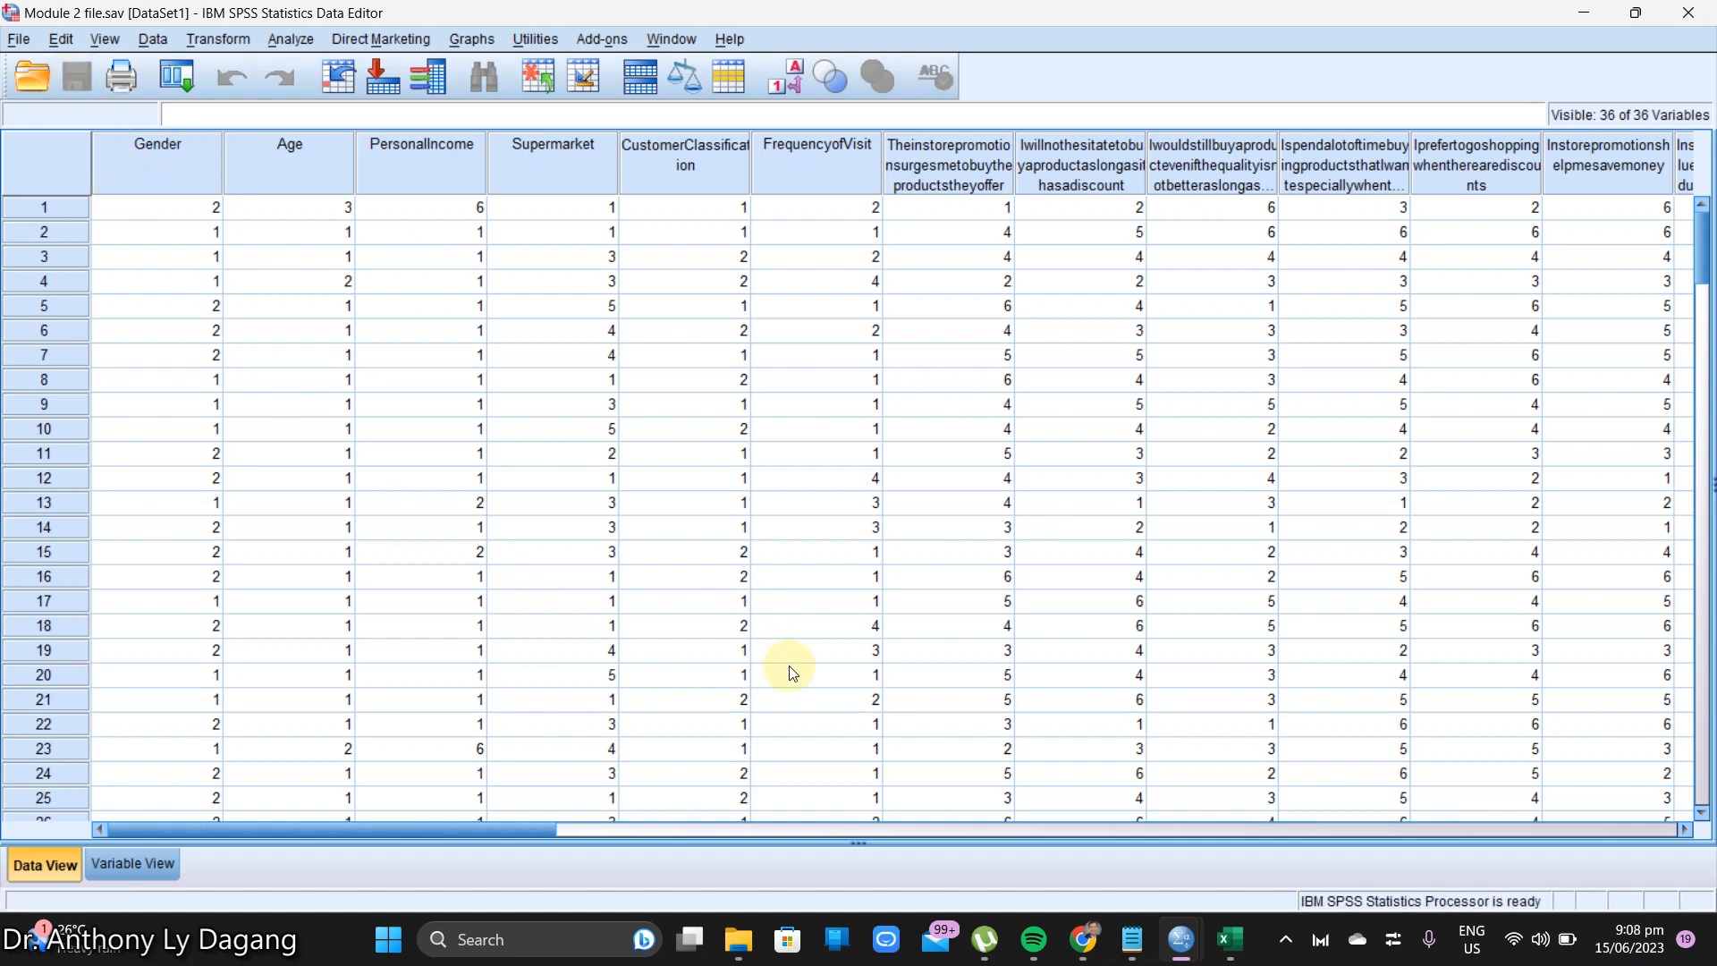
{"action": "left_click", "coordinate": [132, 864]}
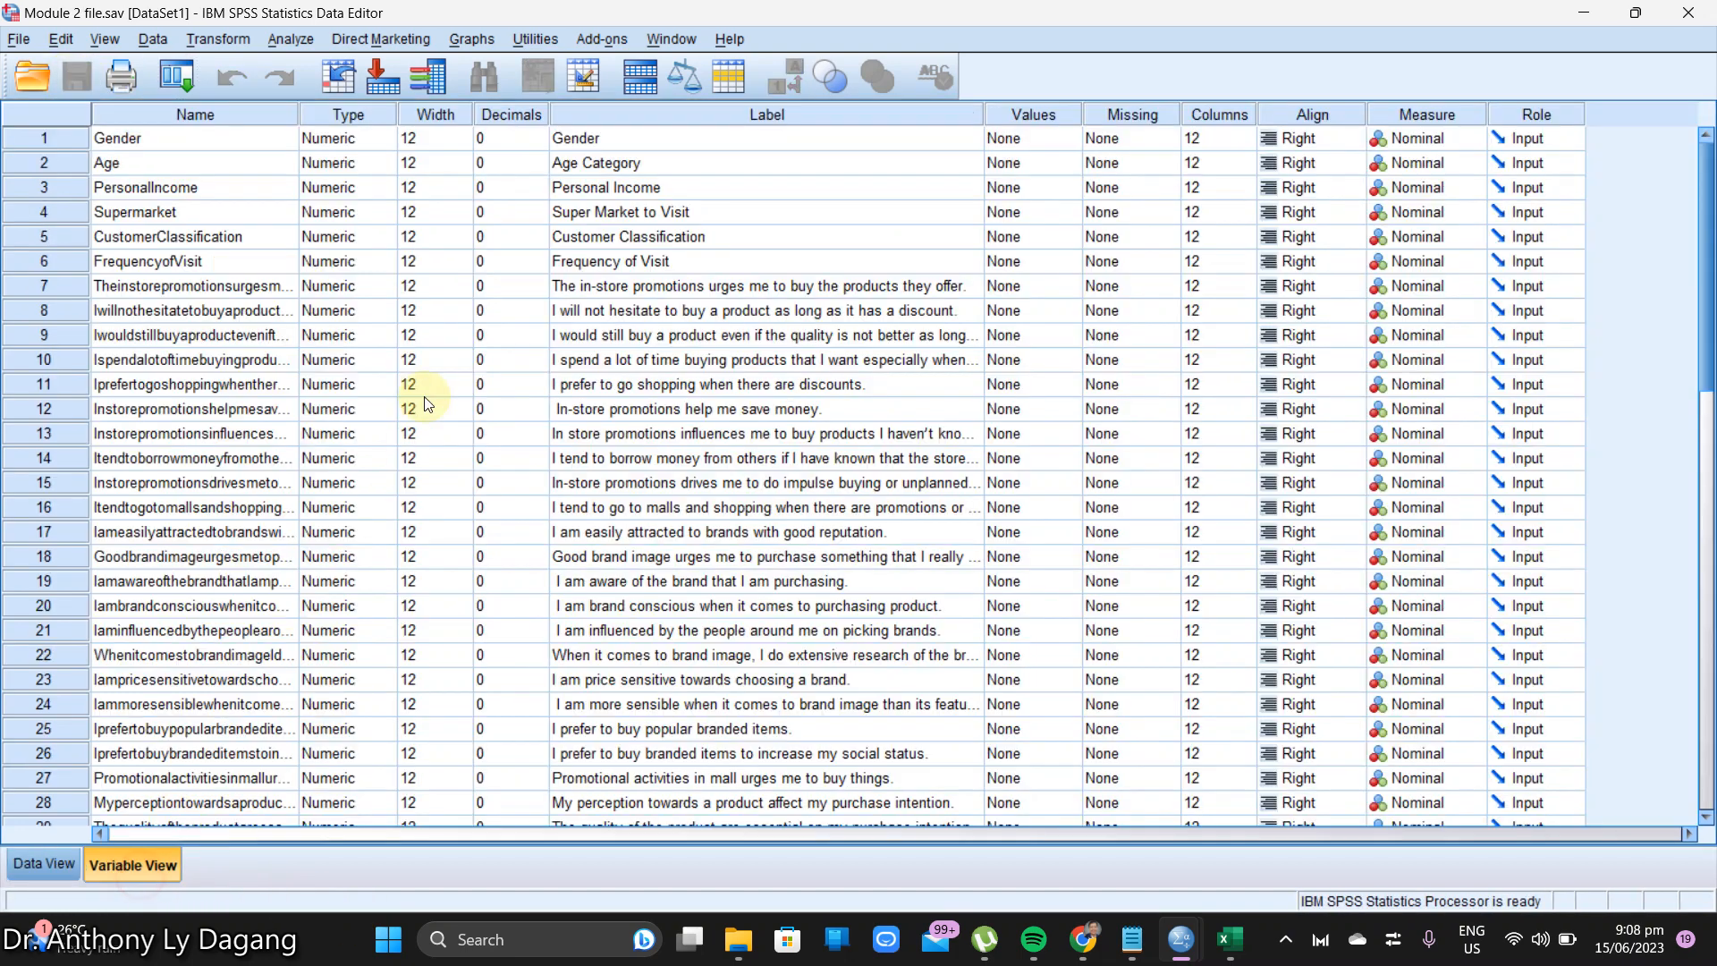